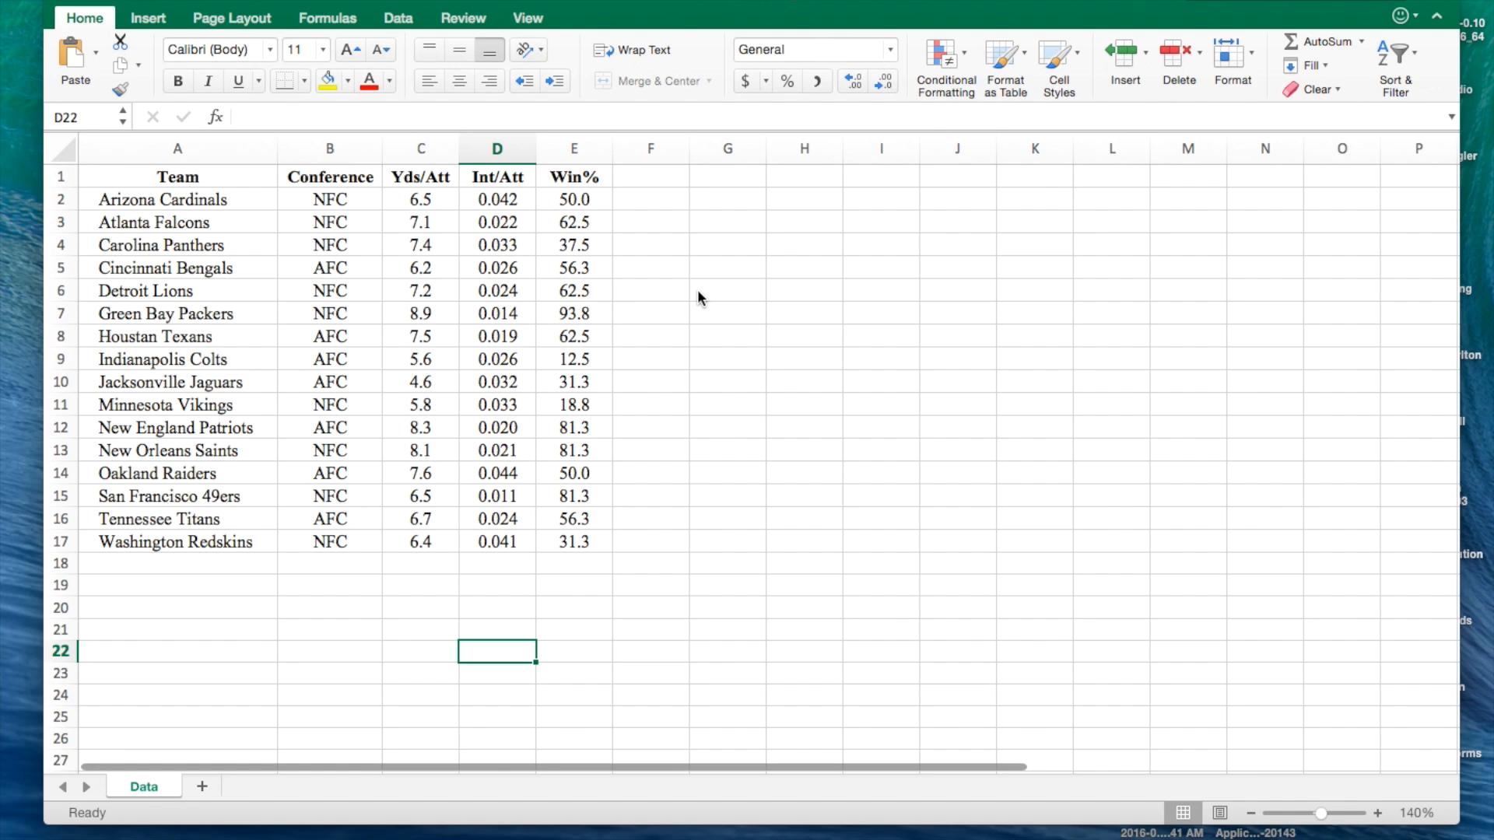
mouse_move(524, 405)
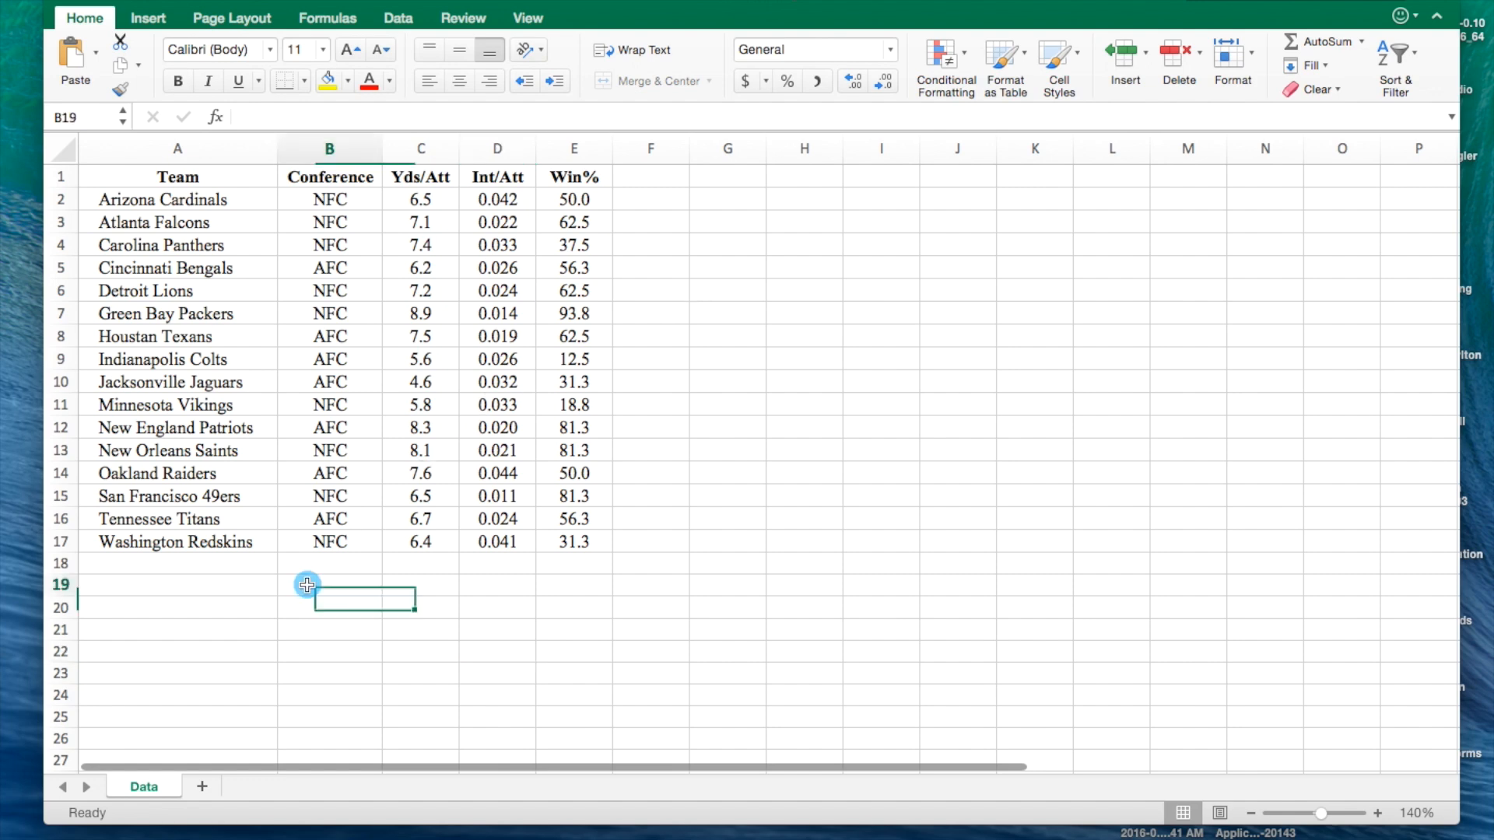
Type a 'y = mx+b' equation note, then discard it
text(y)
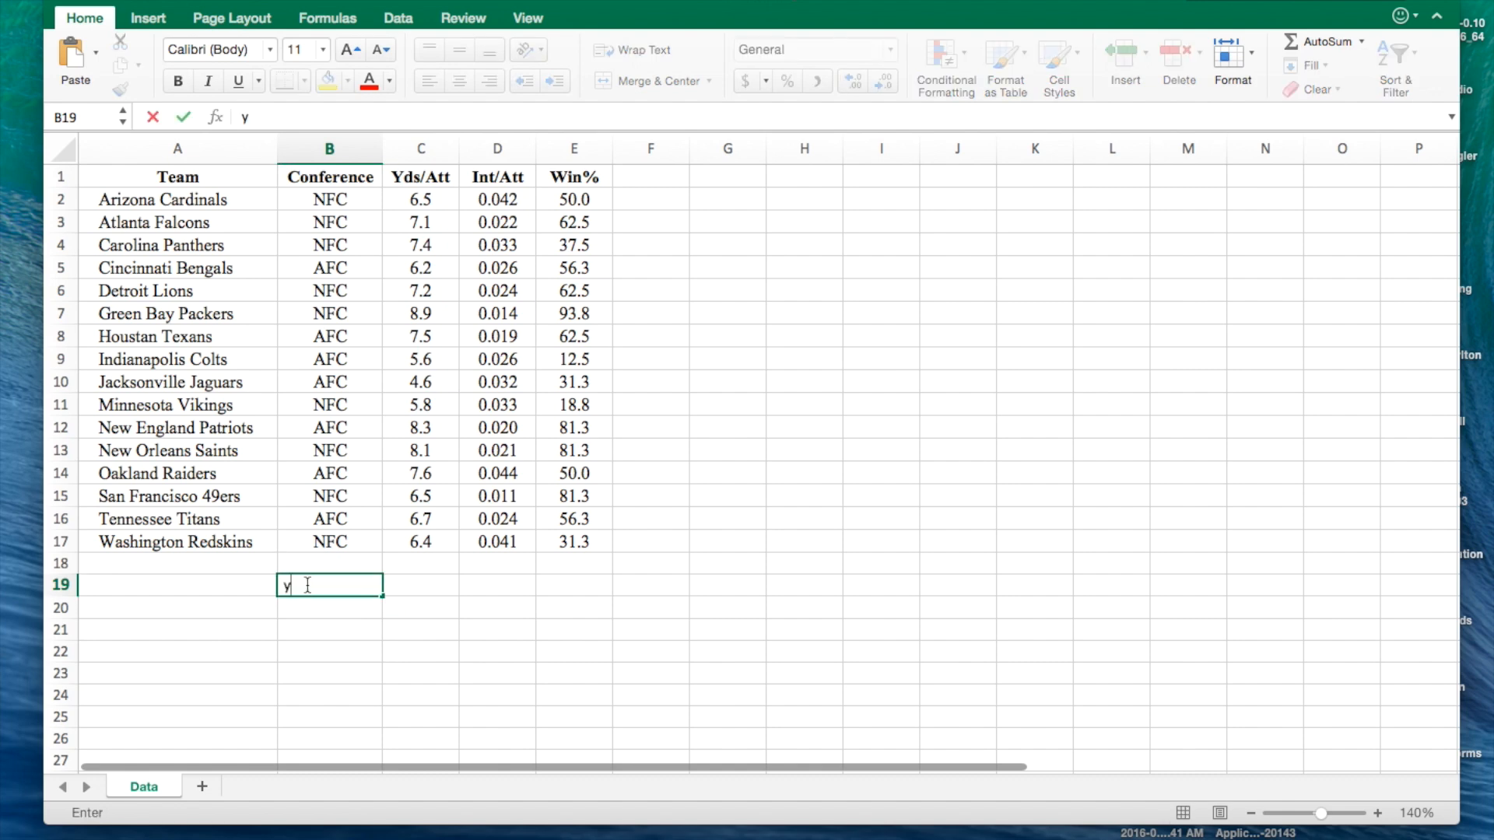
text(= mx+b)
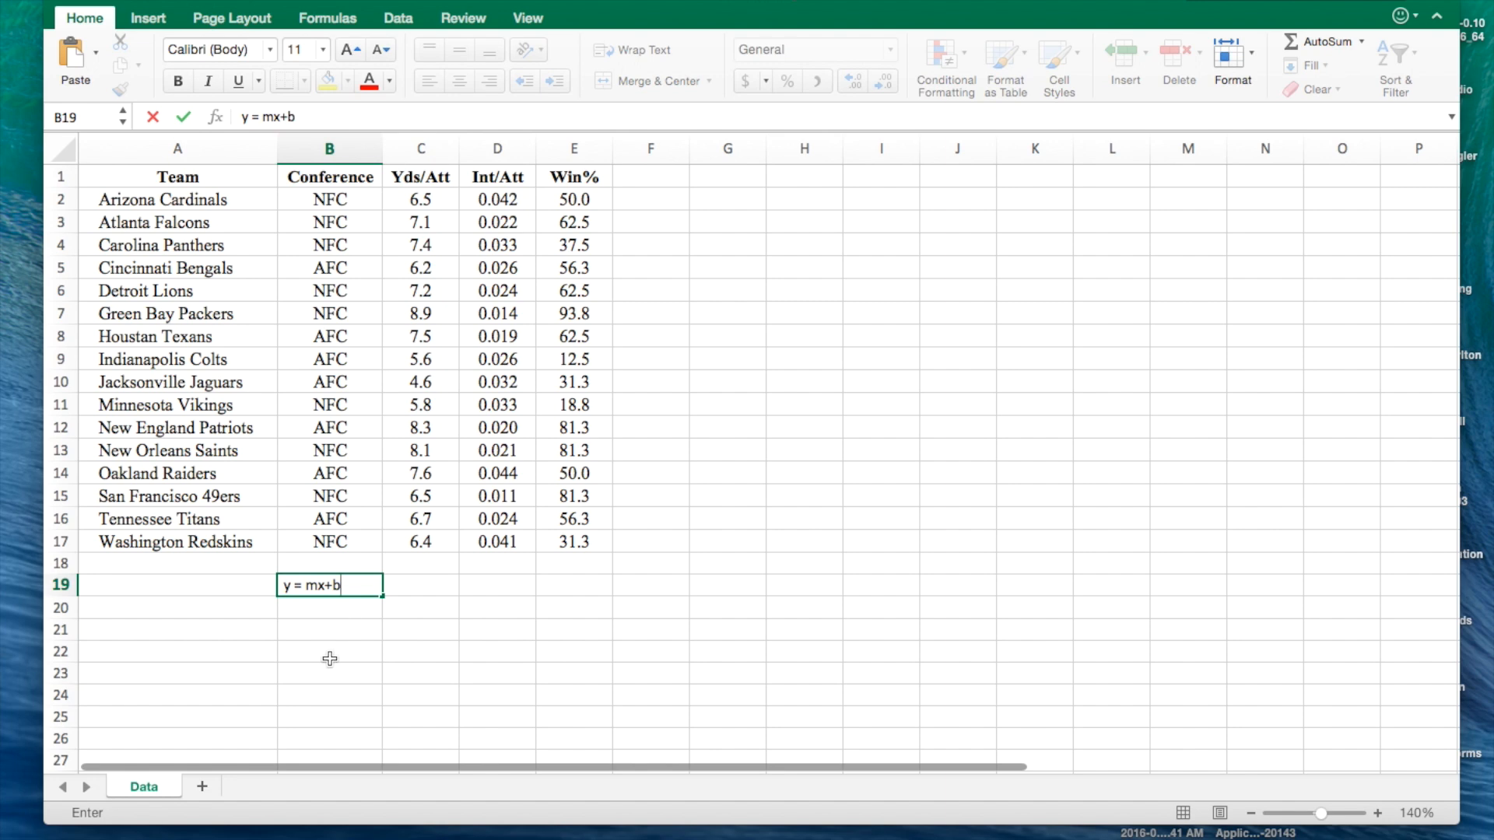
key(Backspace)
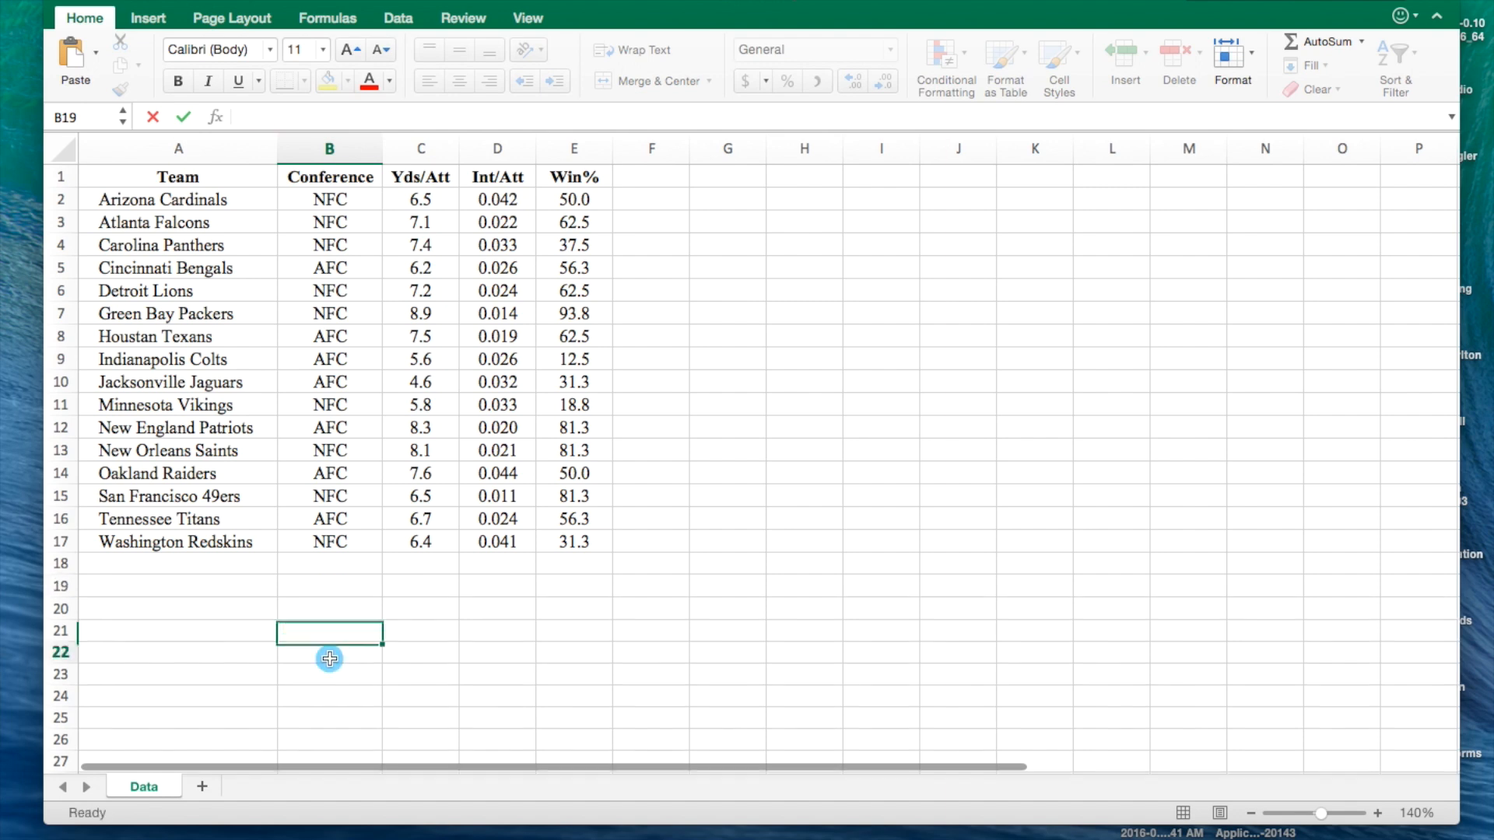
click(329, 658)
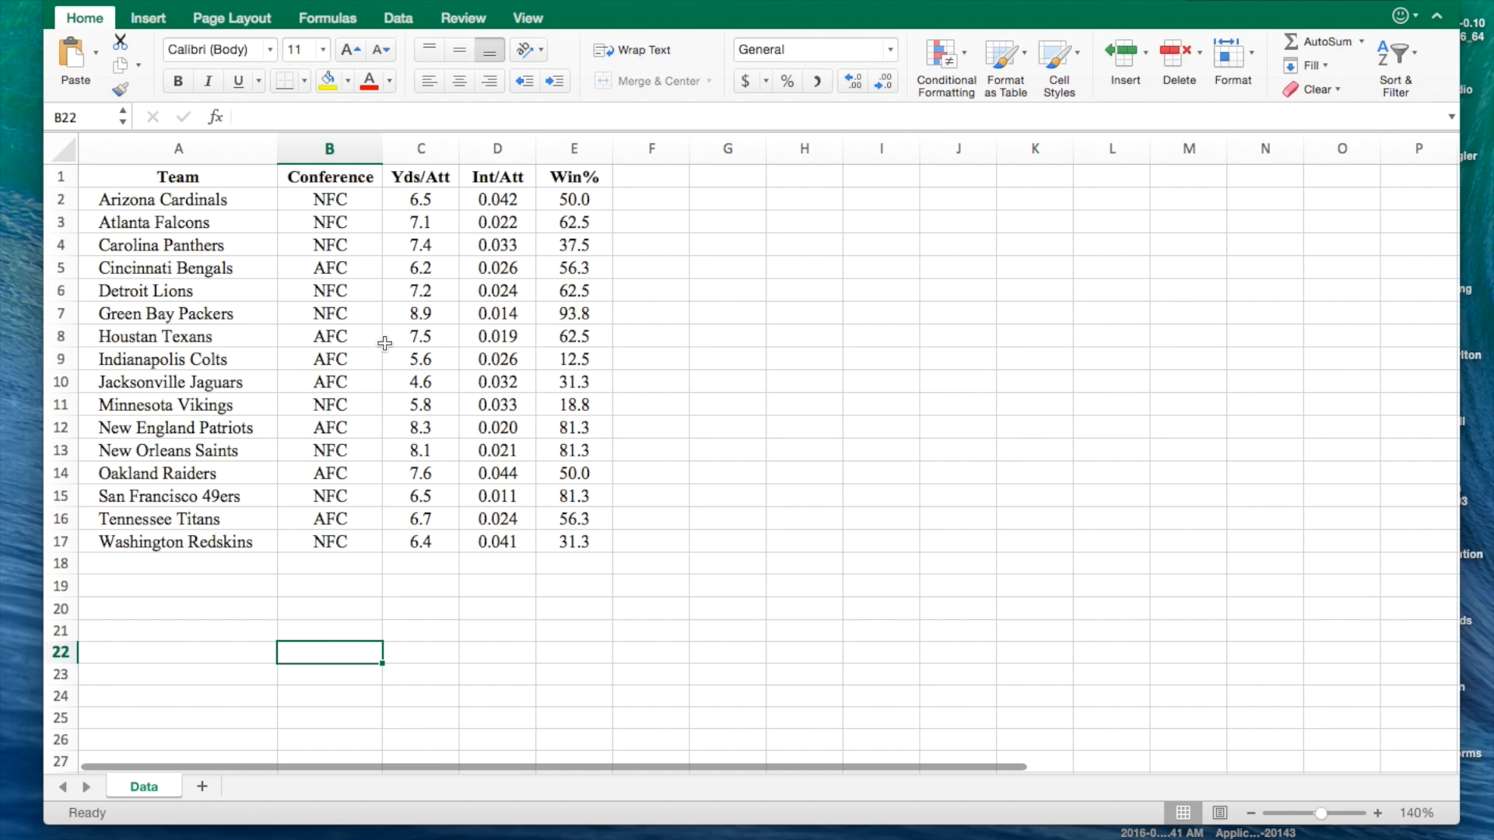
mouse_move(375, 321)
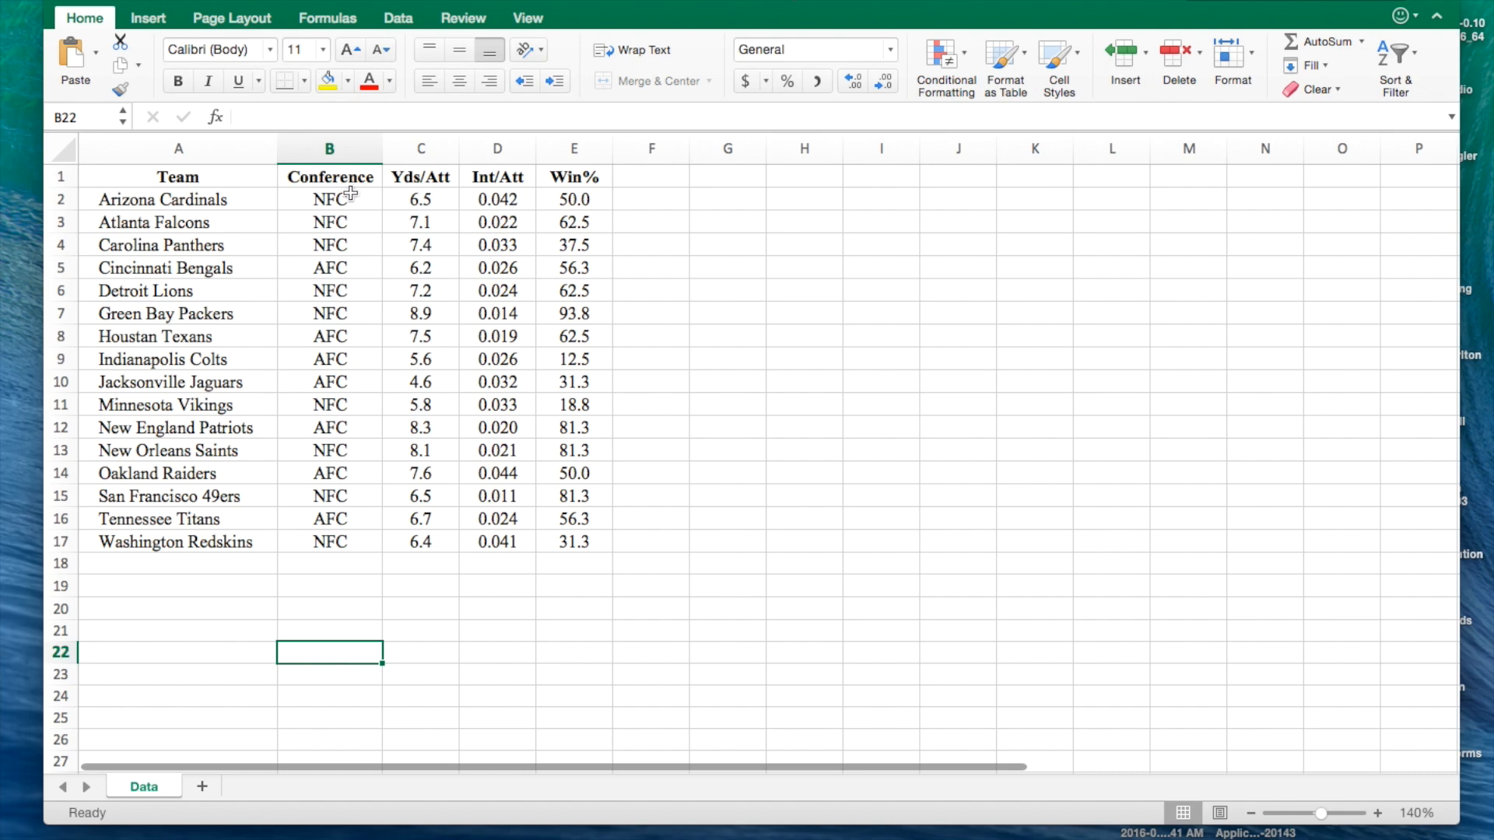
mouse_move(344, 177)
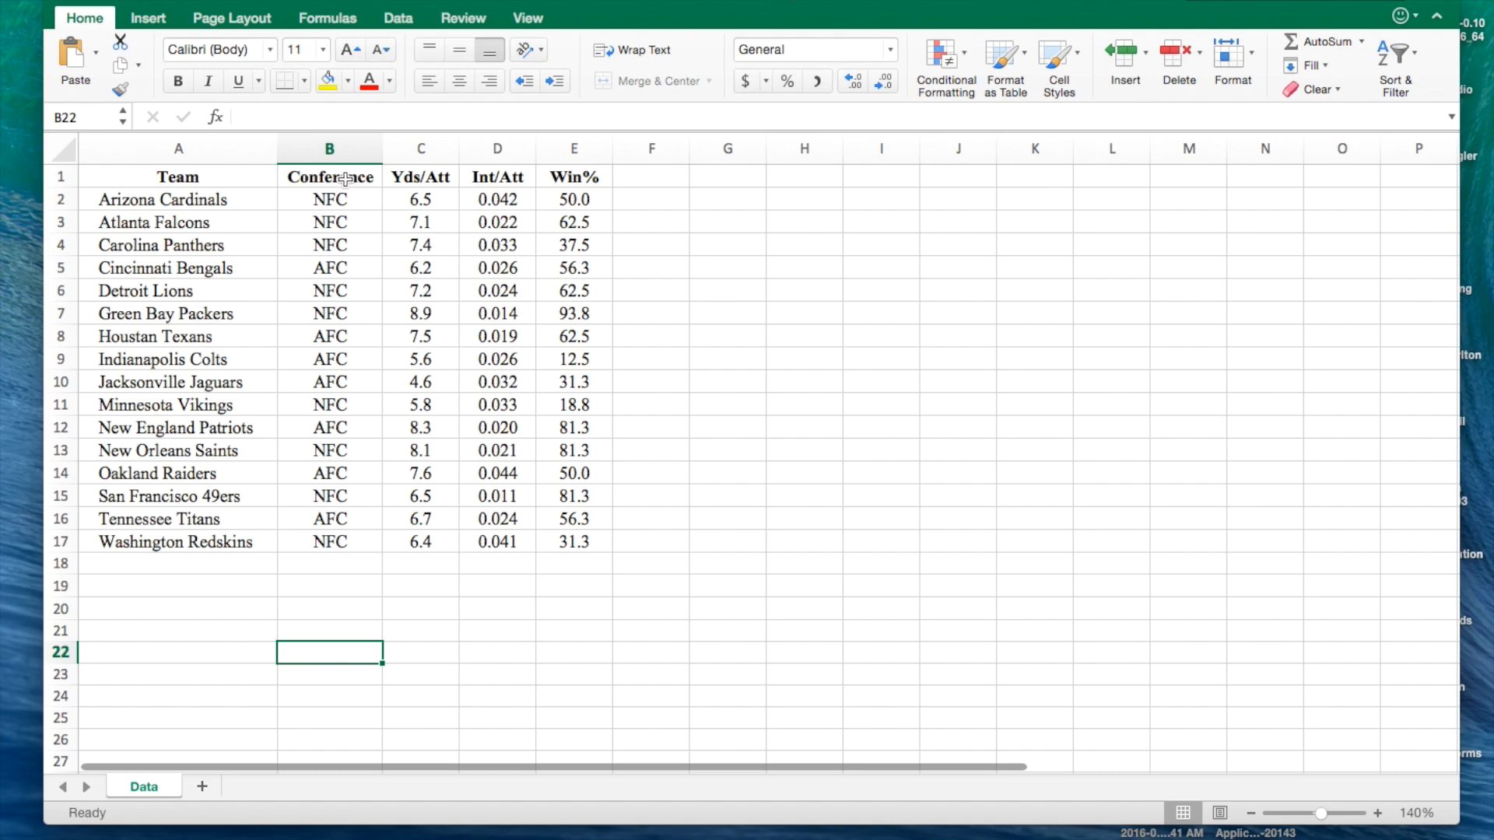
Preview the Win% column, then choose Regression from Data Analysis
drag(330, 177, 330, 428)
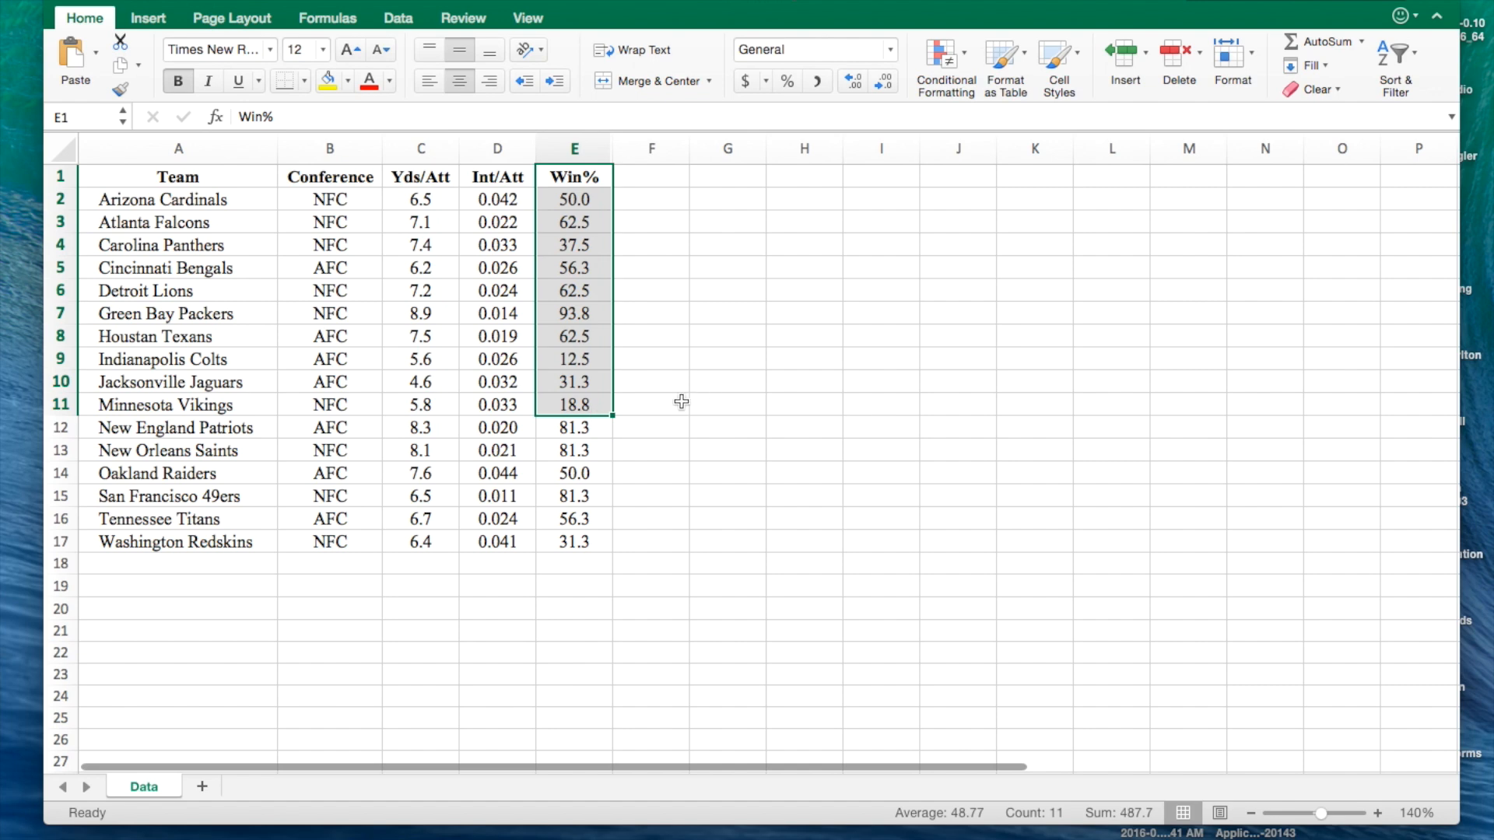
click(652, 404)
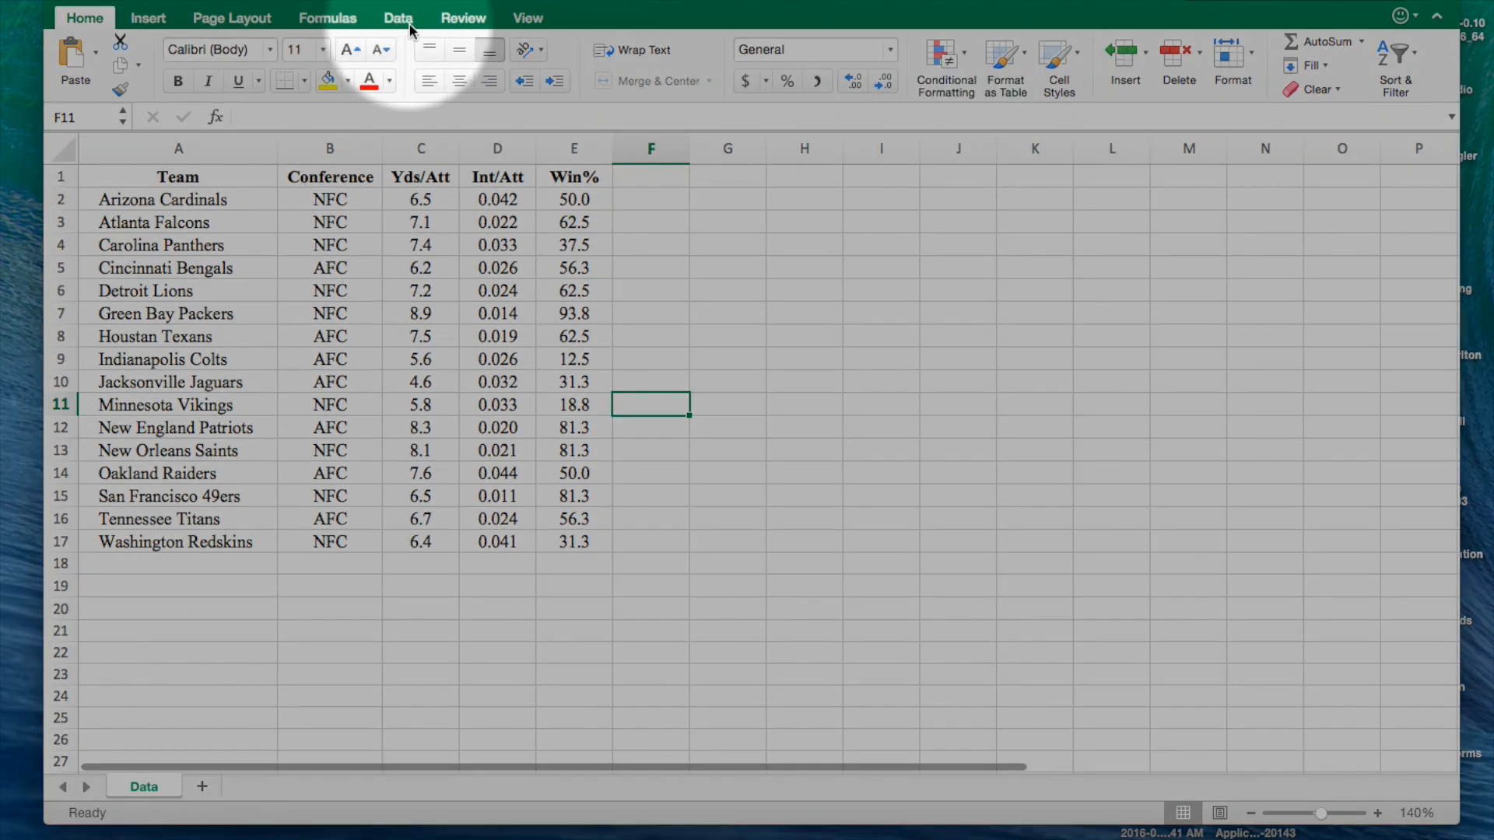
click(399, 17)
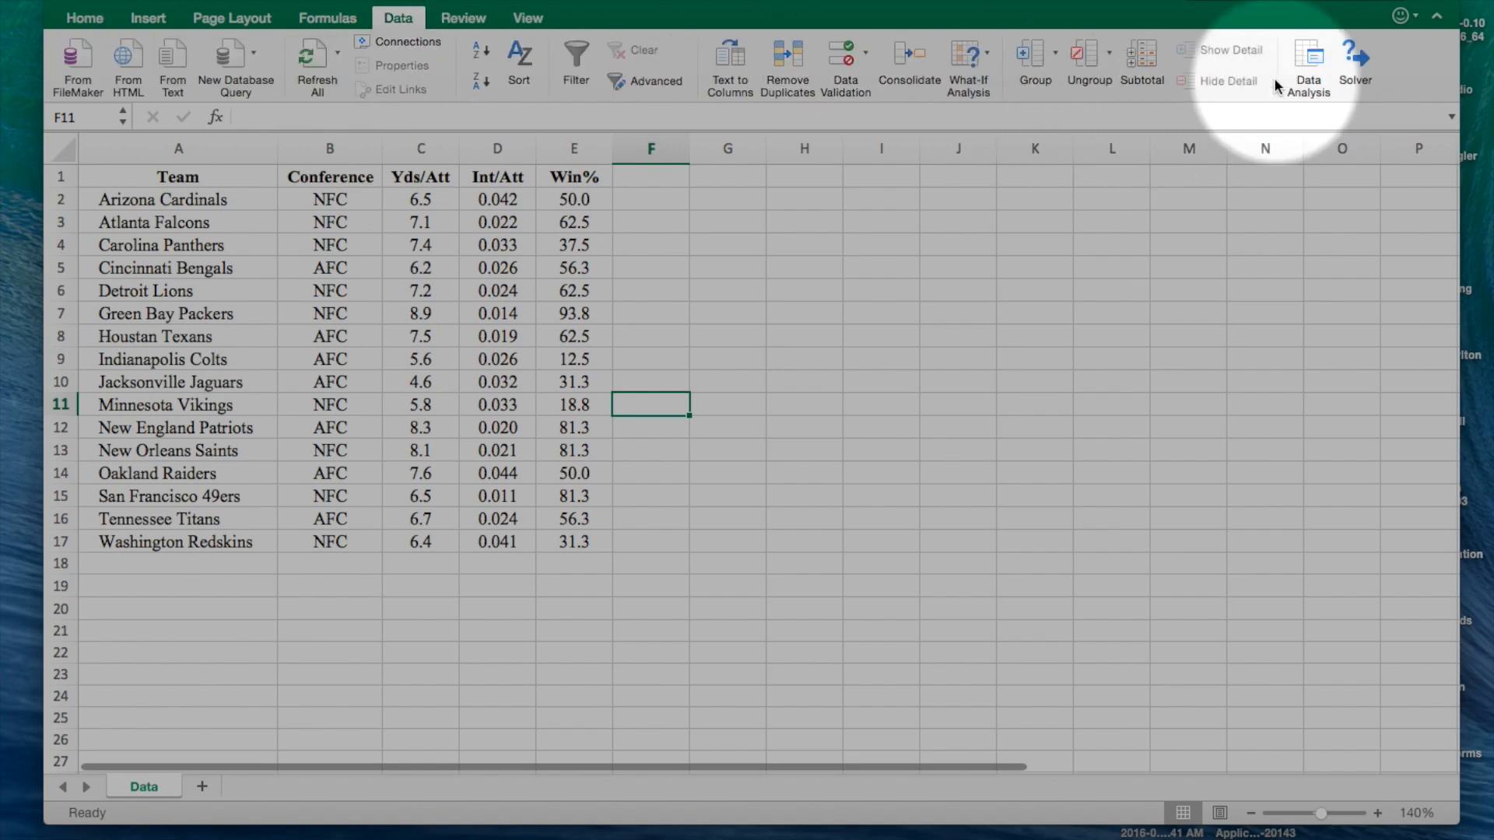
click(1308, 61)
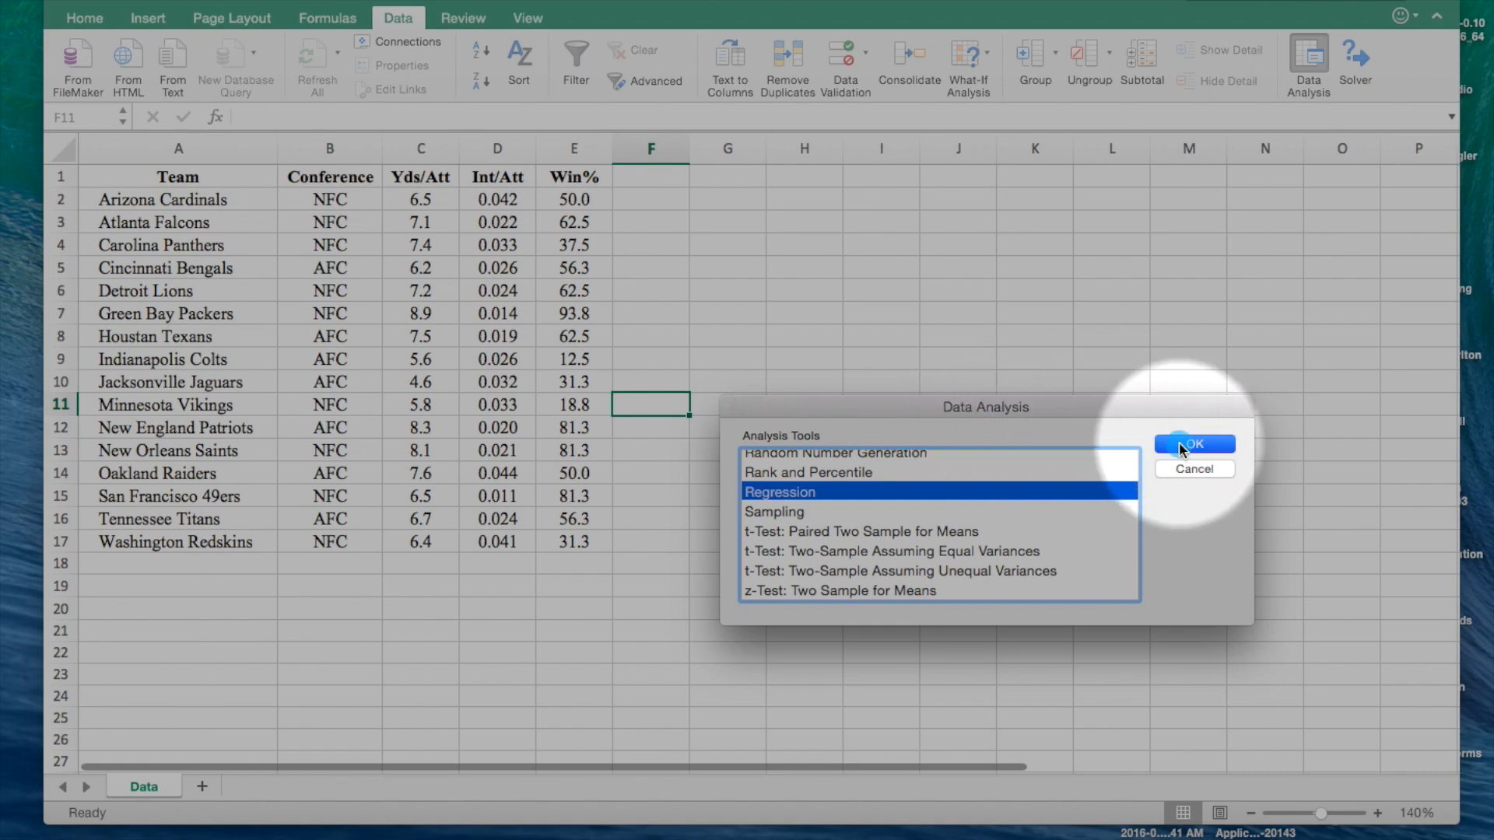
click(1194, 444)
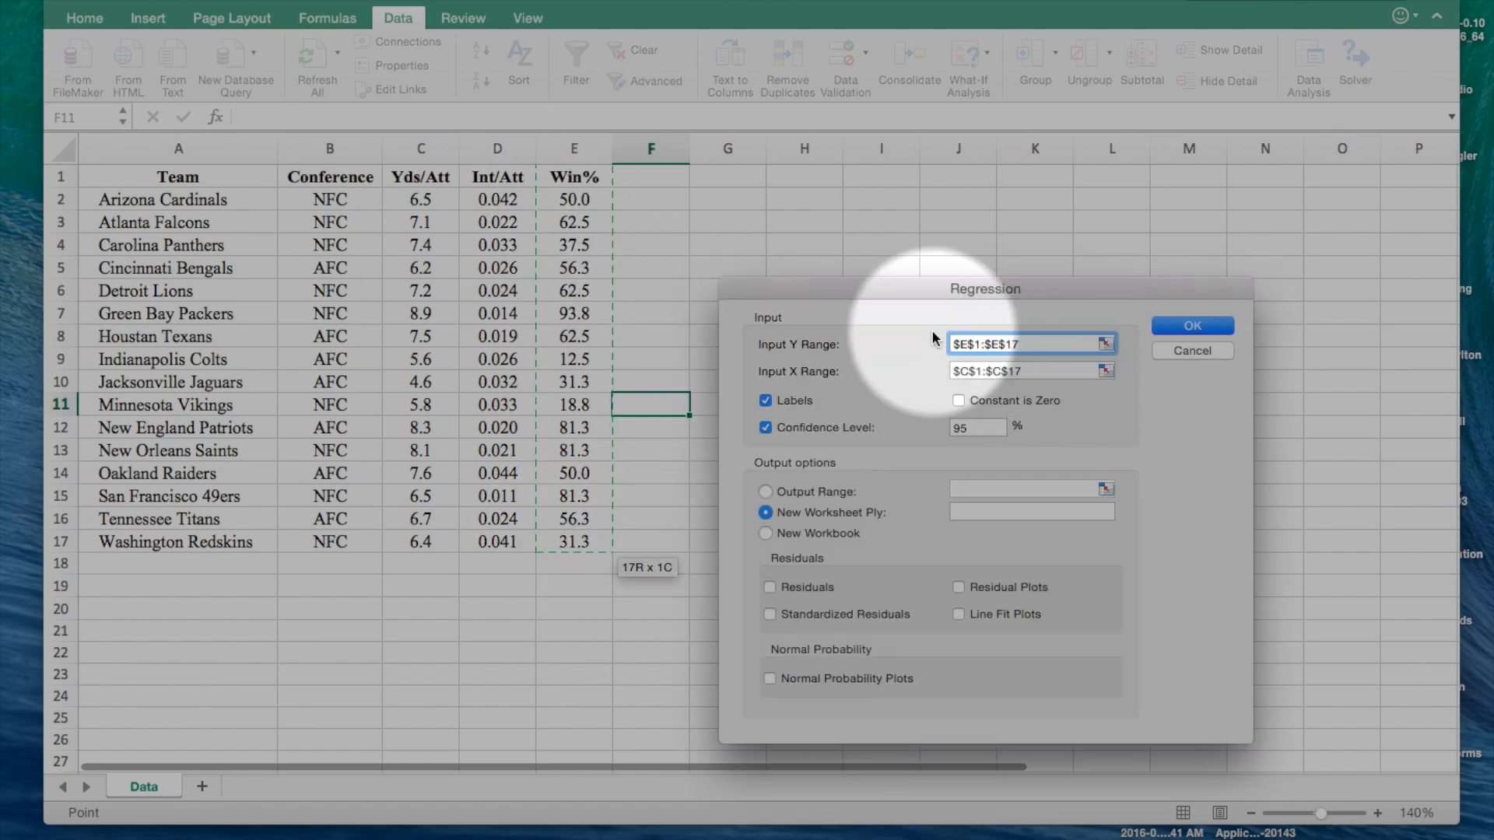
Set Yds/Att C1:C17 as the X range and run the regression to a new sheet
click(1024, 371)
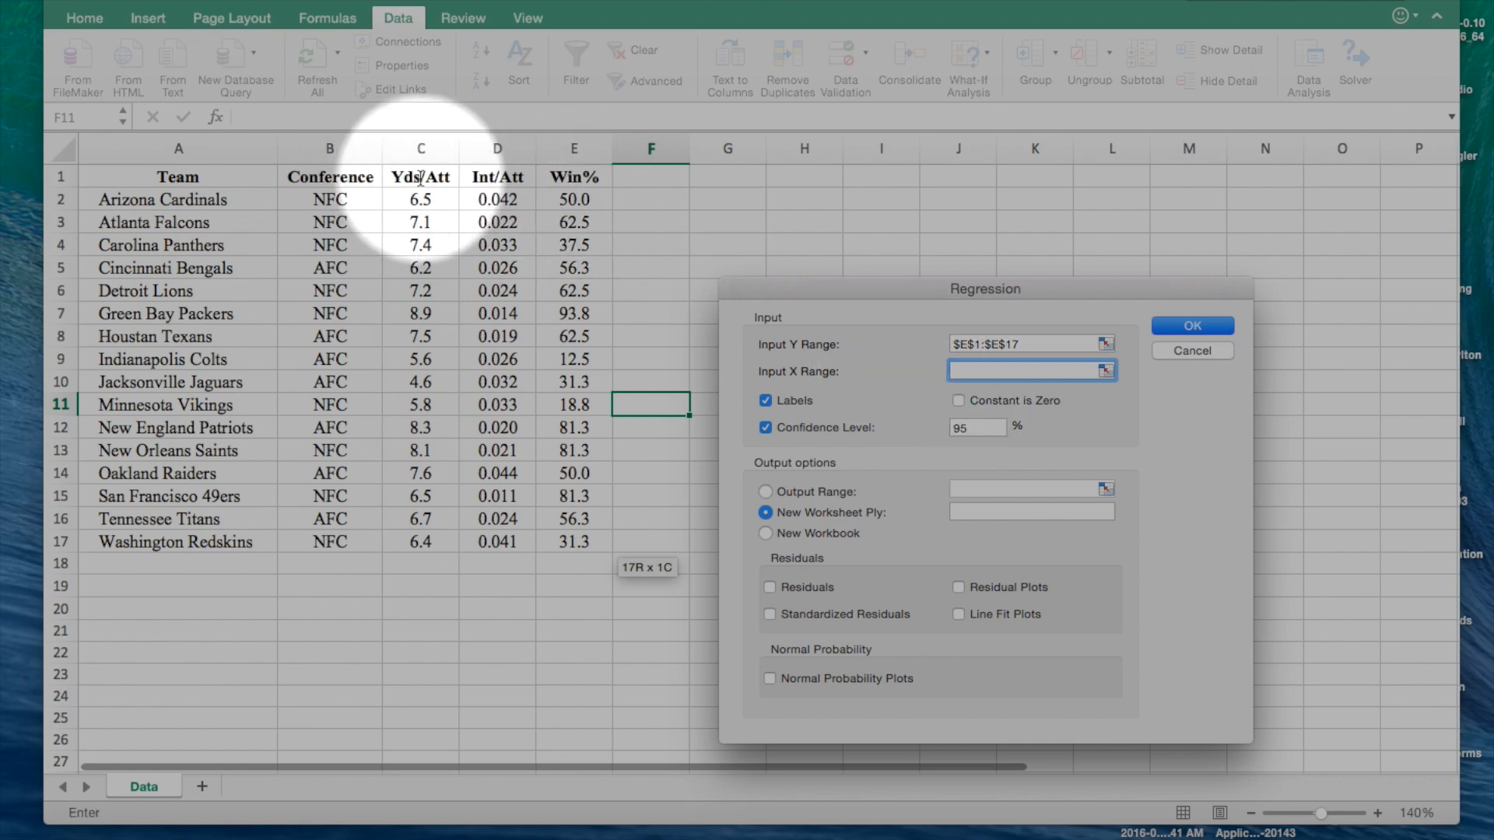
drag(420, 177, 420, 427)
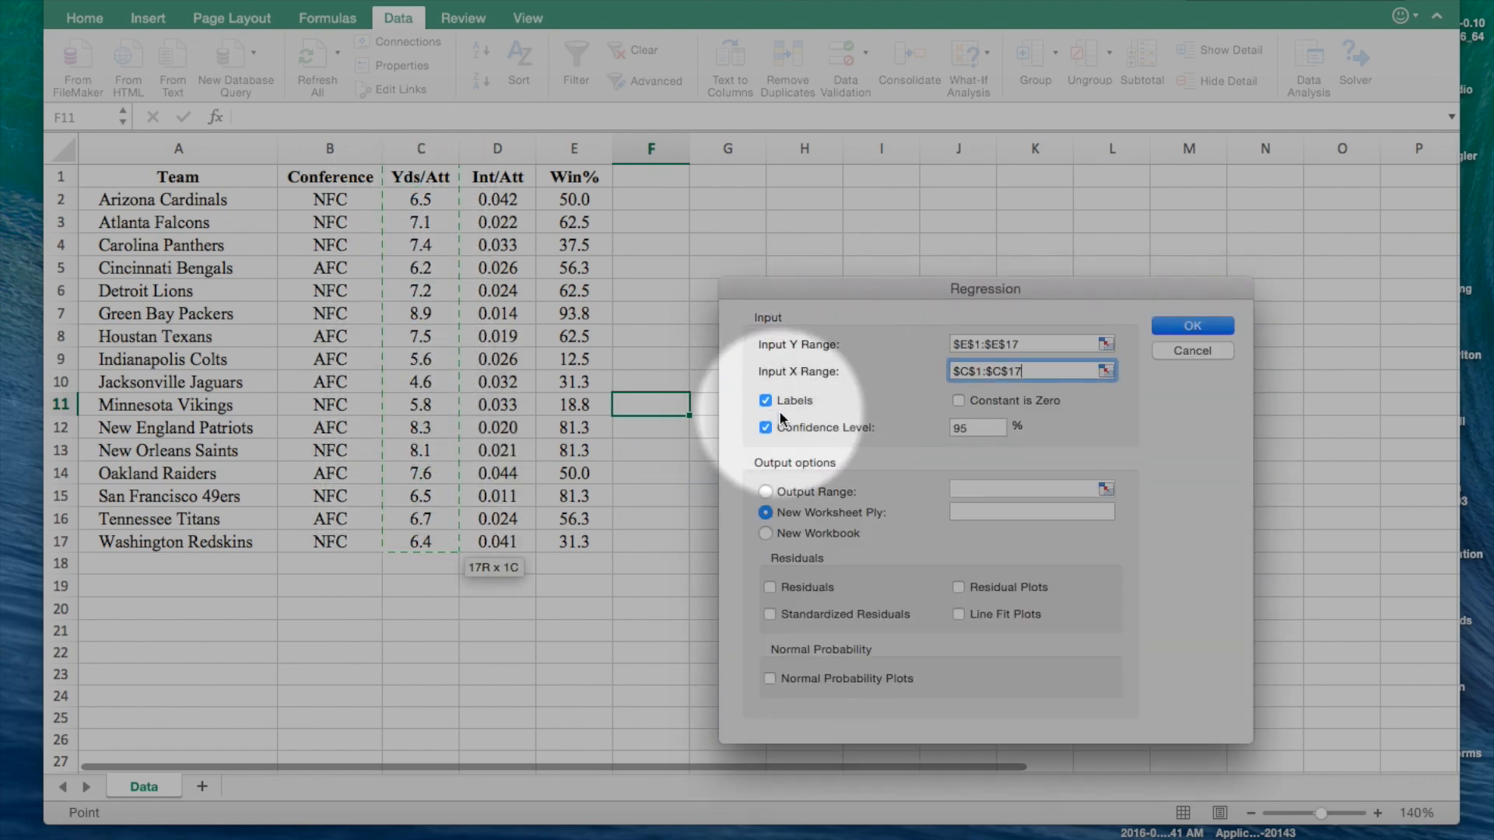
mouse_move(536, 272)
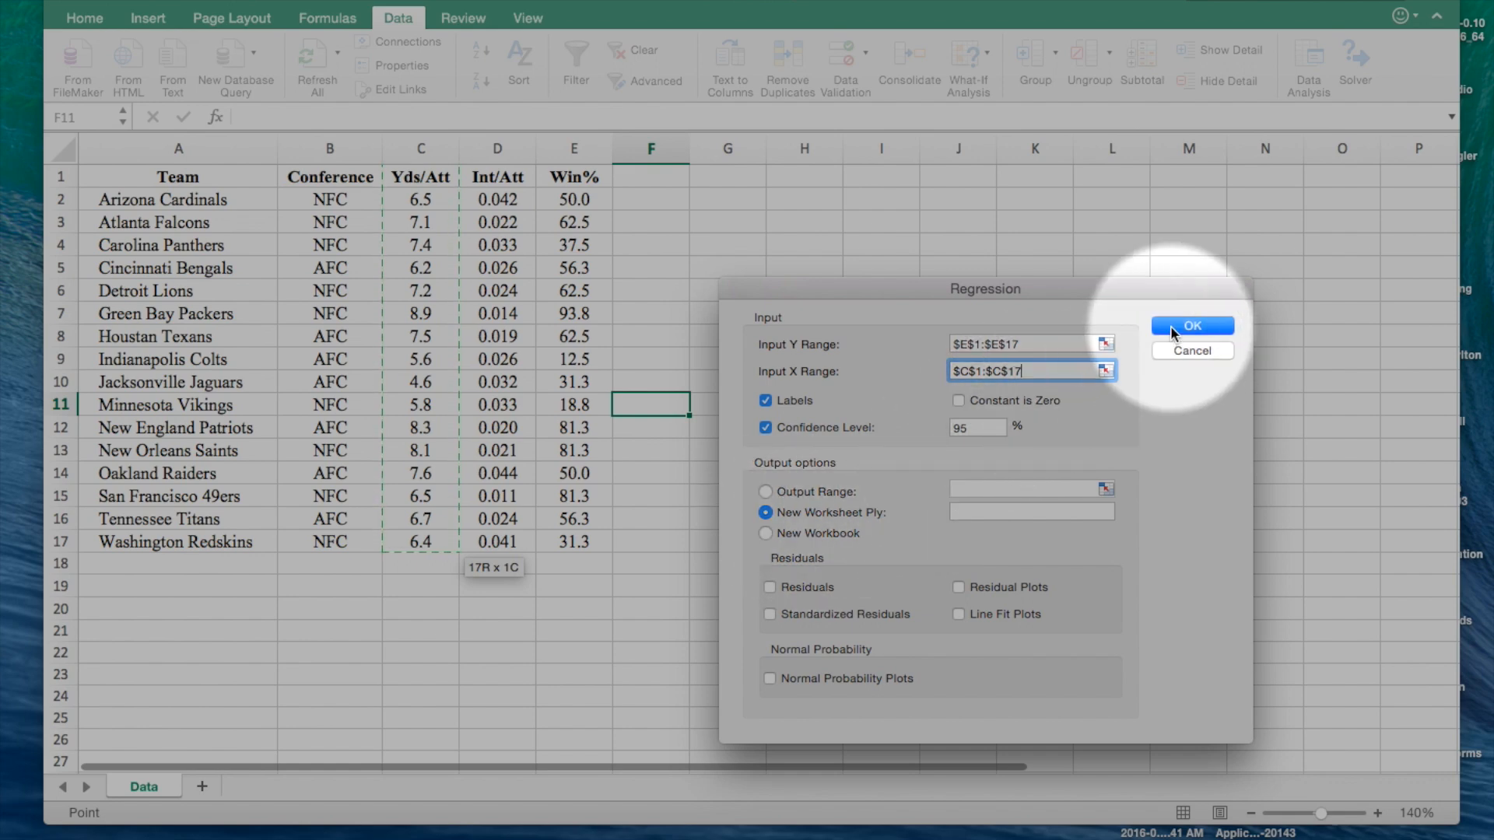
click(1192, 326)
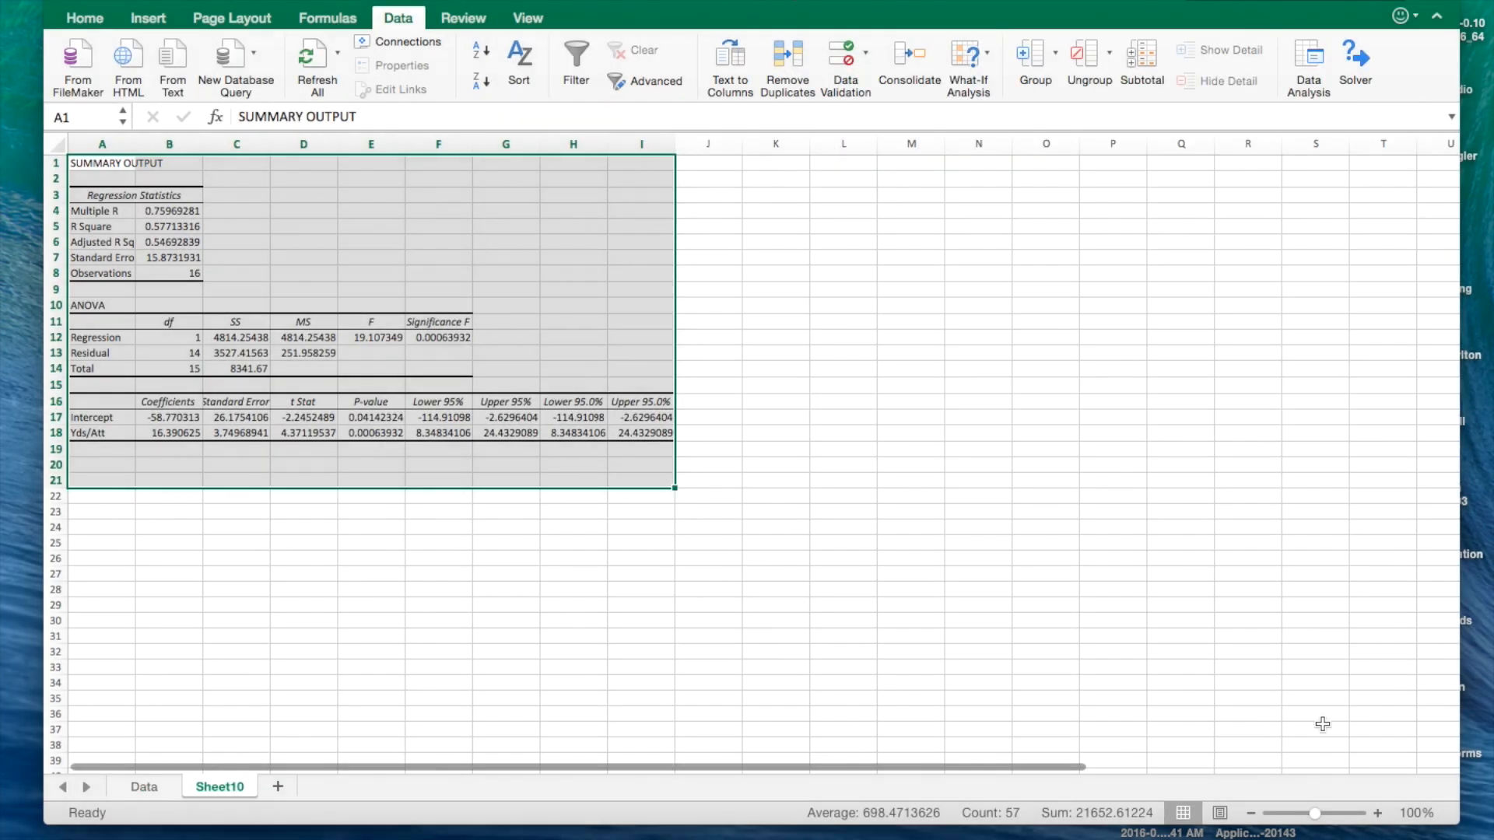
Enter 57.7 beside R Square in C5, displayed as 57.70%
click(1382, 813)
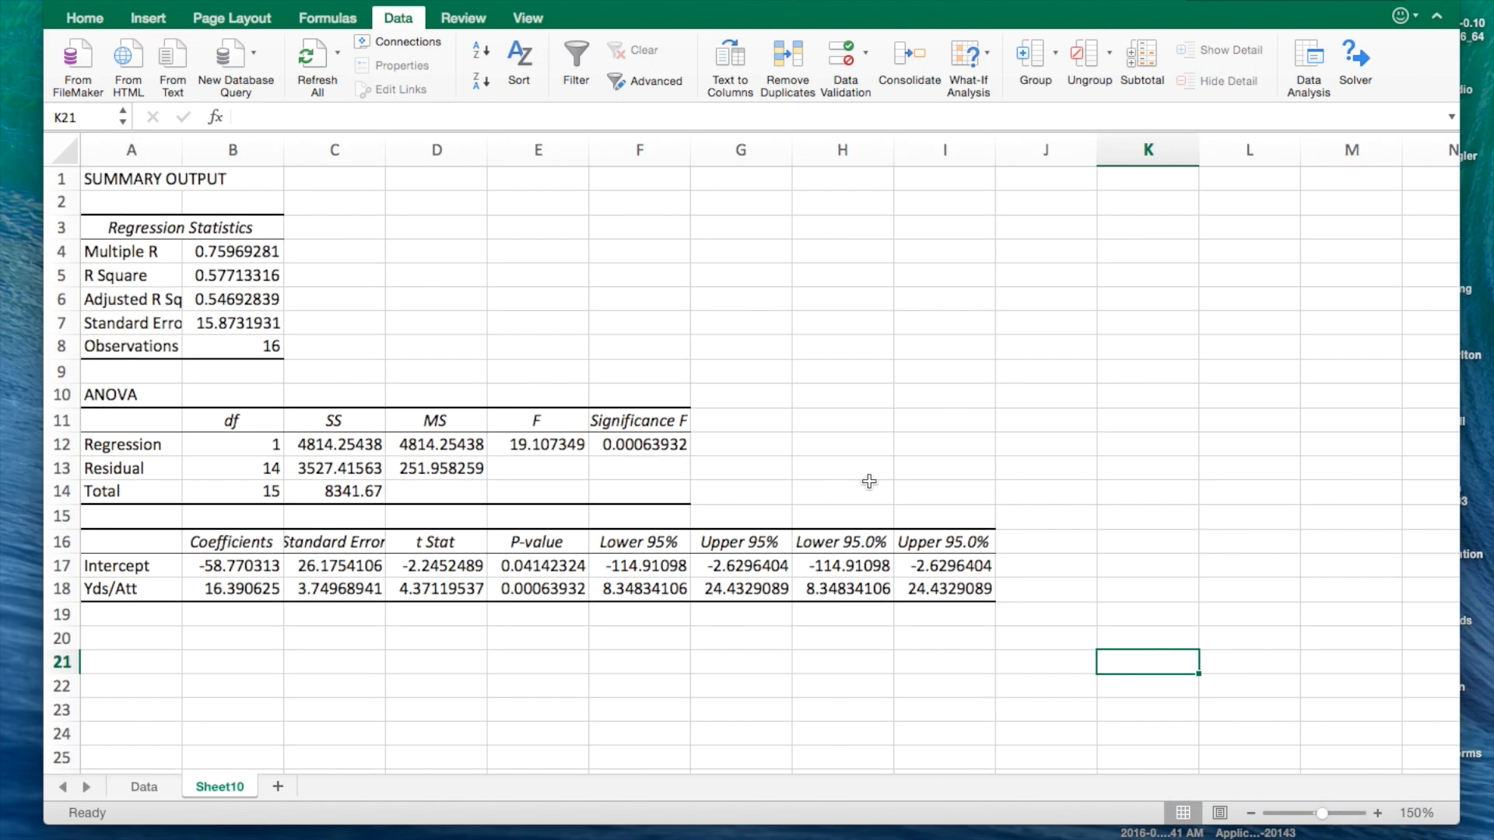
mouse_move(183, 276)
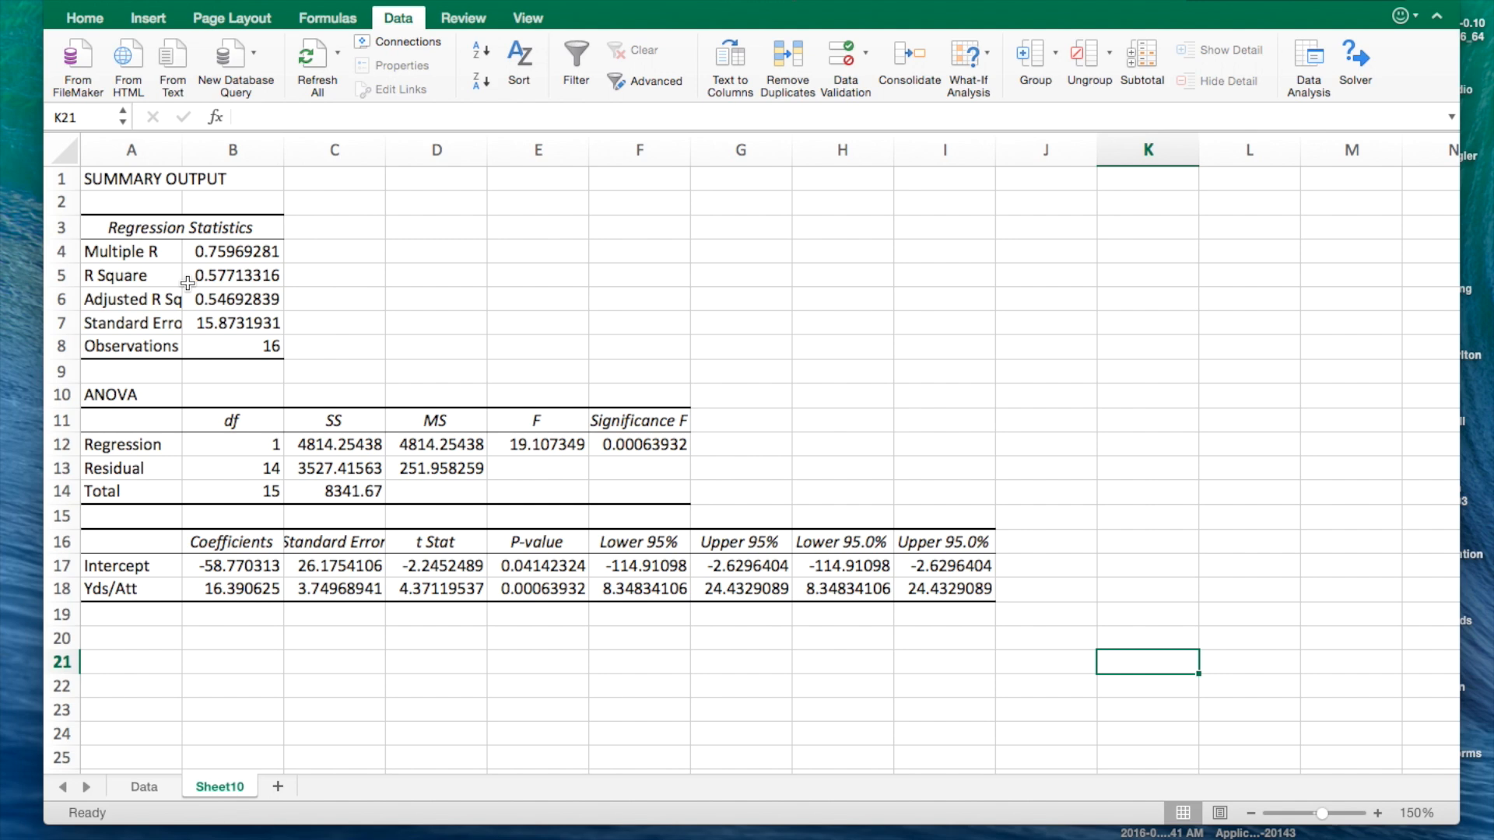
mouse_move(148, 279)
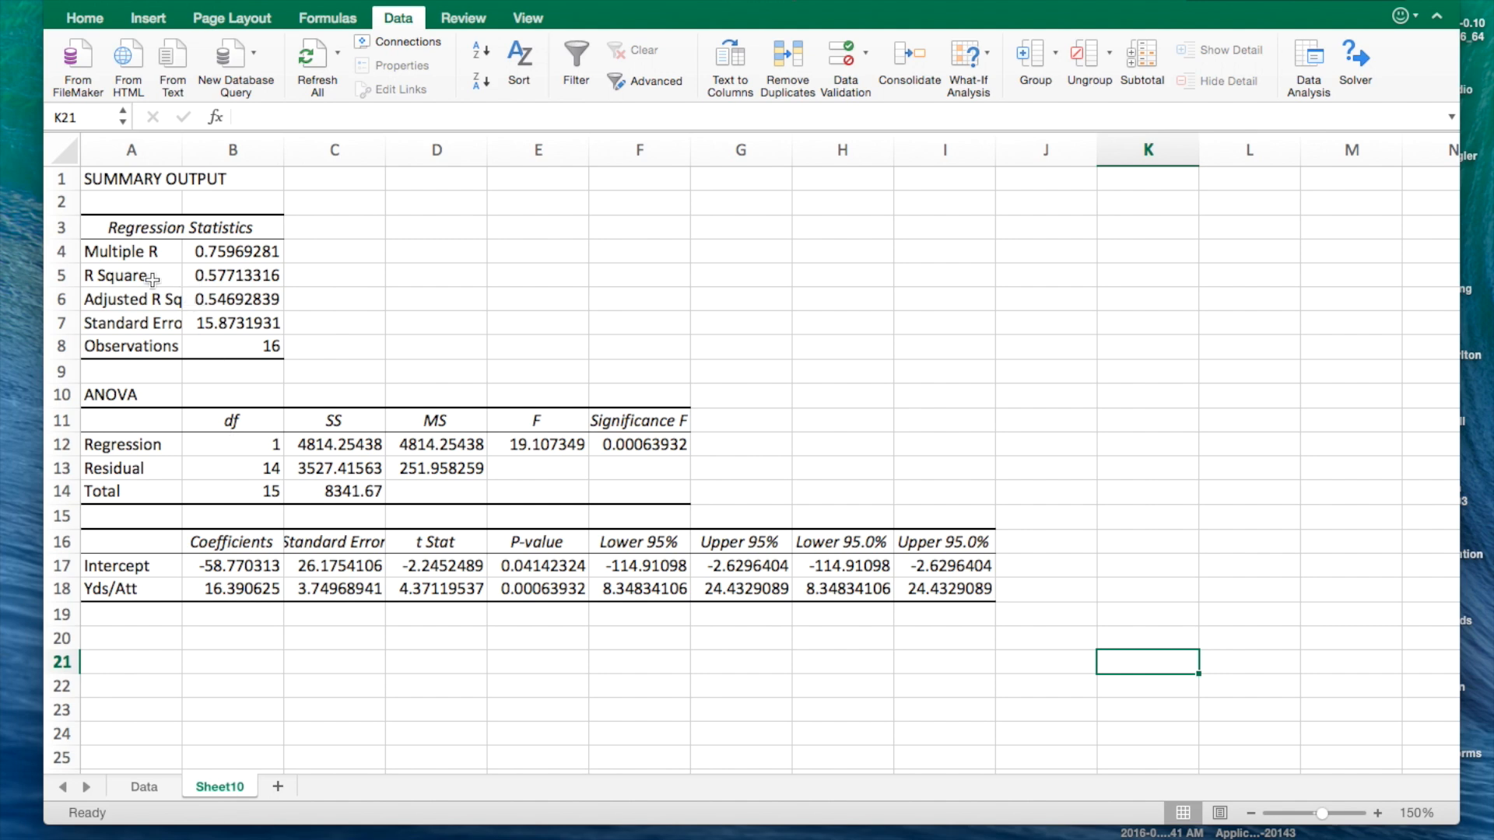
mouse_move(226, 293)
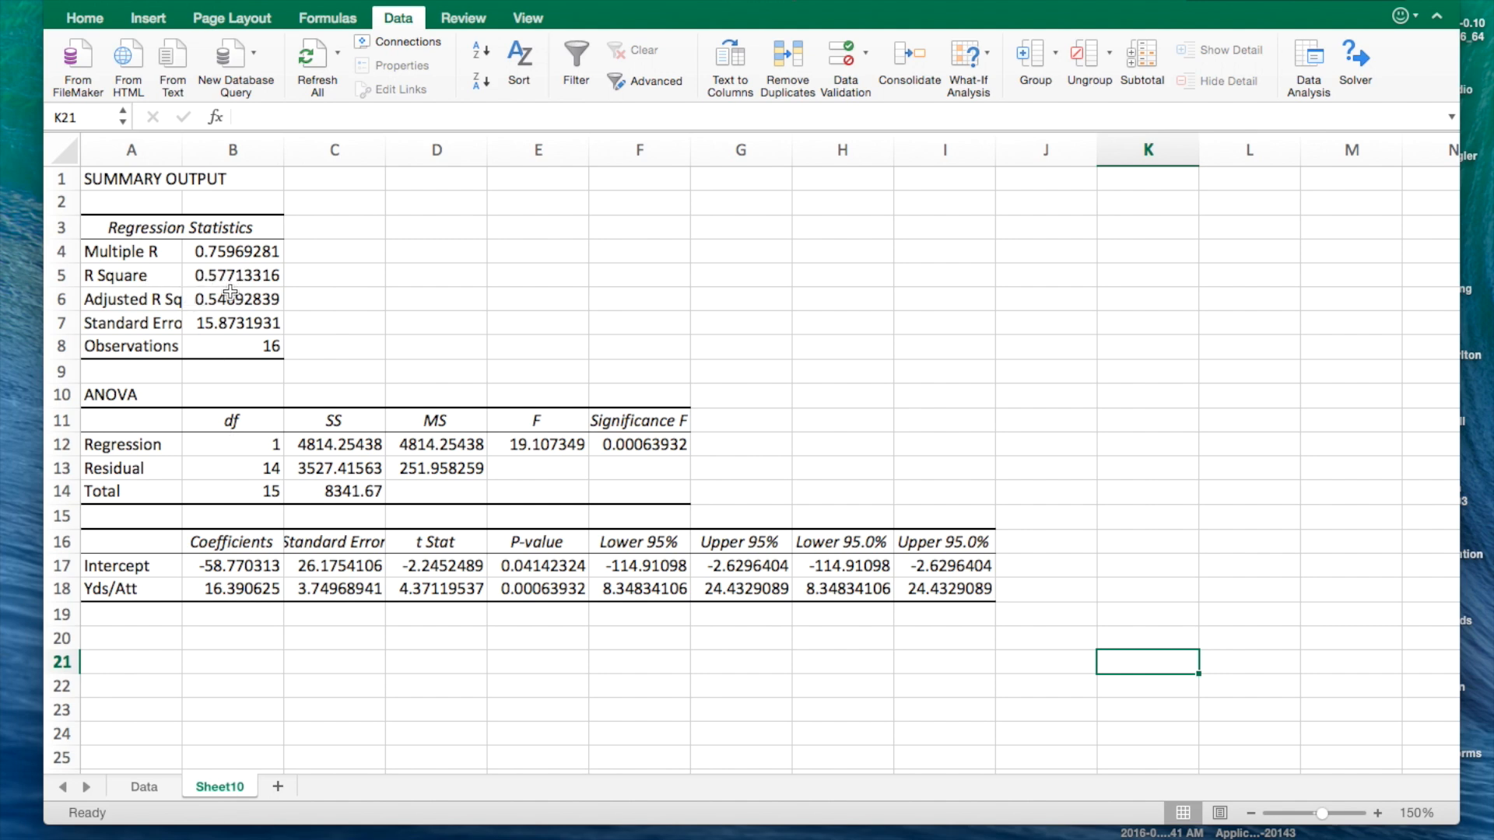
mouse_move(212, 358)
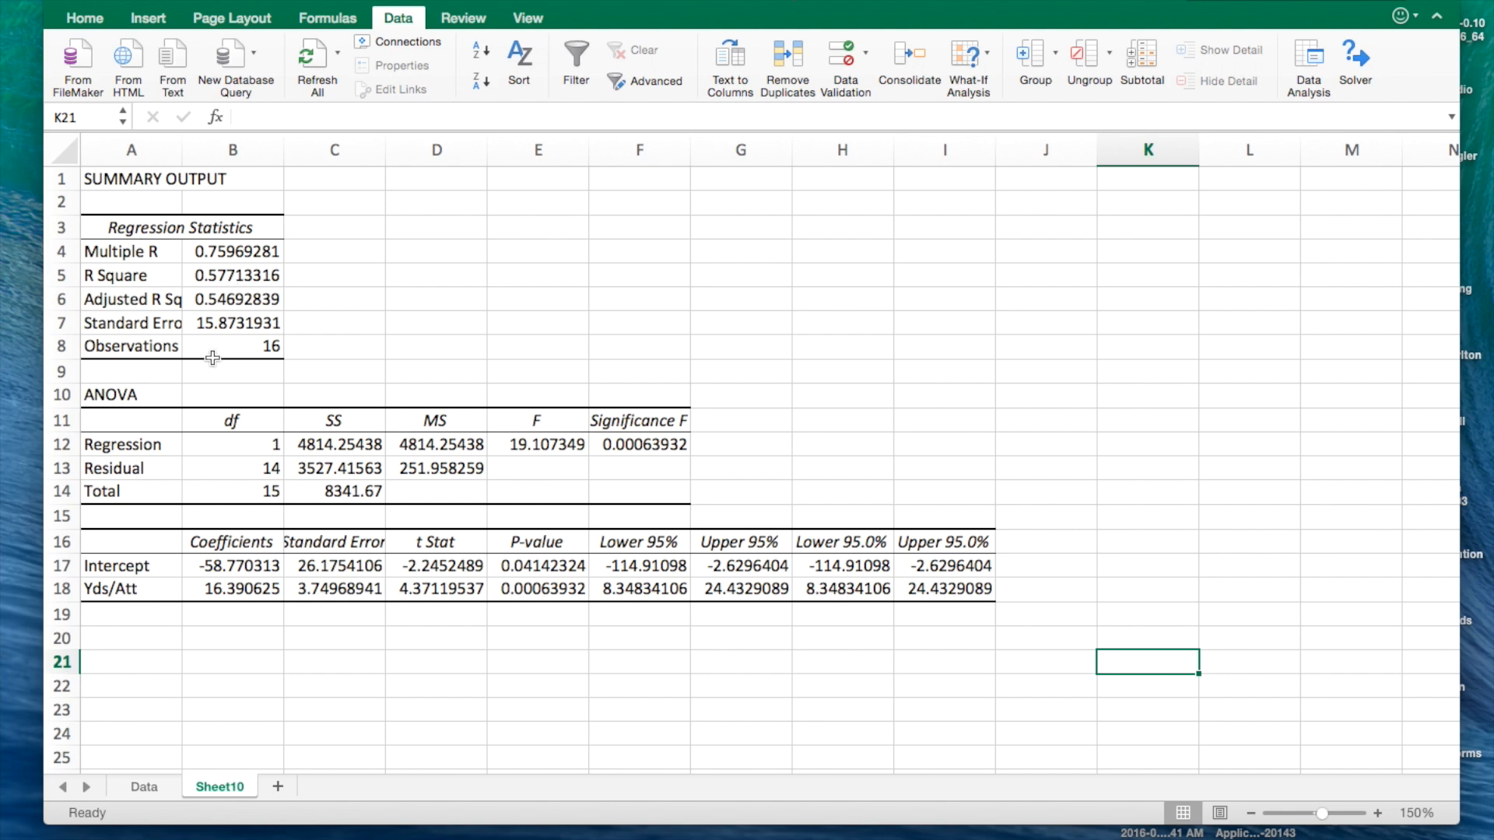
mouse_move(268, 639)
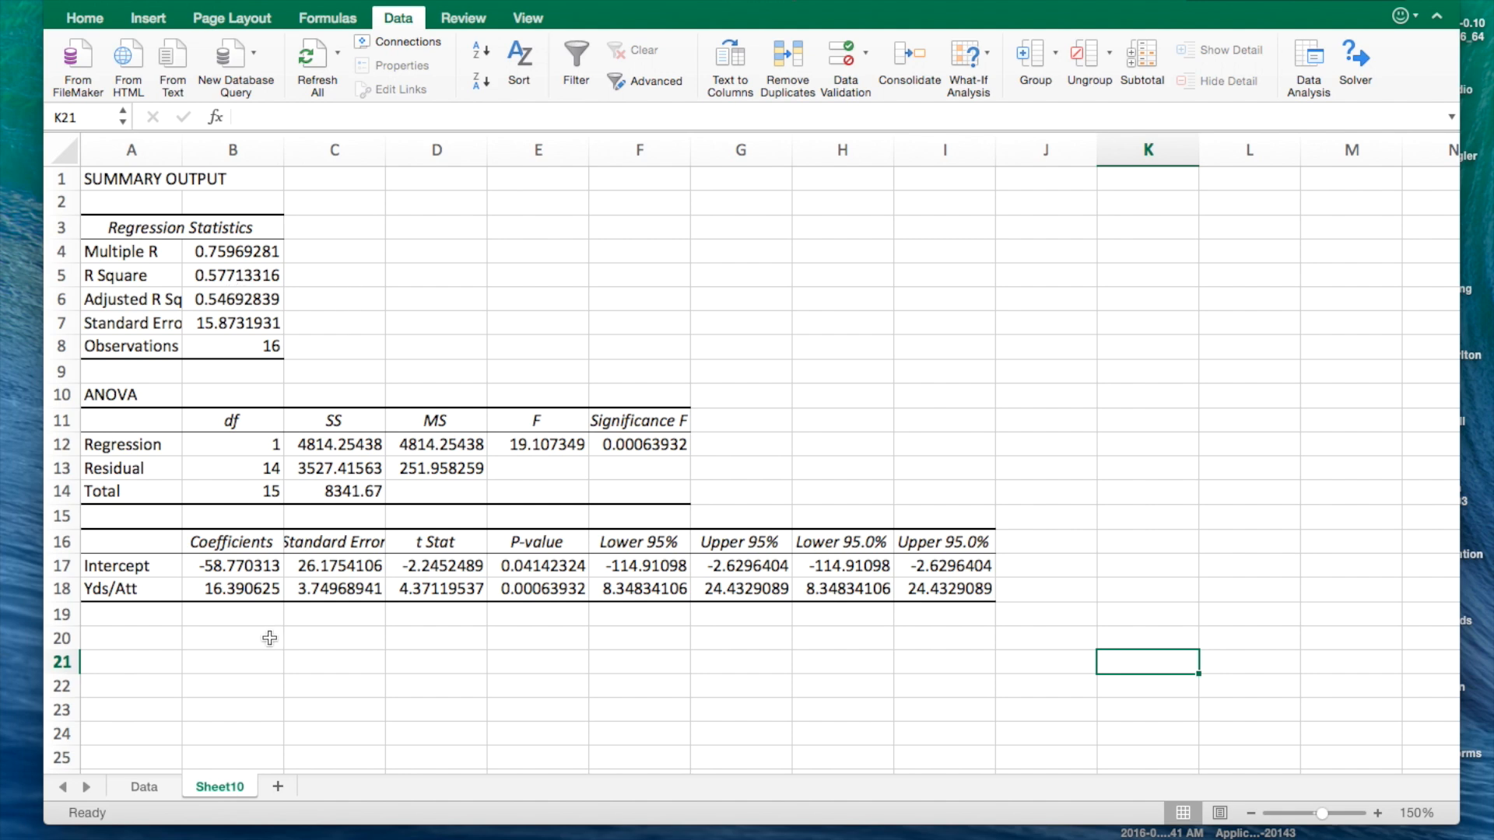
click(334, 276)
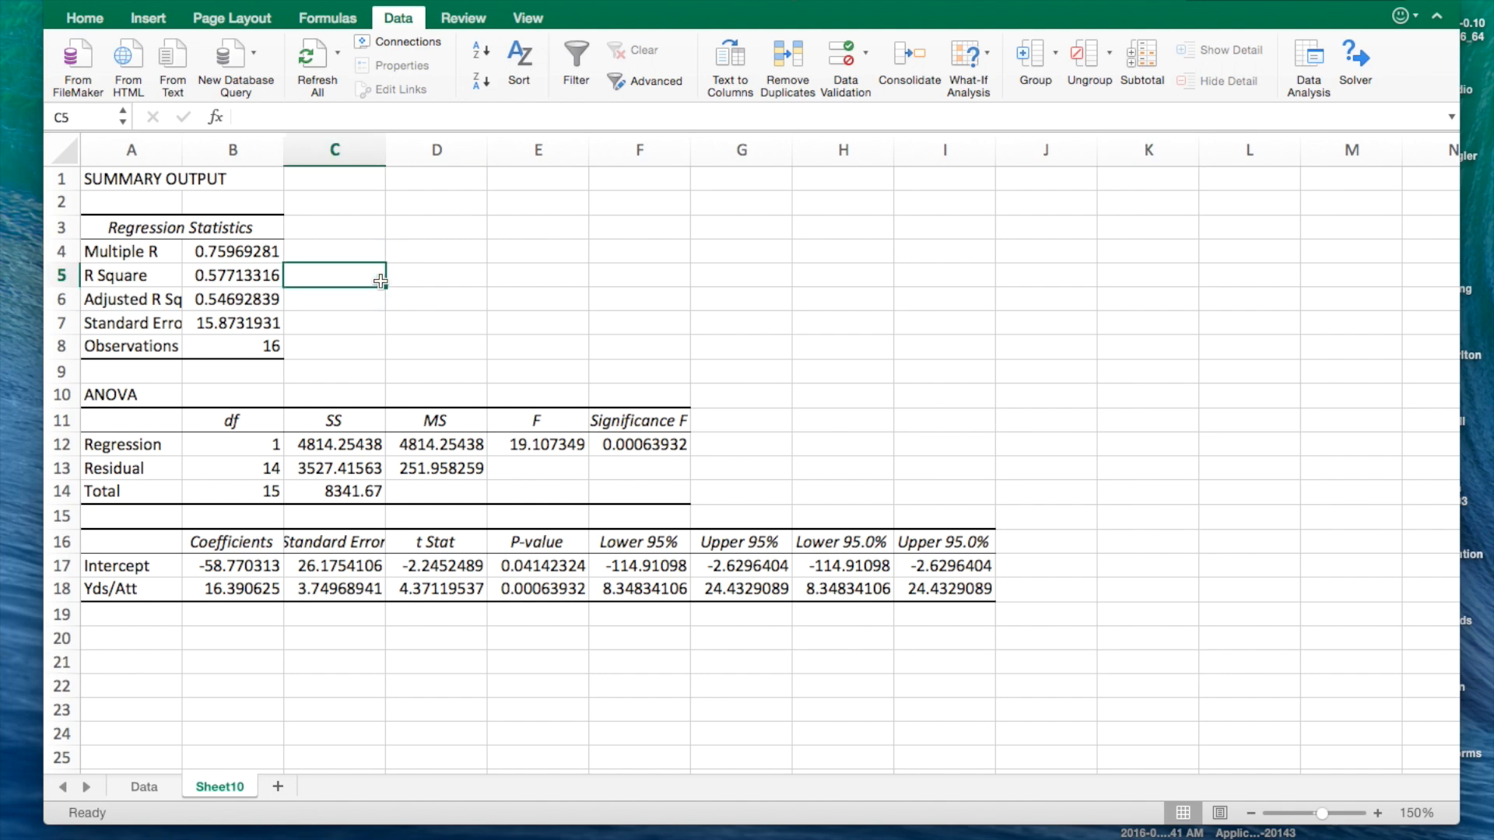
text(57.70%)
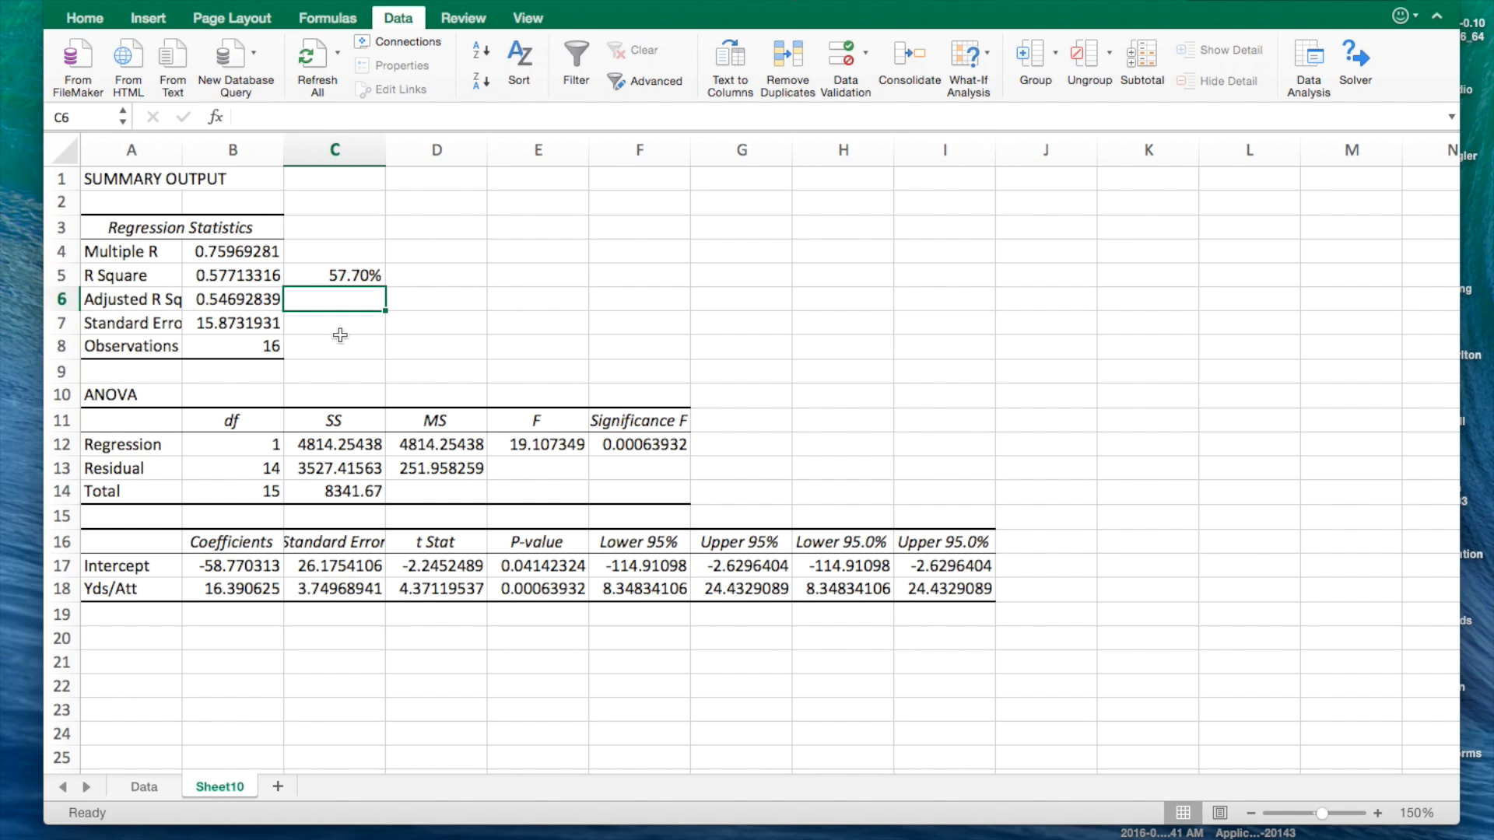
mouse_move(227, 664)
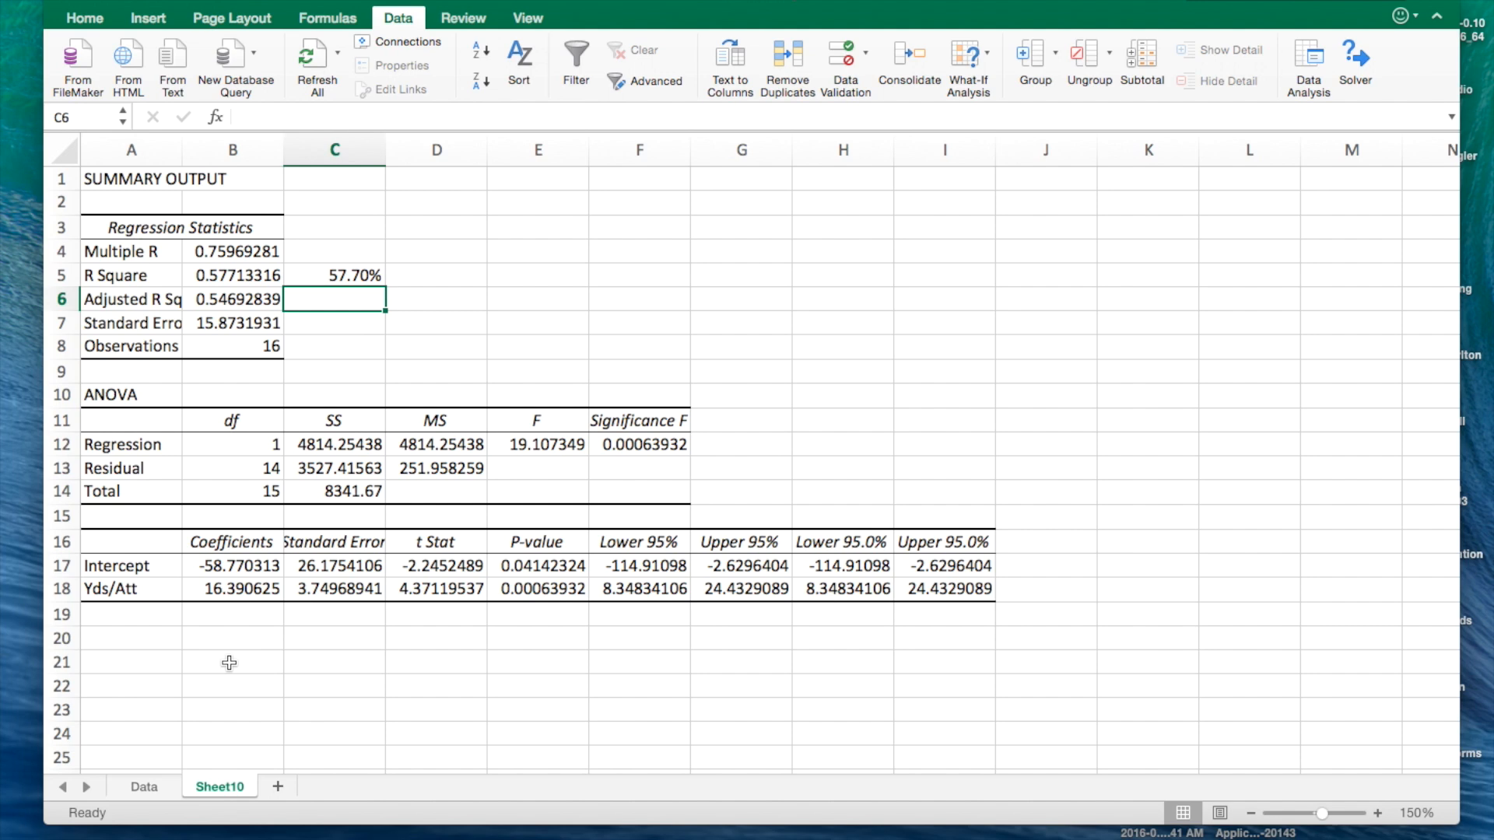
Type 'y = 16.39x - 58.77' in B21 on Sheet10, then return to the Data sheet
click(229, 663)
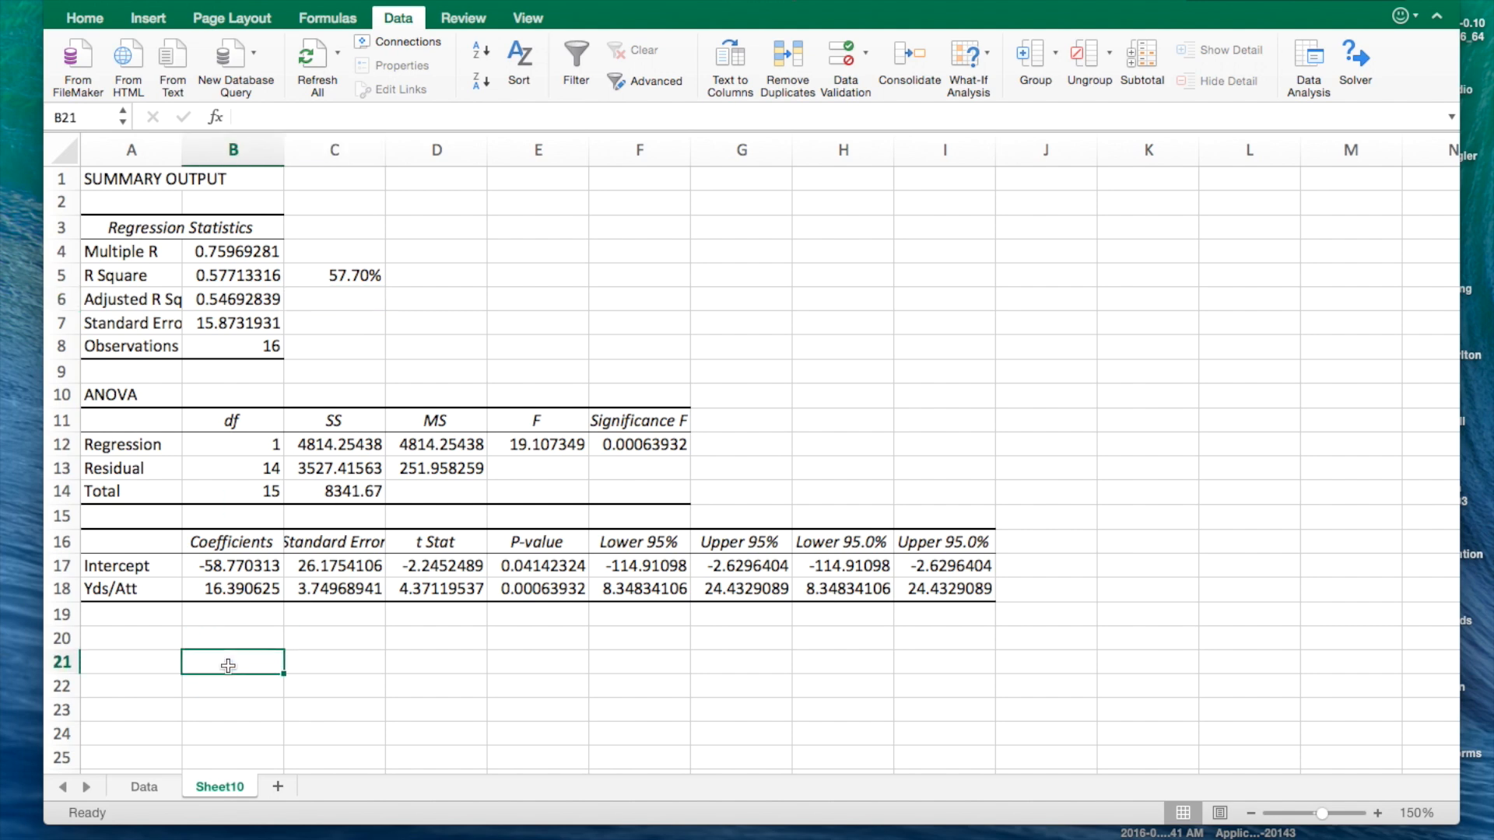
text(y)
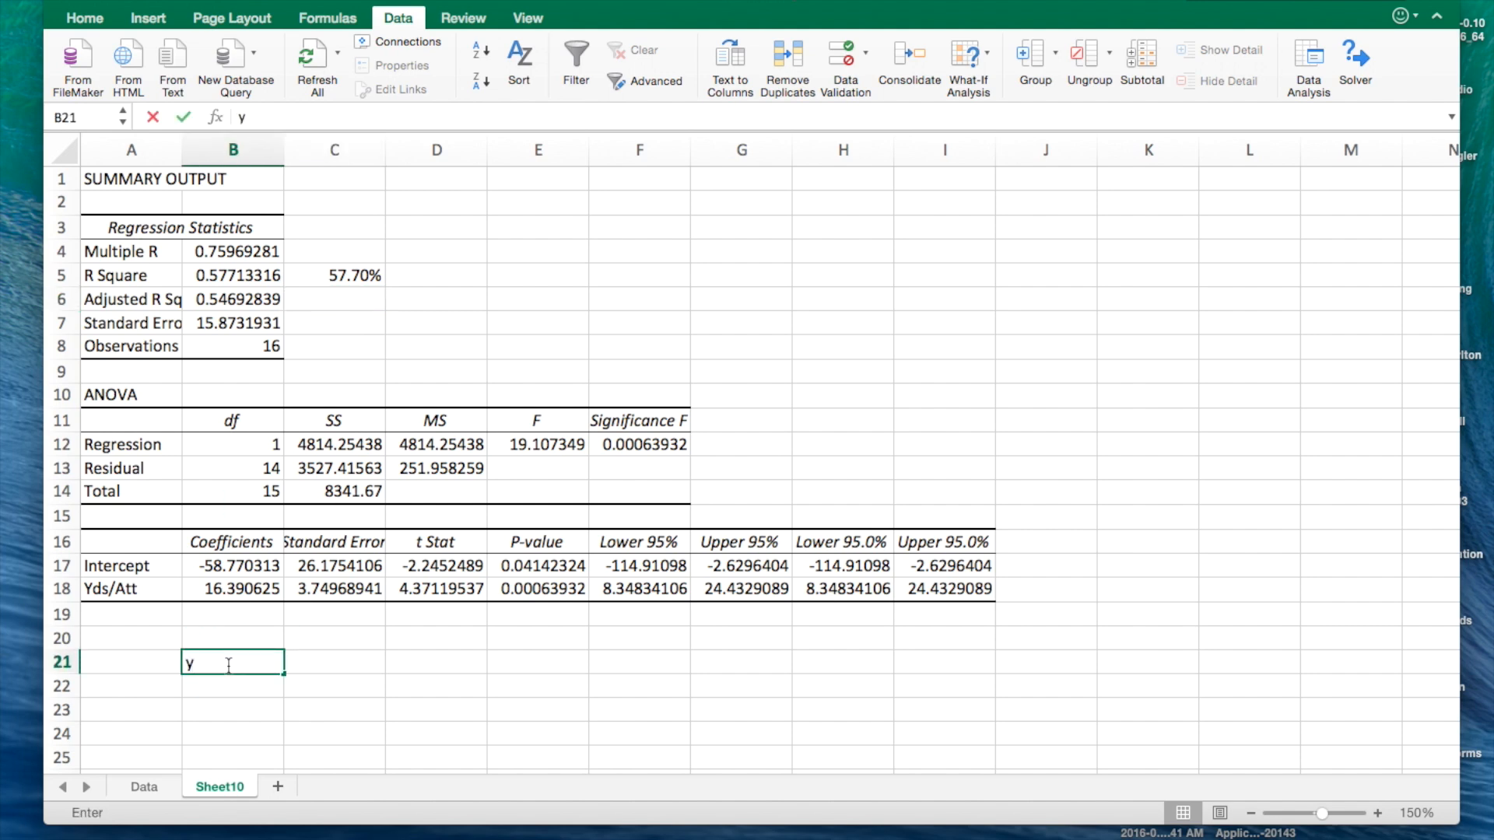
text(=)
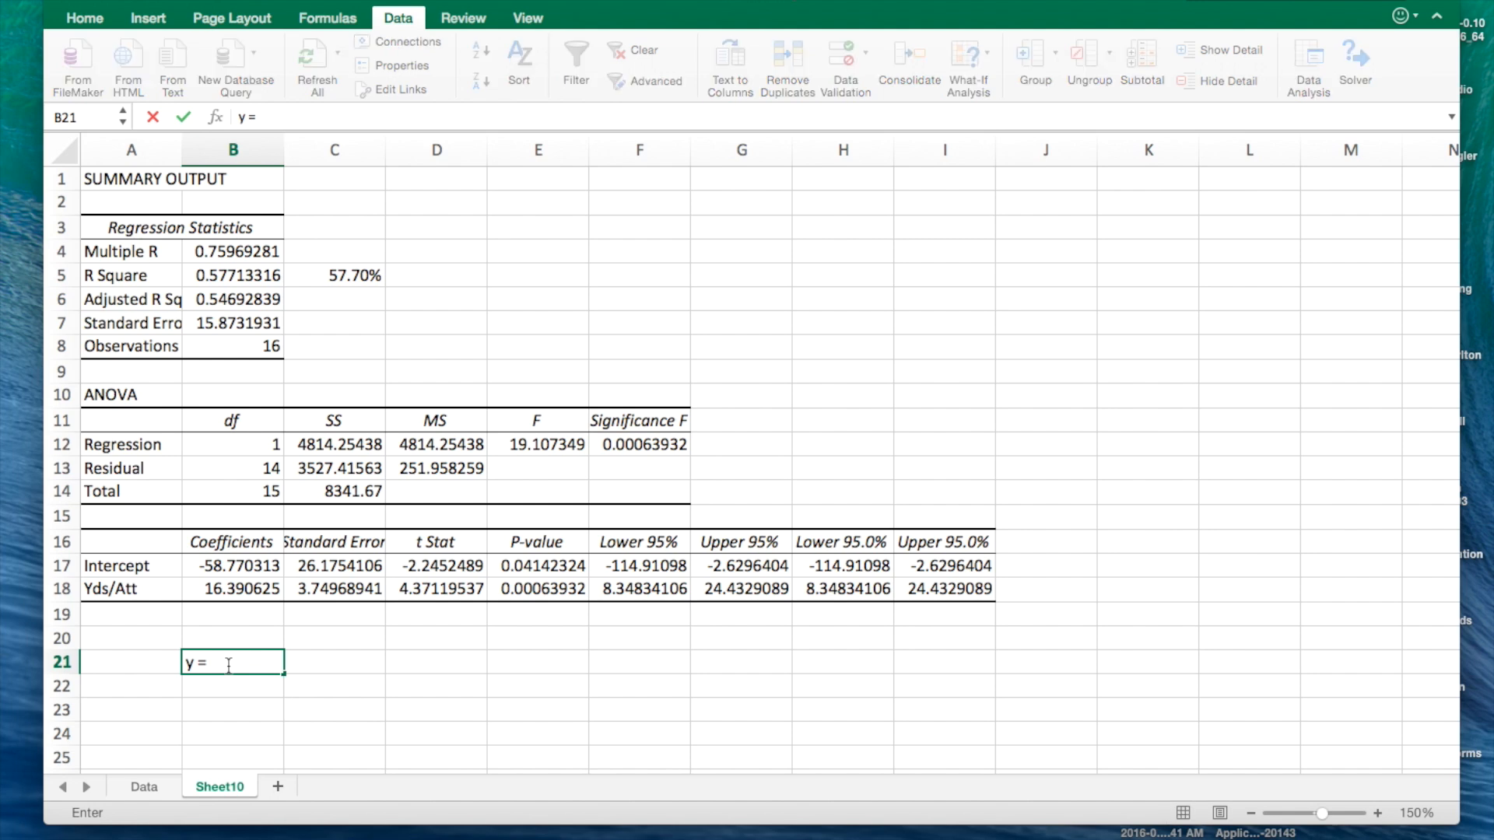
text(16.)
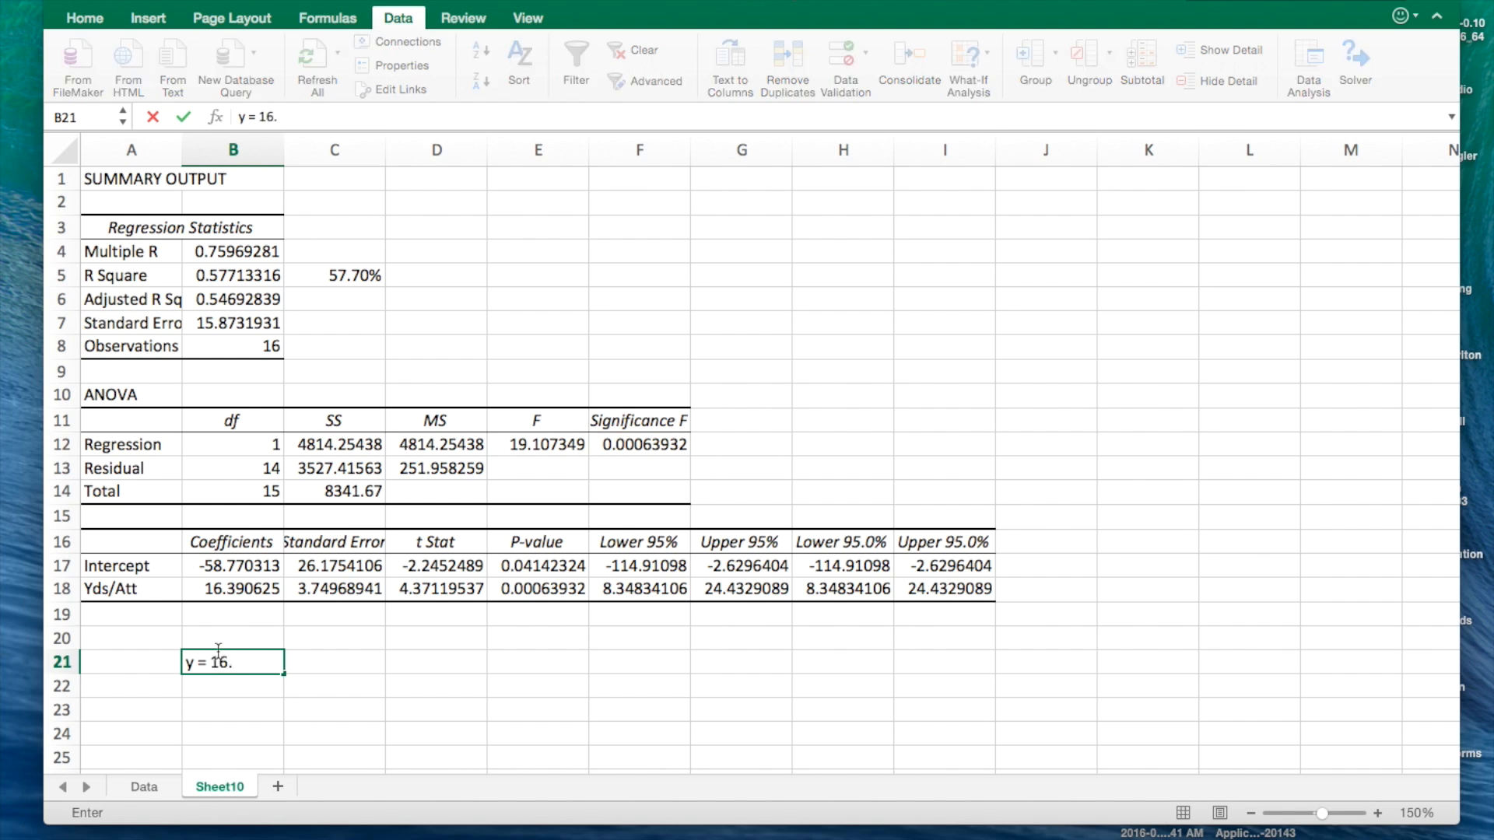
text(39)
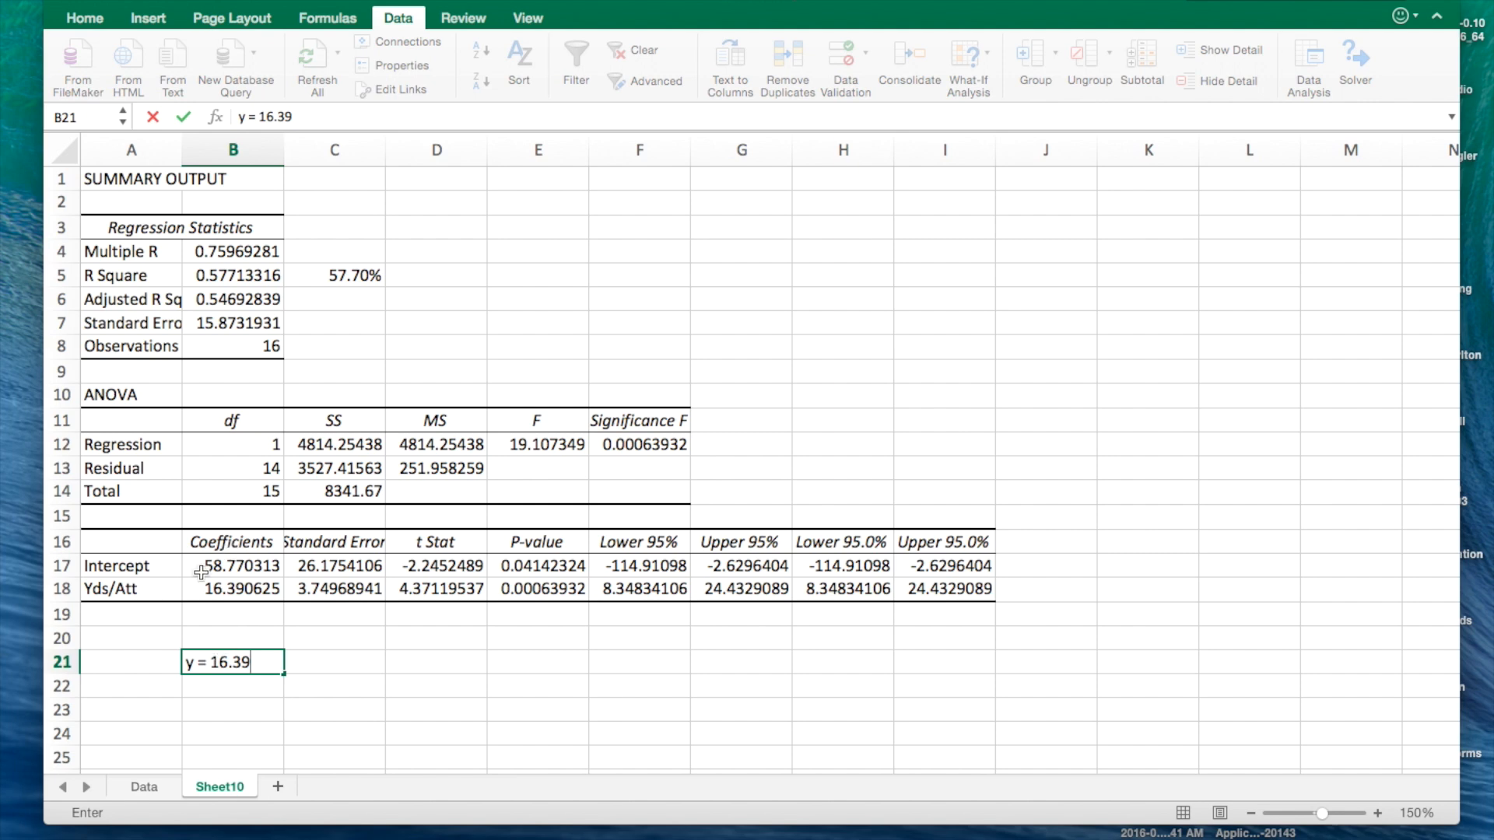
mouse_move(260, 607)
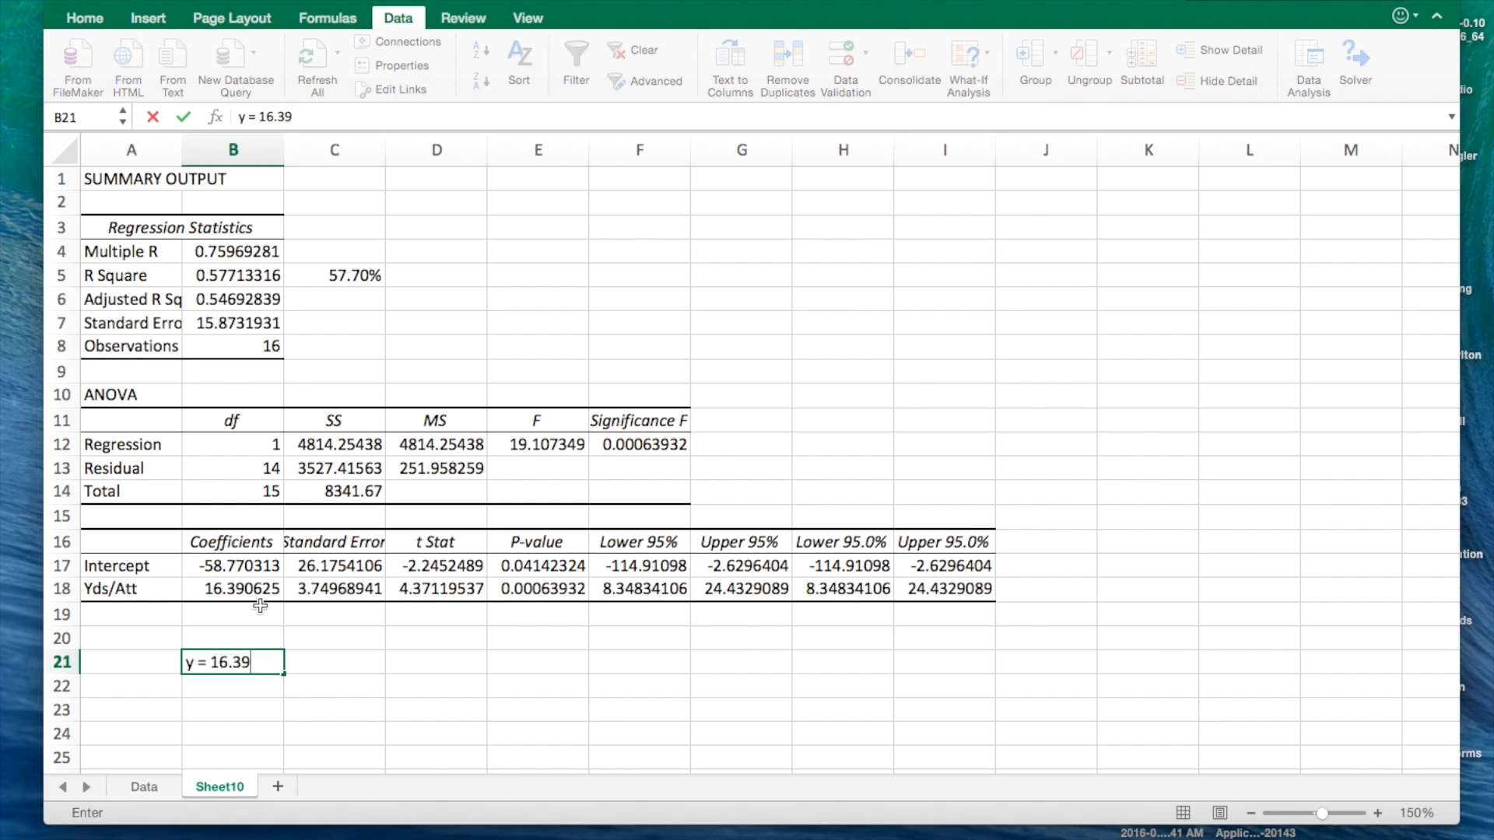
text(x)
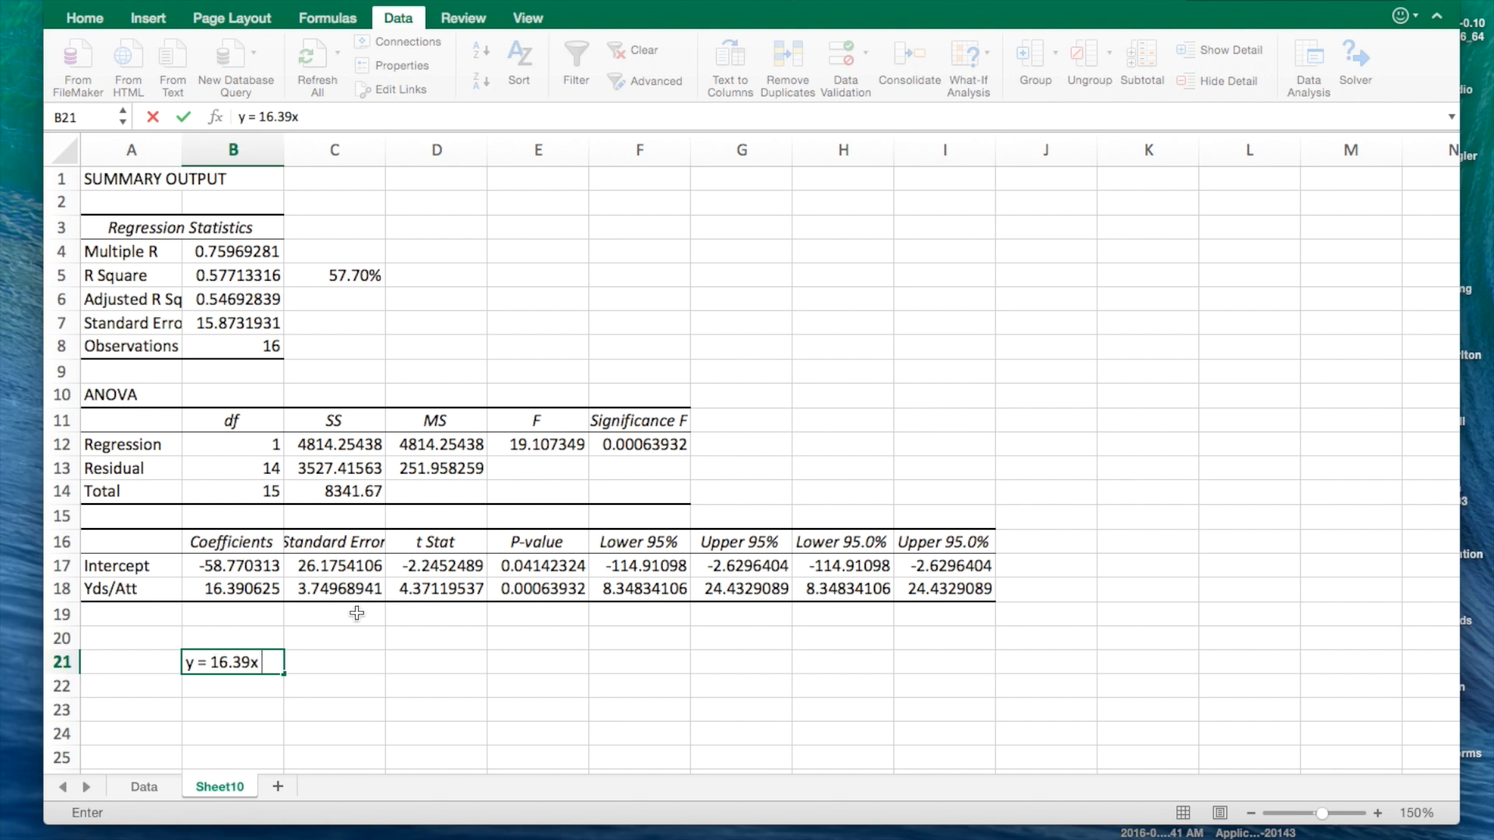
text(=)
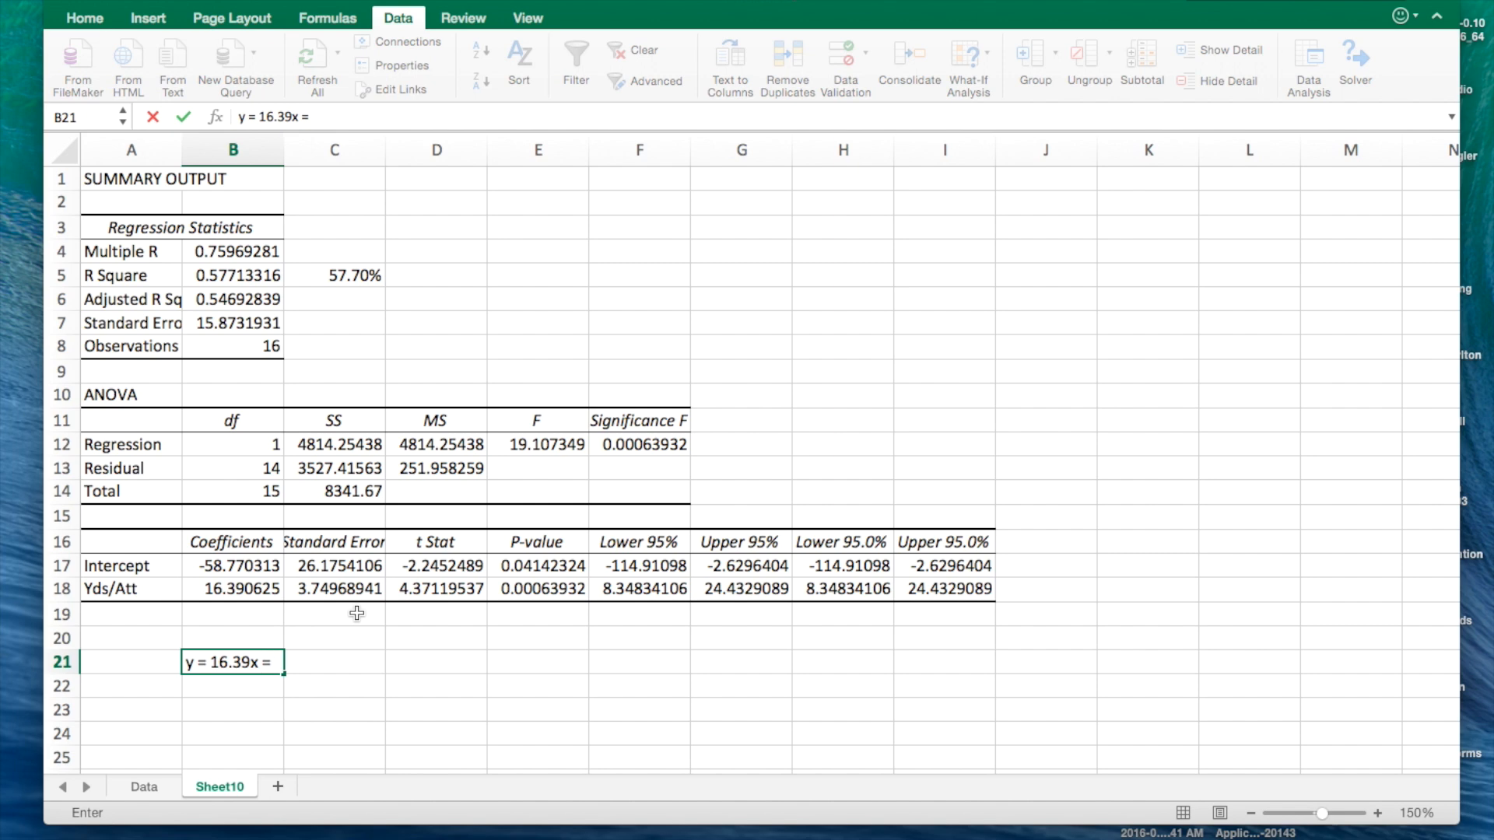
text(-)
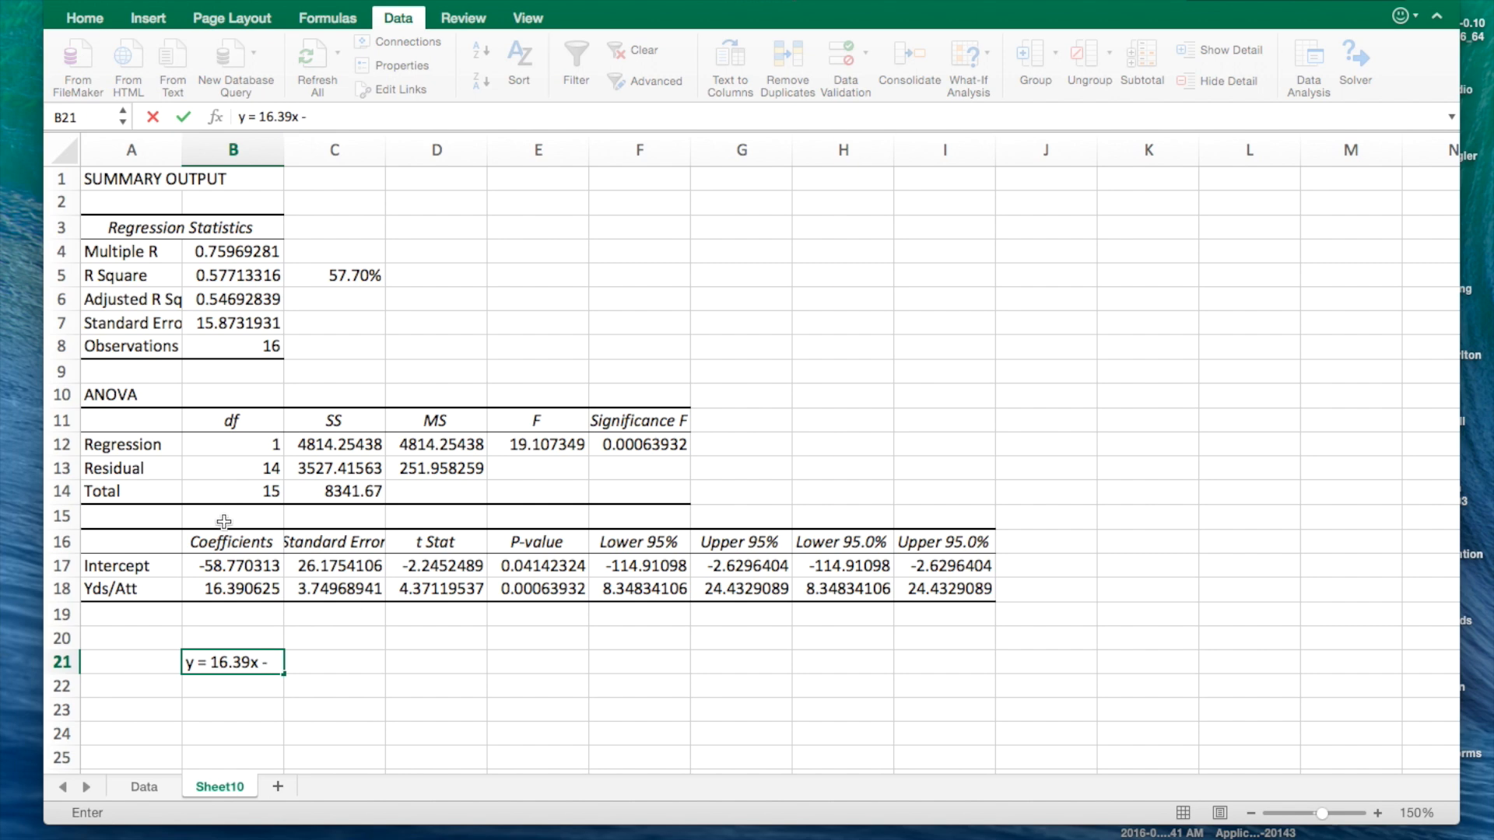
text(58.77)
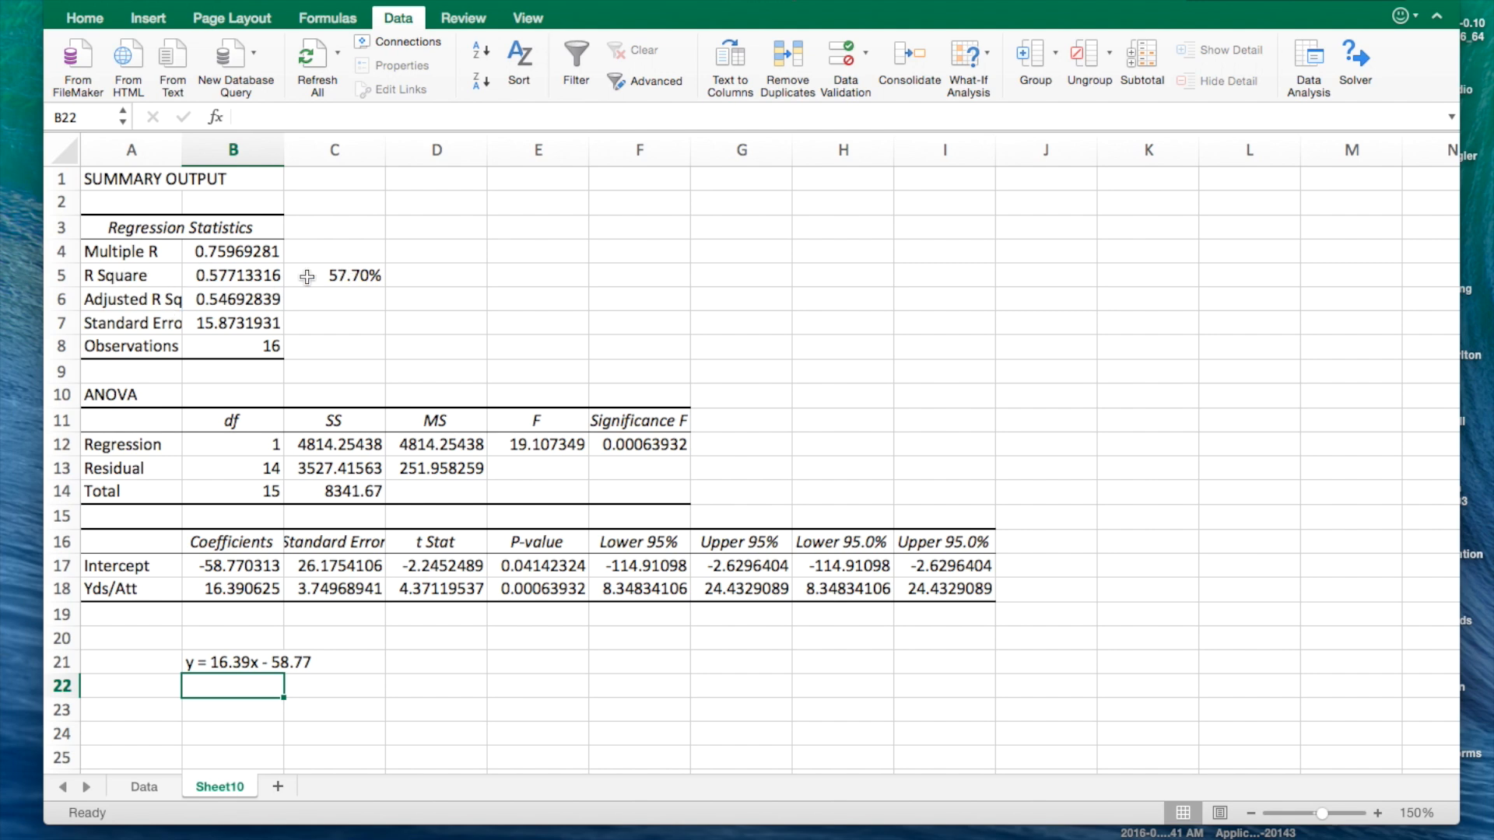
mouse_move(315, 288)
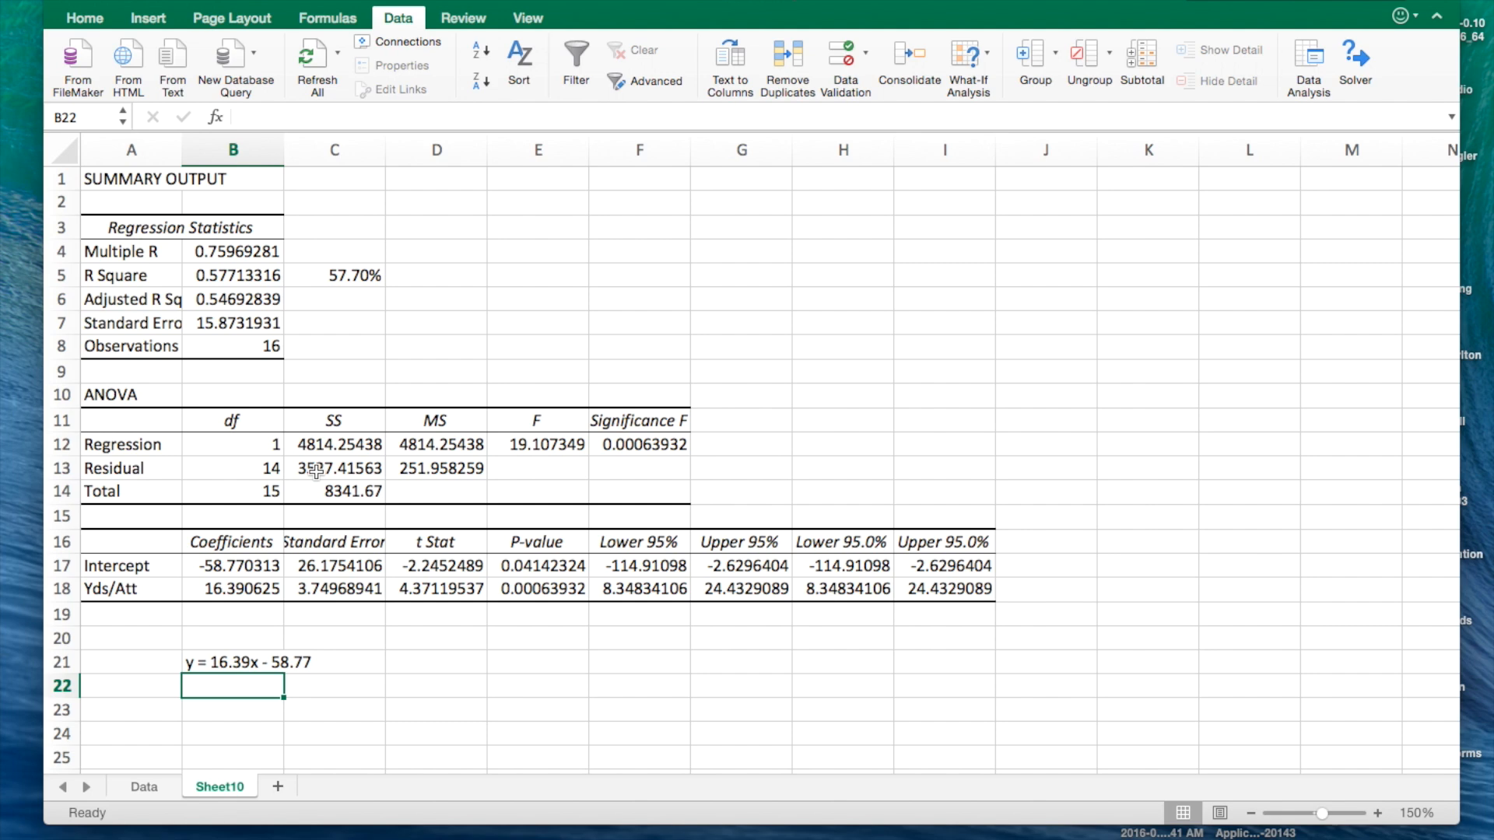
click(142, 787)
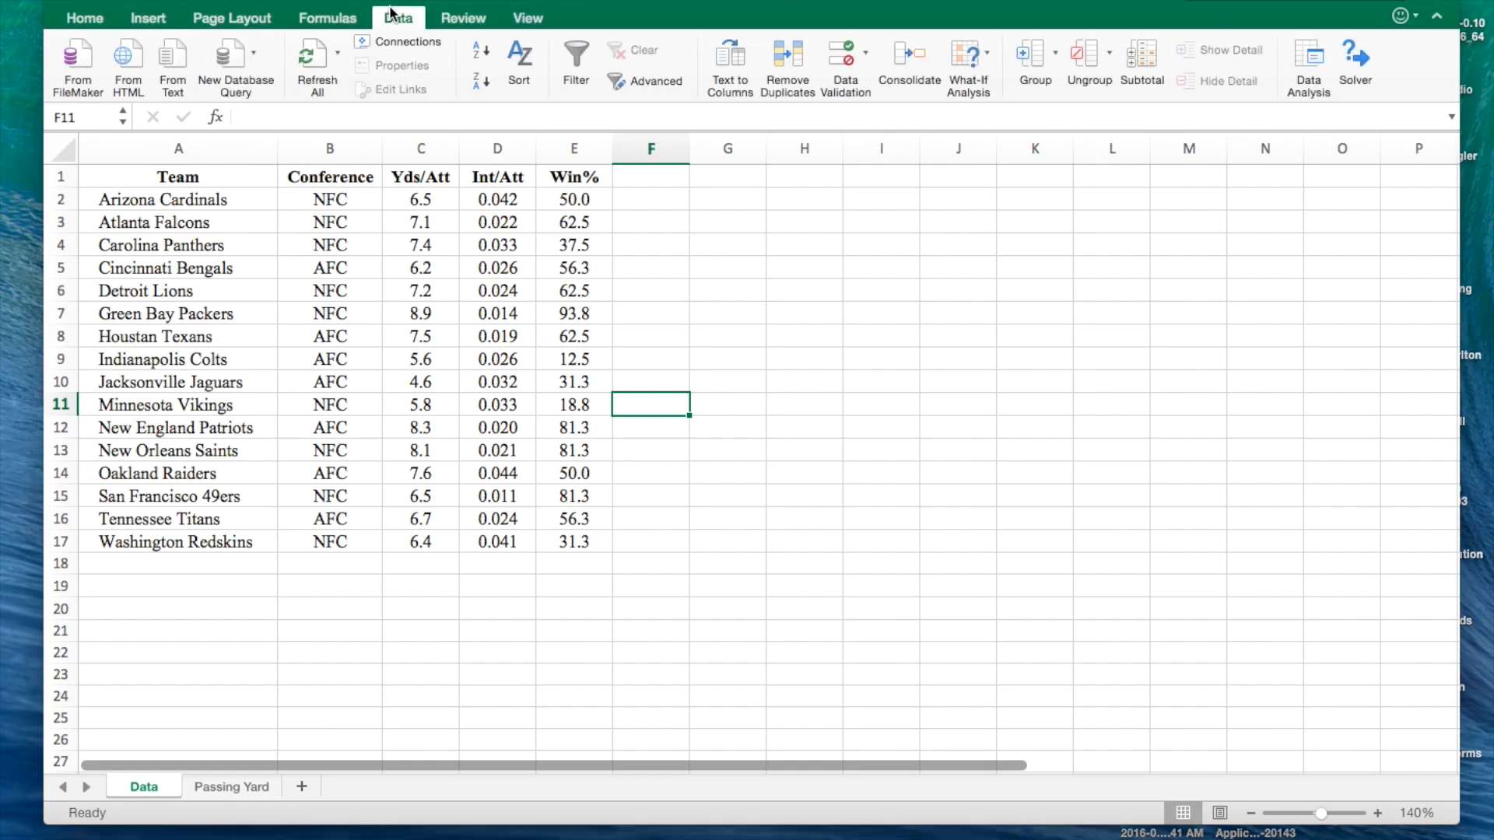
mouse_move(1316, 69)
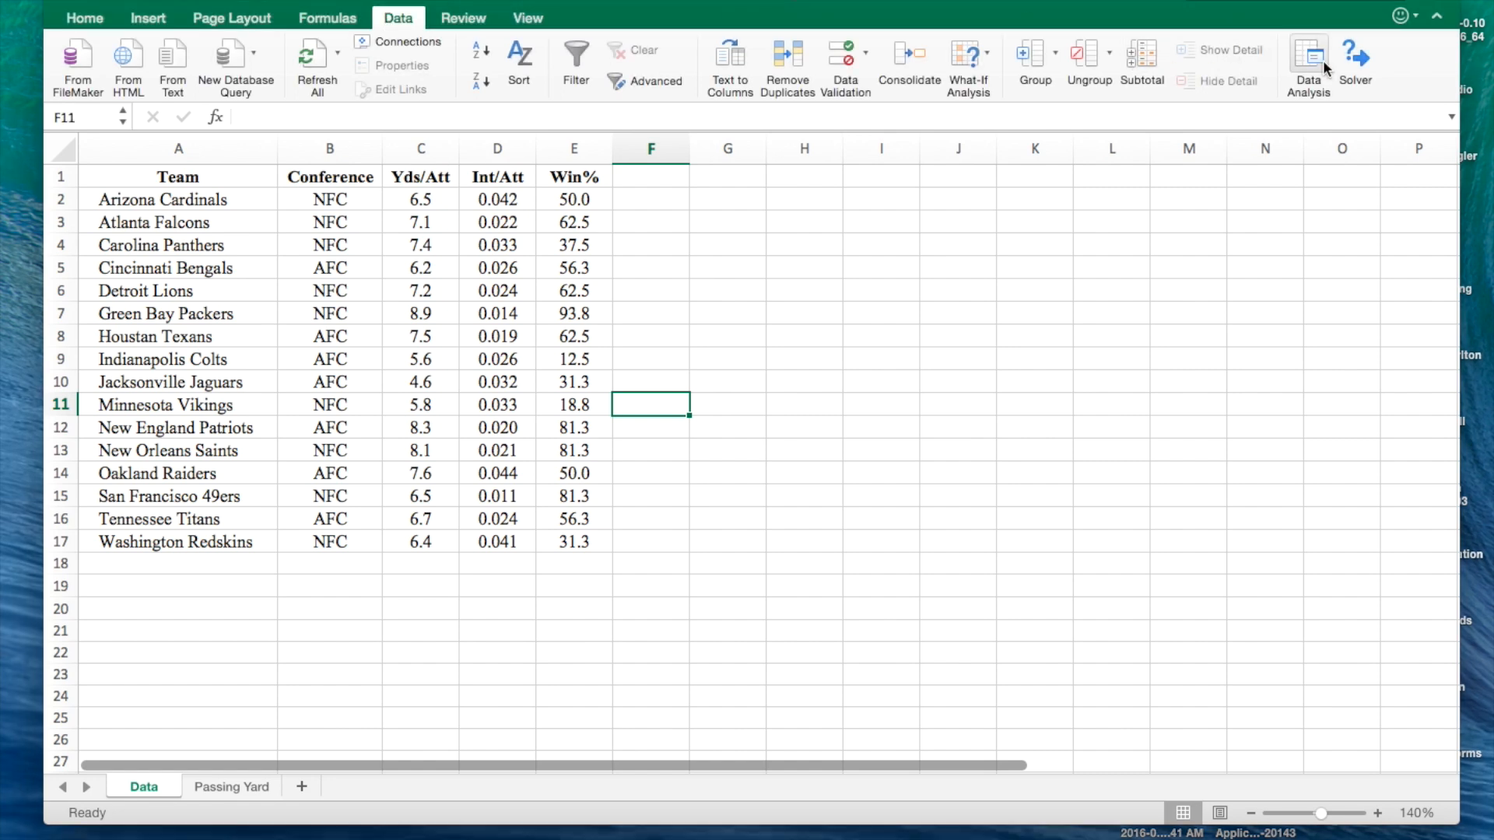
Regress Win% on Int/Att (D1:D17) with labels into a new worksheet
click(1309, 54)
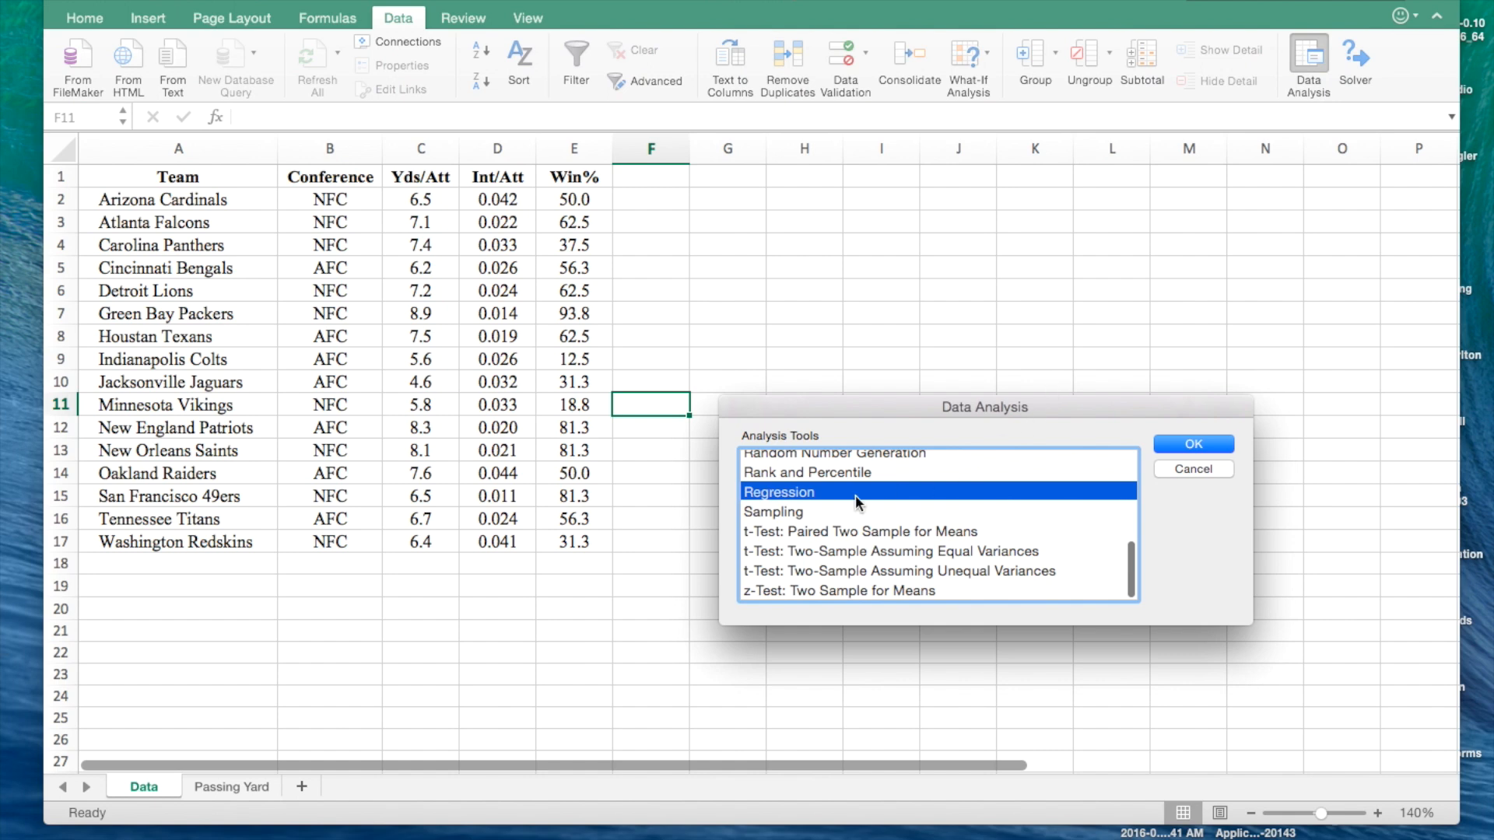
click(1193, 444)
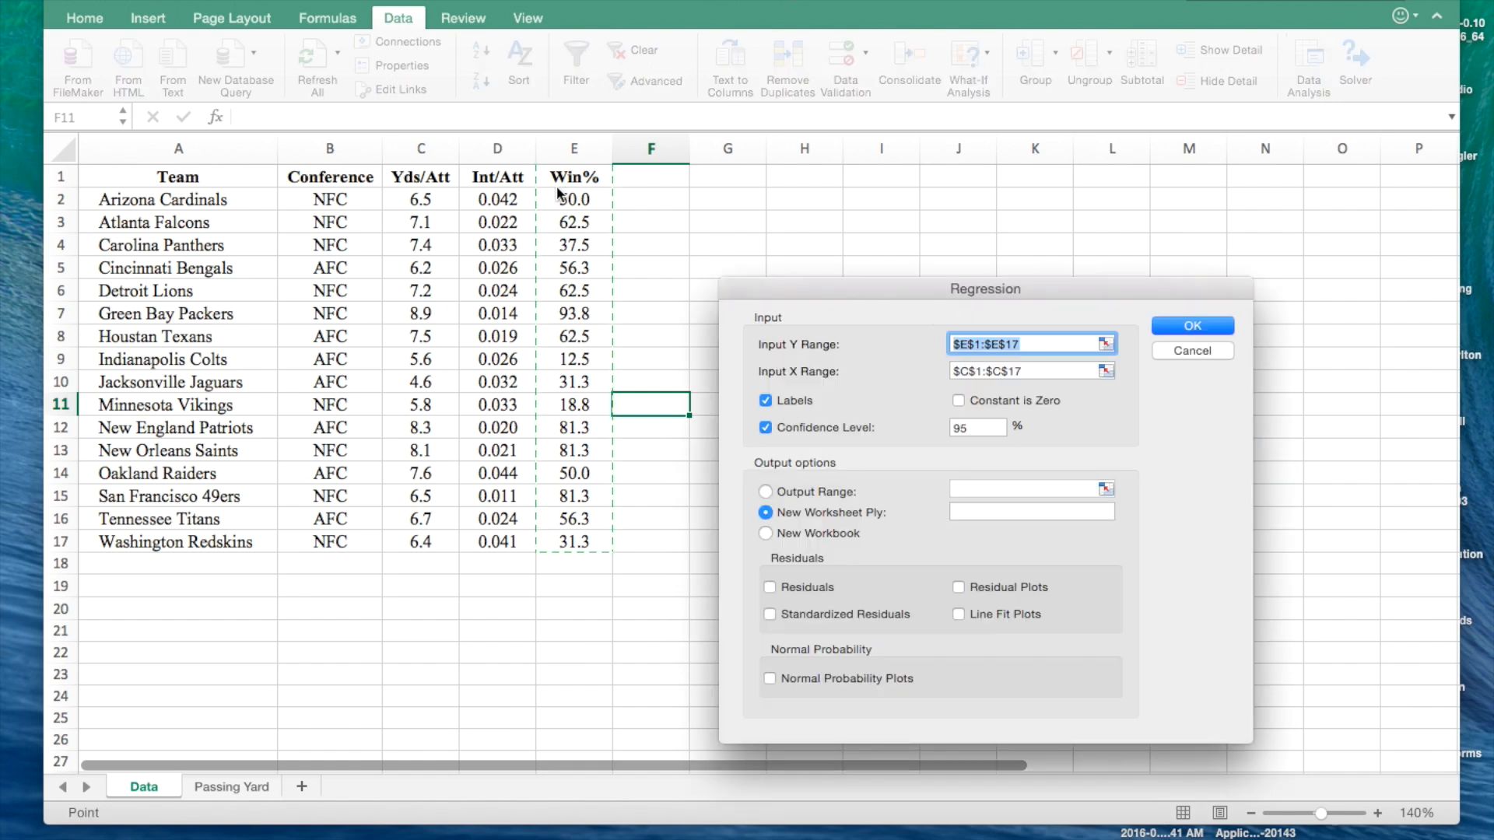
click(1105, 343)
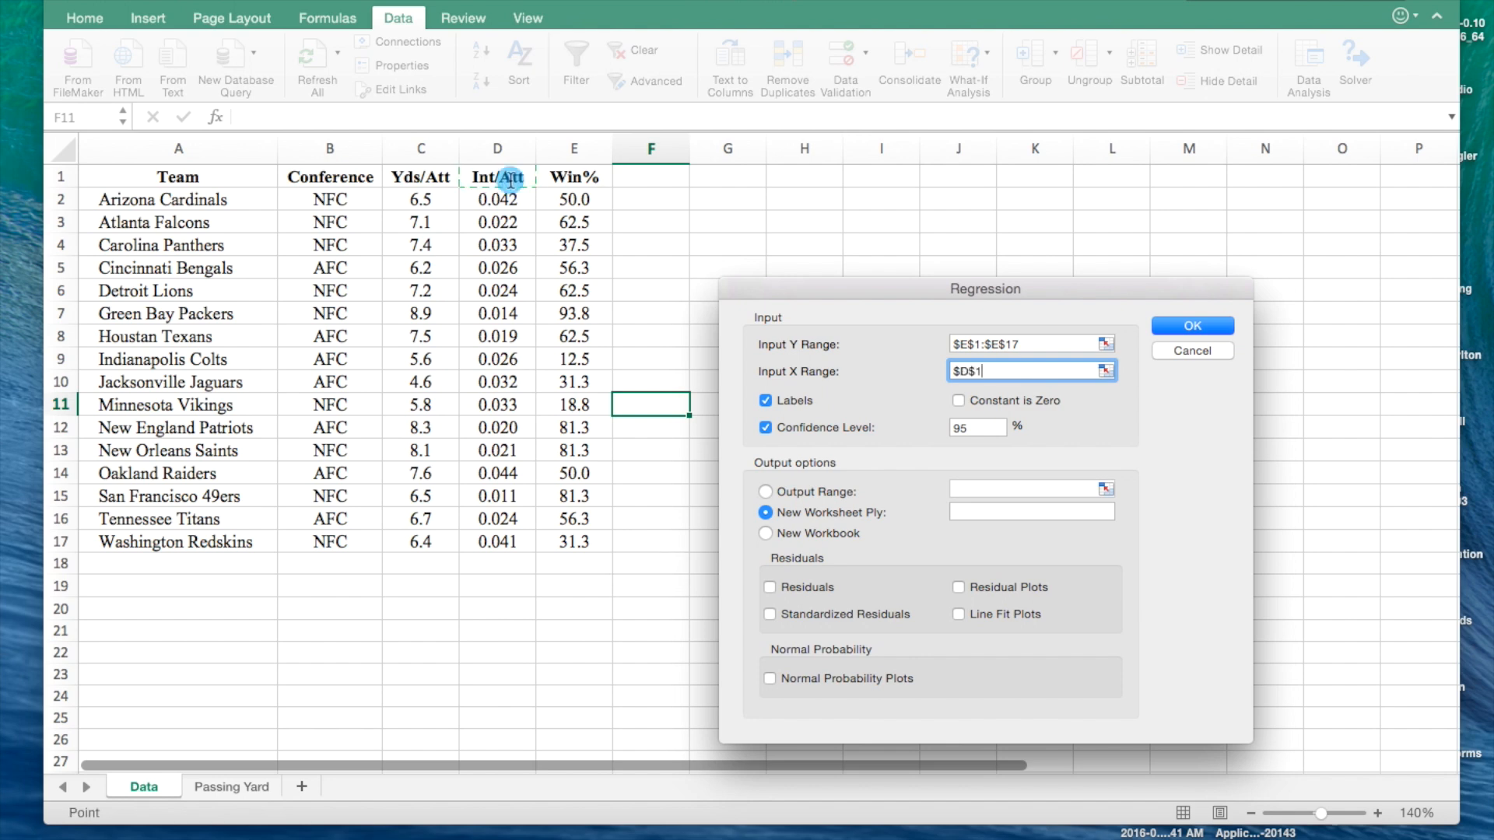
drag(497, 177, 497, 541)
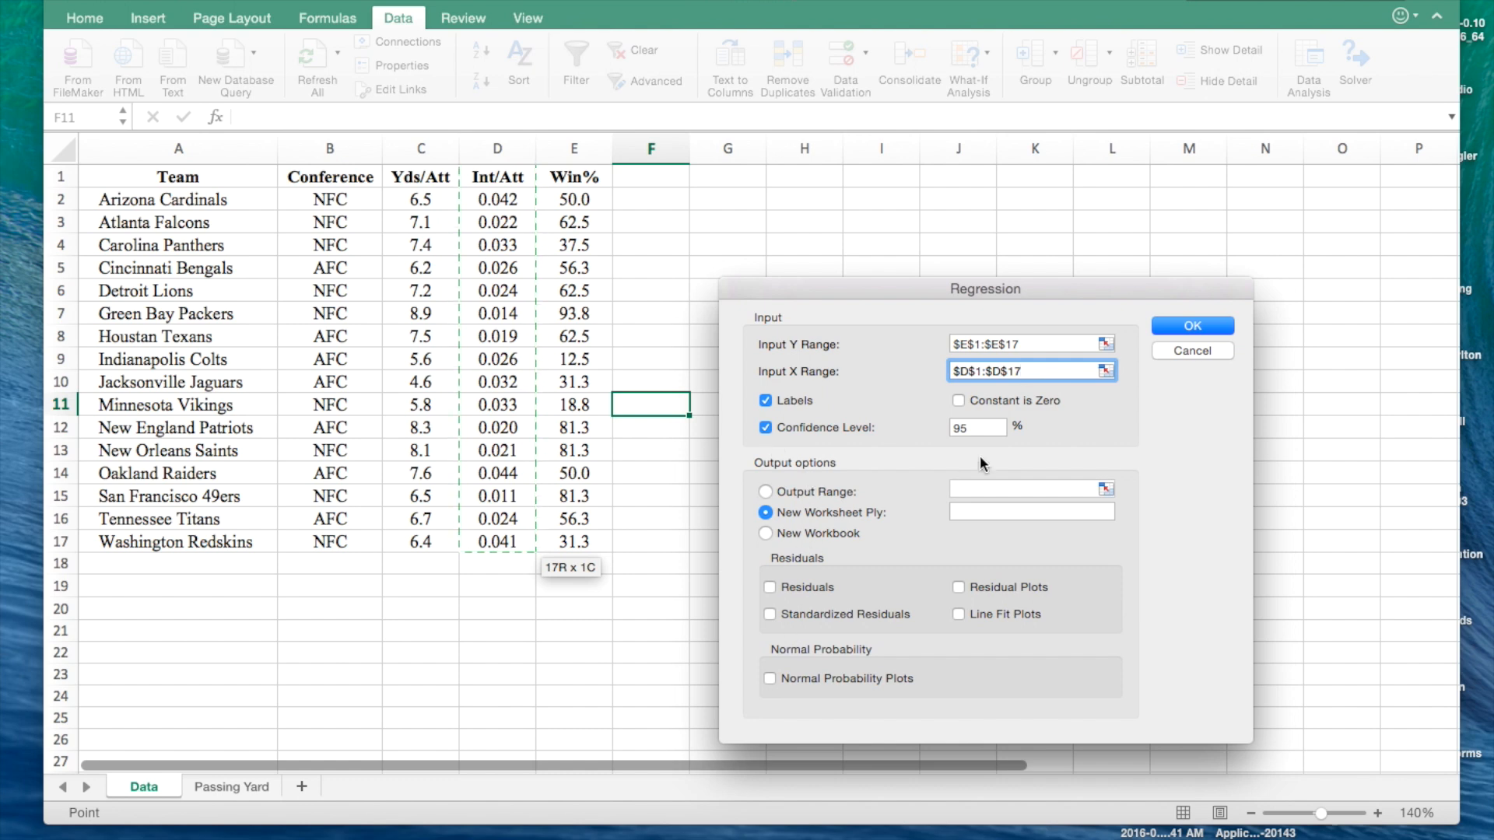
click(1192, 325)
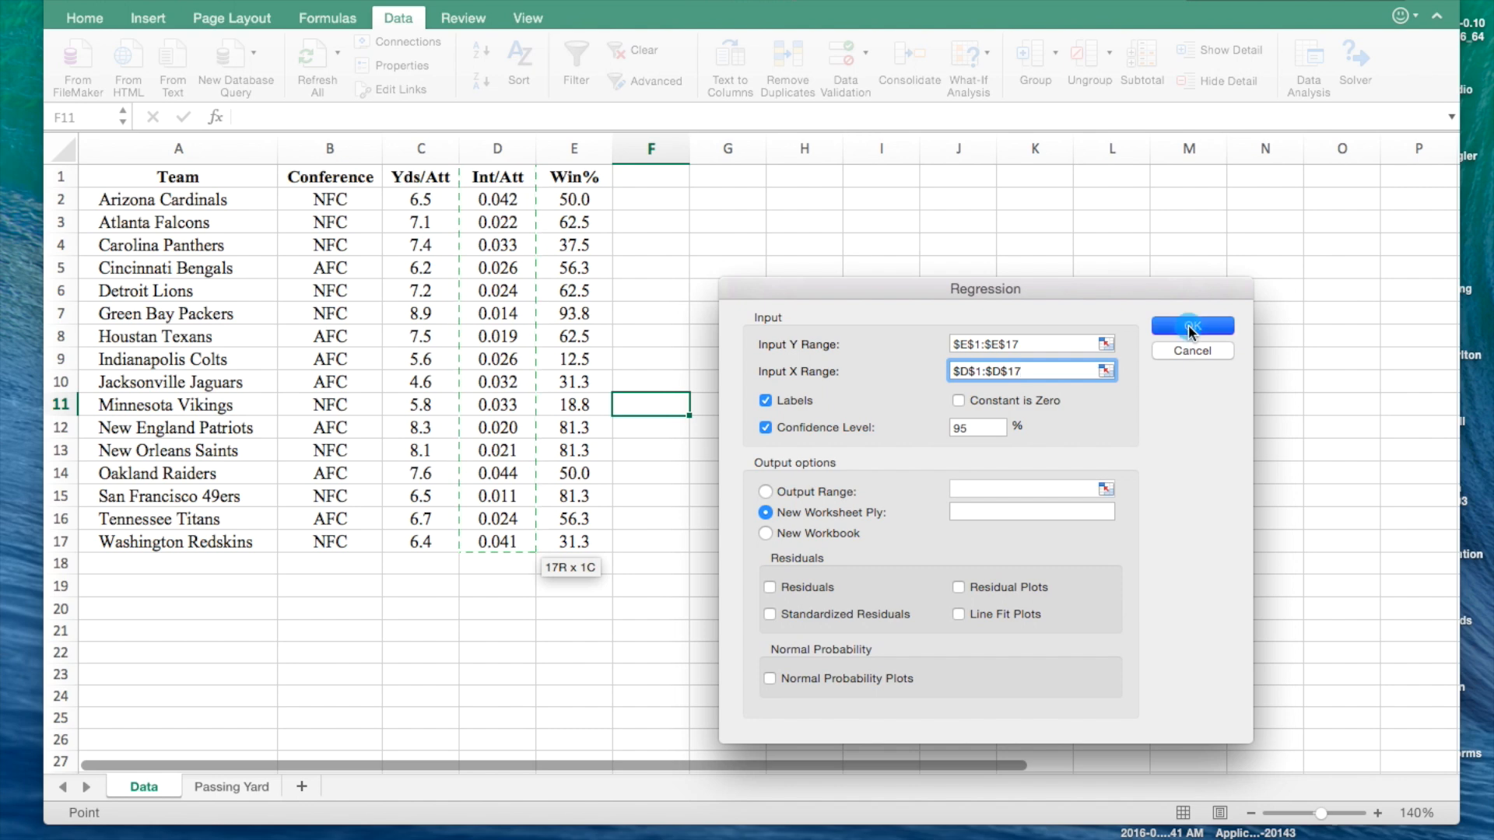
click(1192, 326)
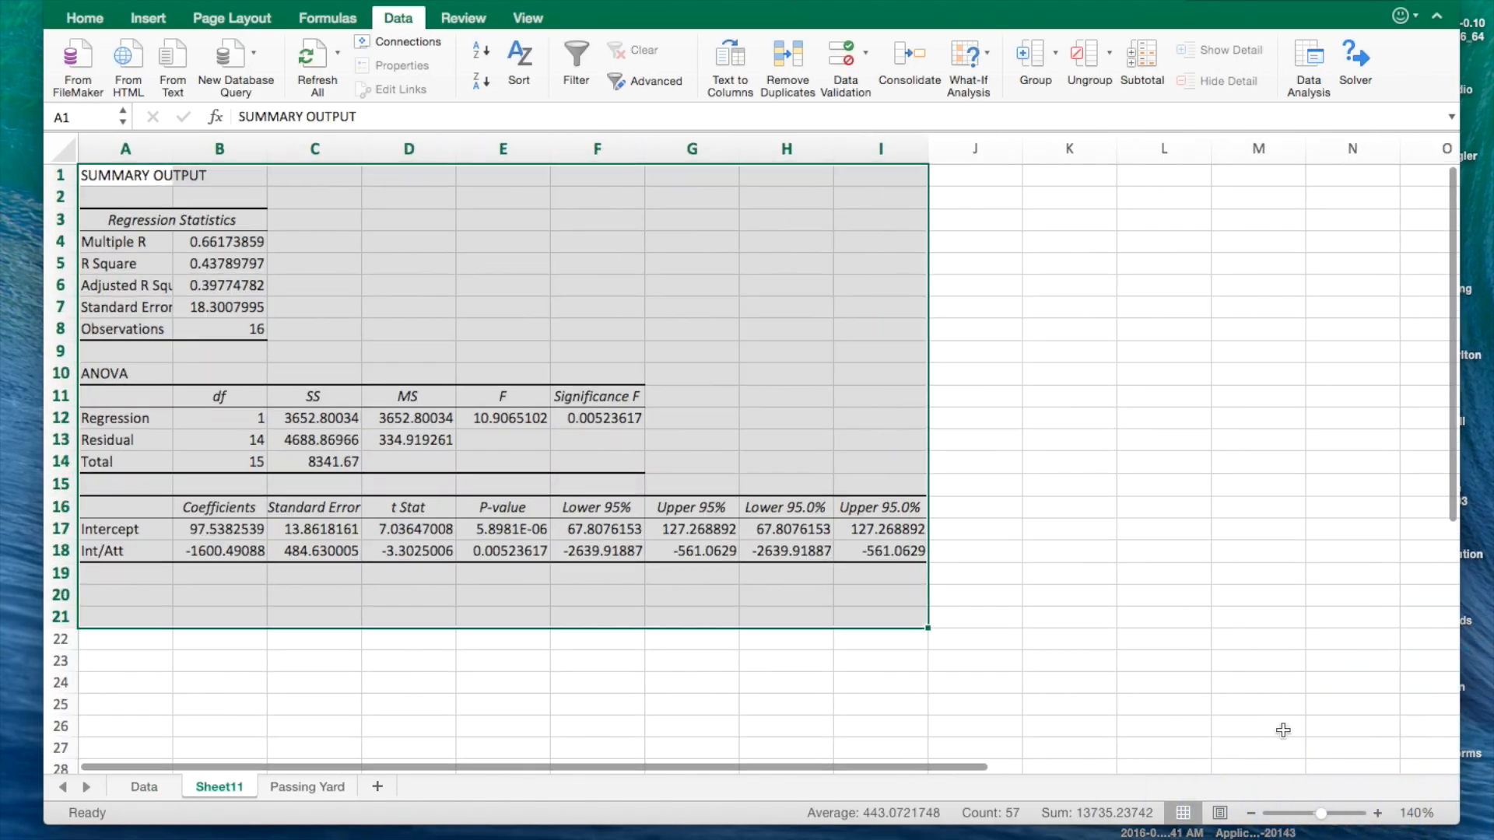
Enter 43.8 beside R Square in C5 of Sheet11, shown as 43.80%
click(1259, 694)
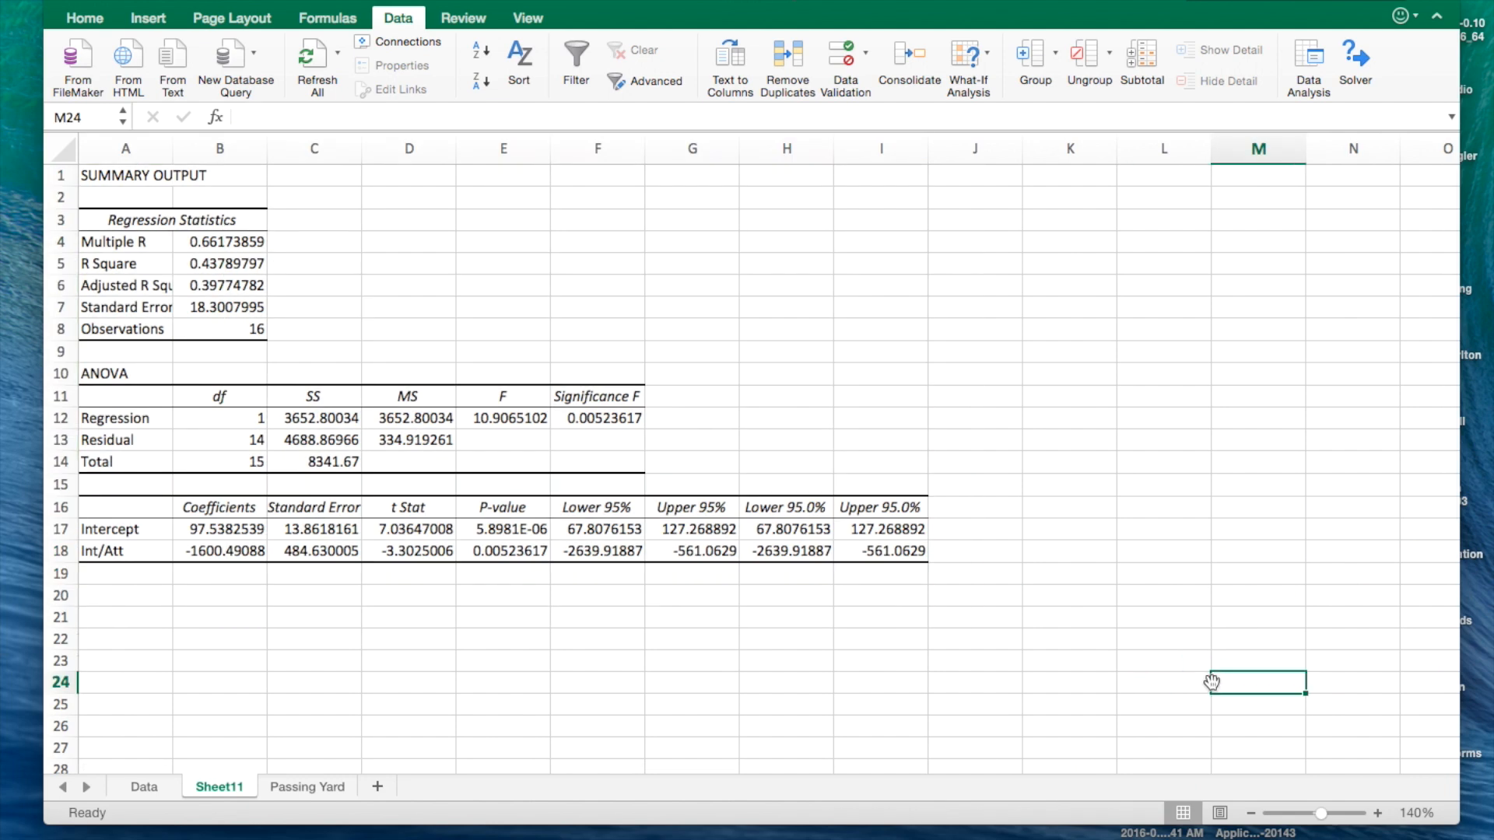
mouse_move(211, 275)
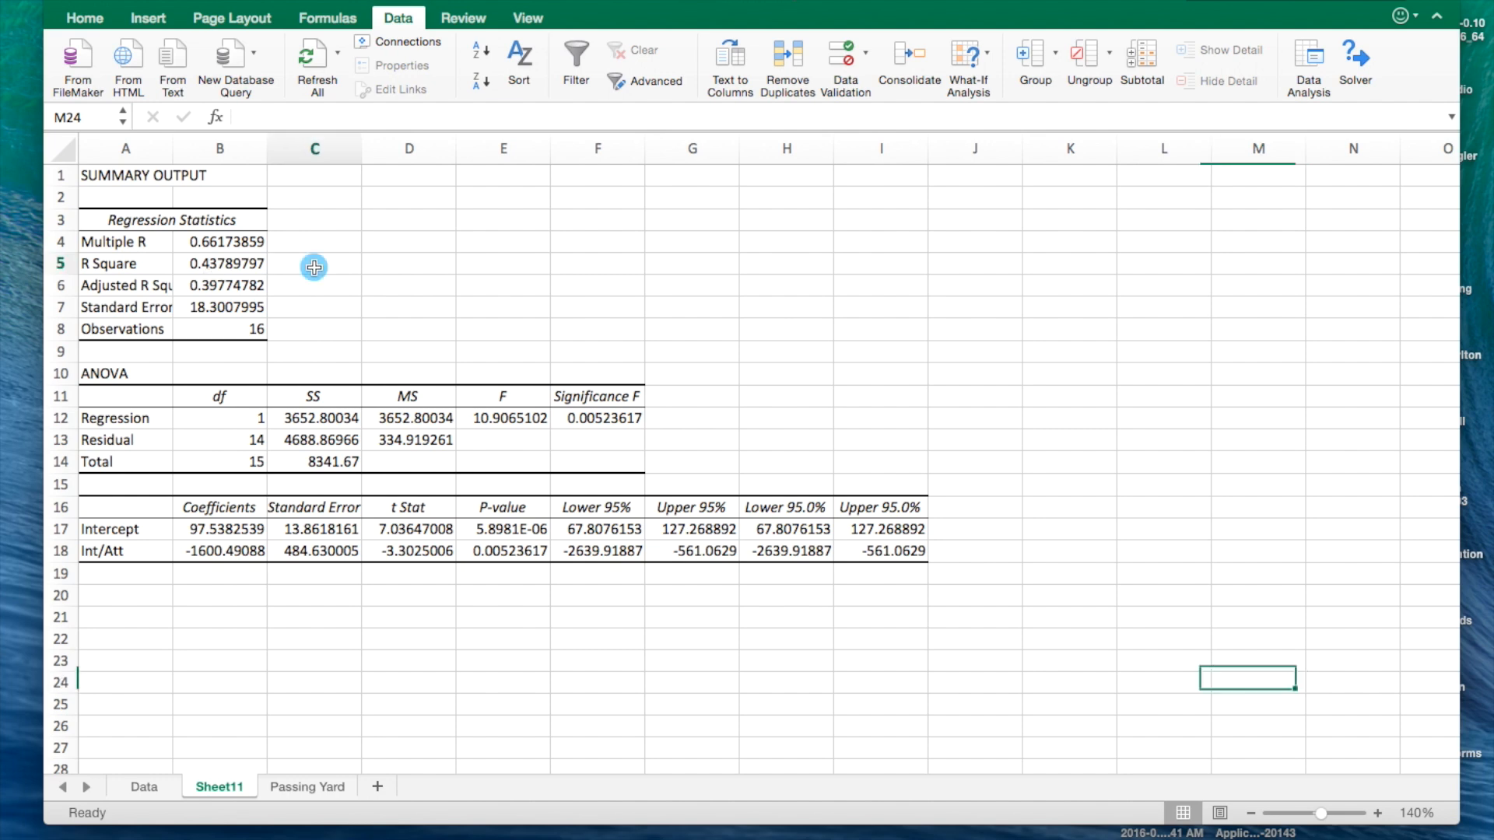
click(314, 264)
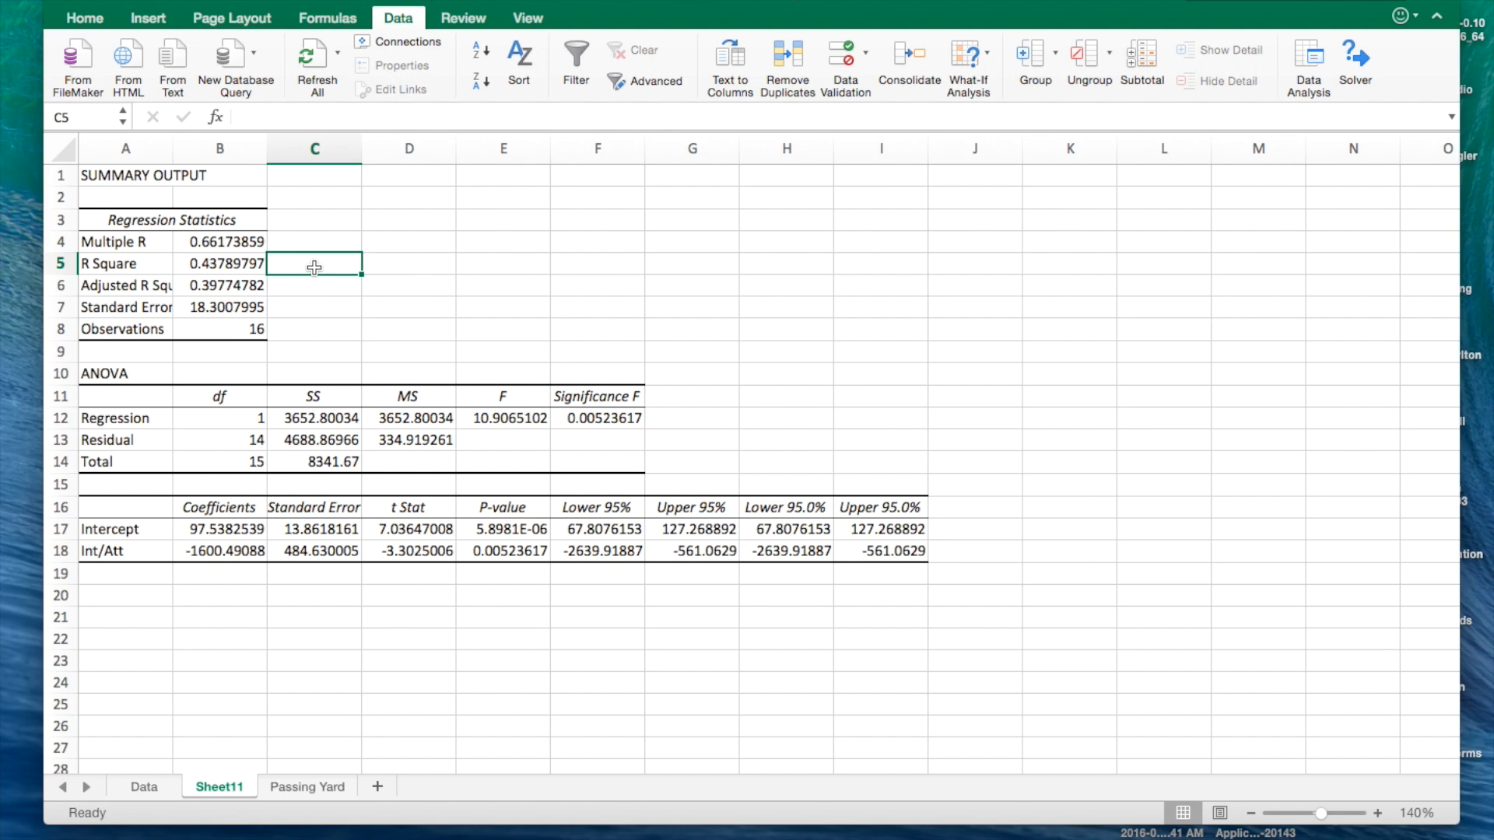
text(4)
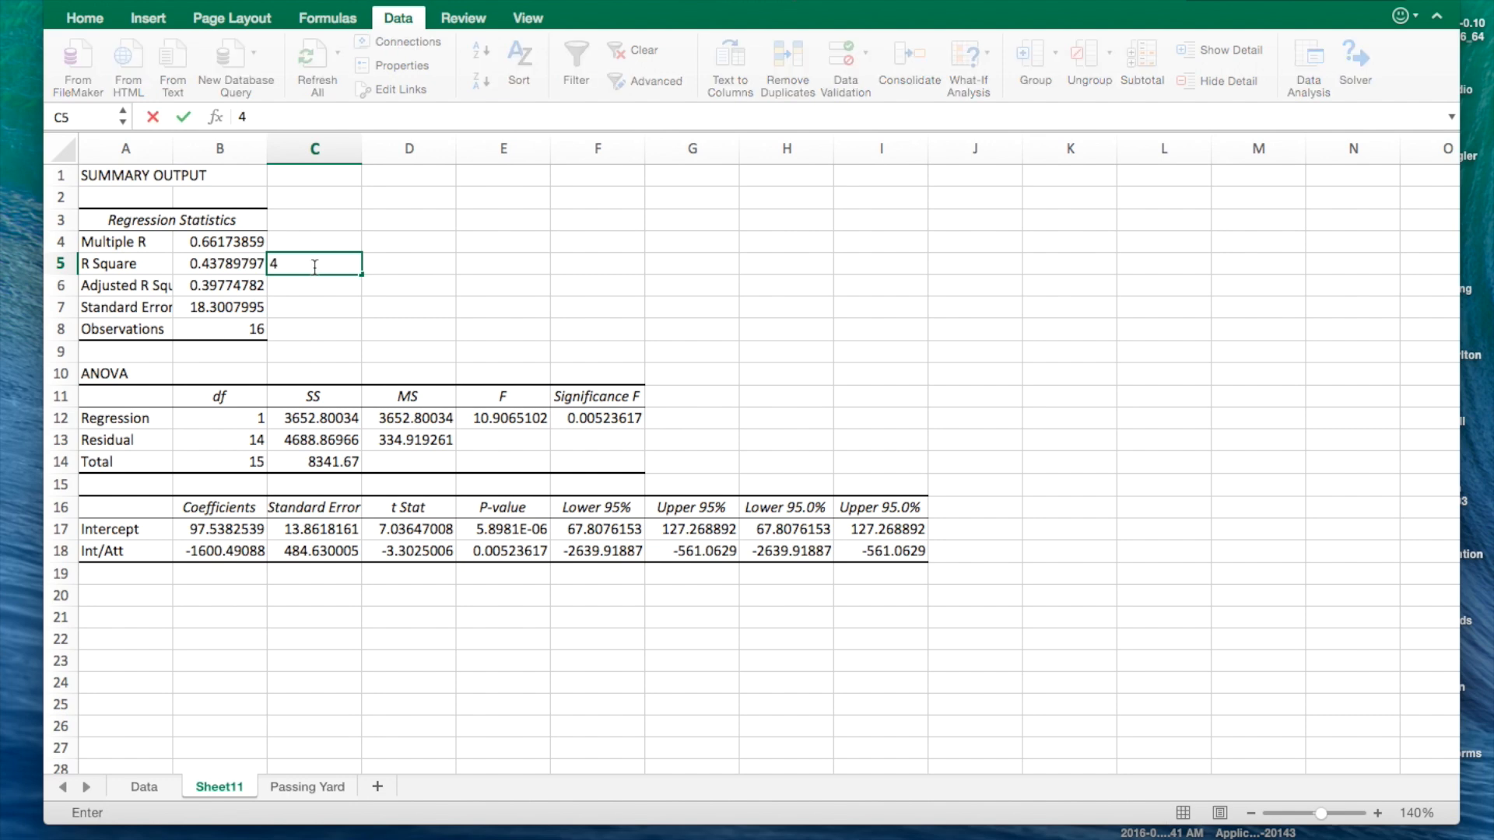
text(3.)
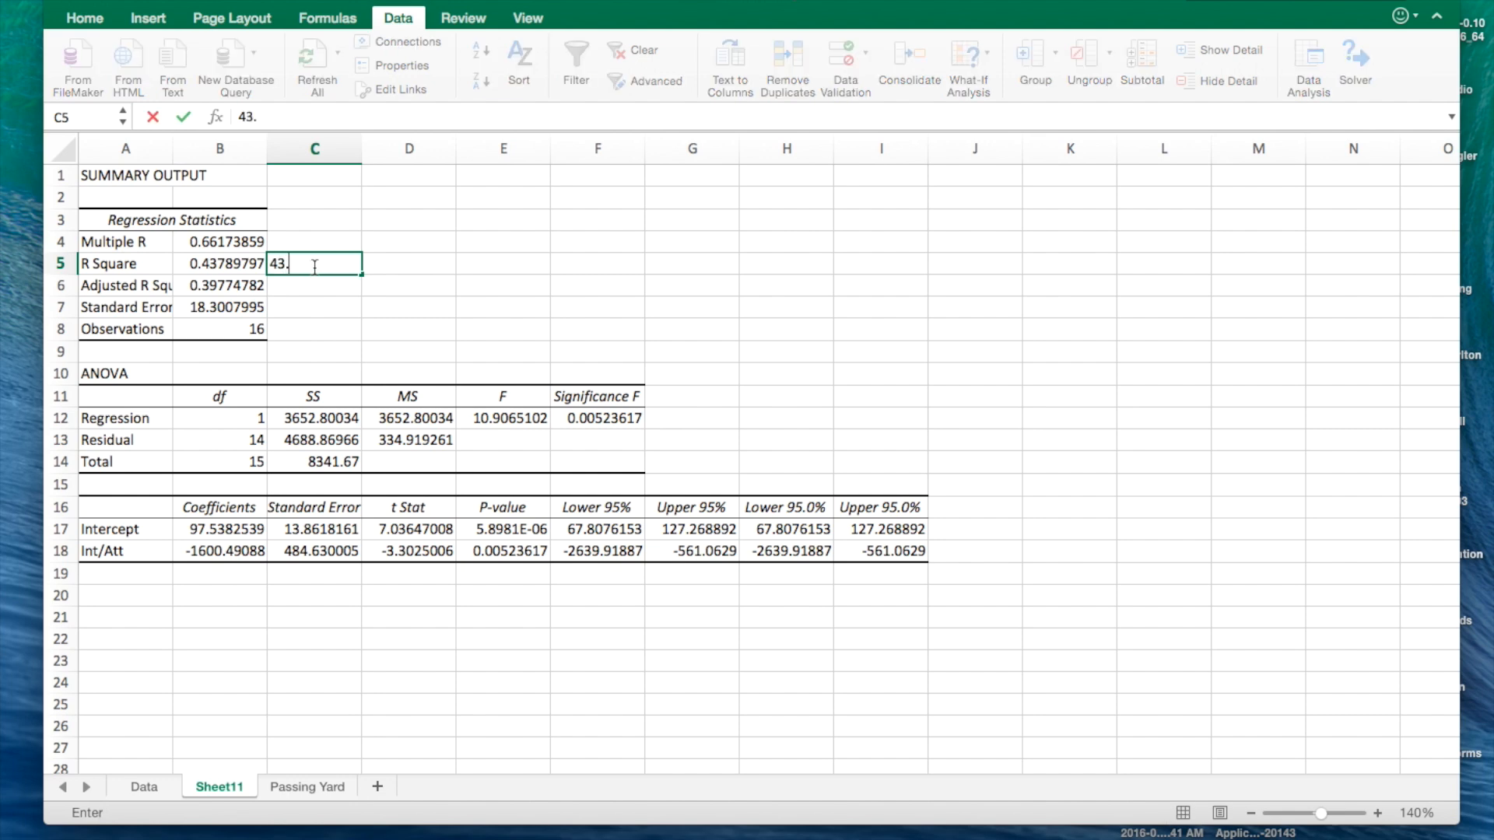
key(Enter)
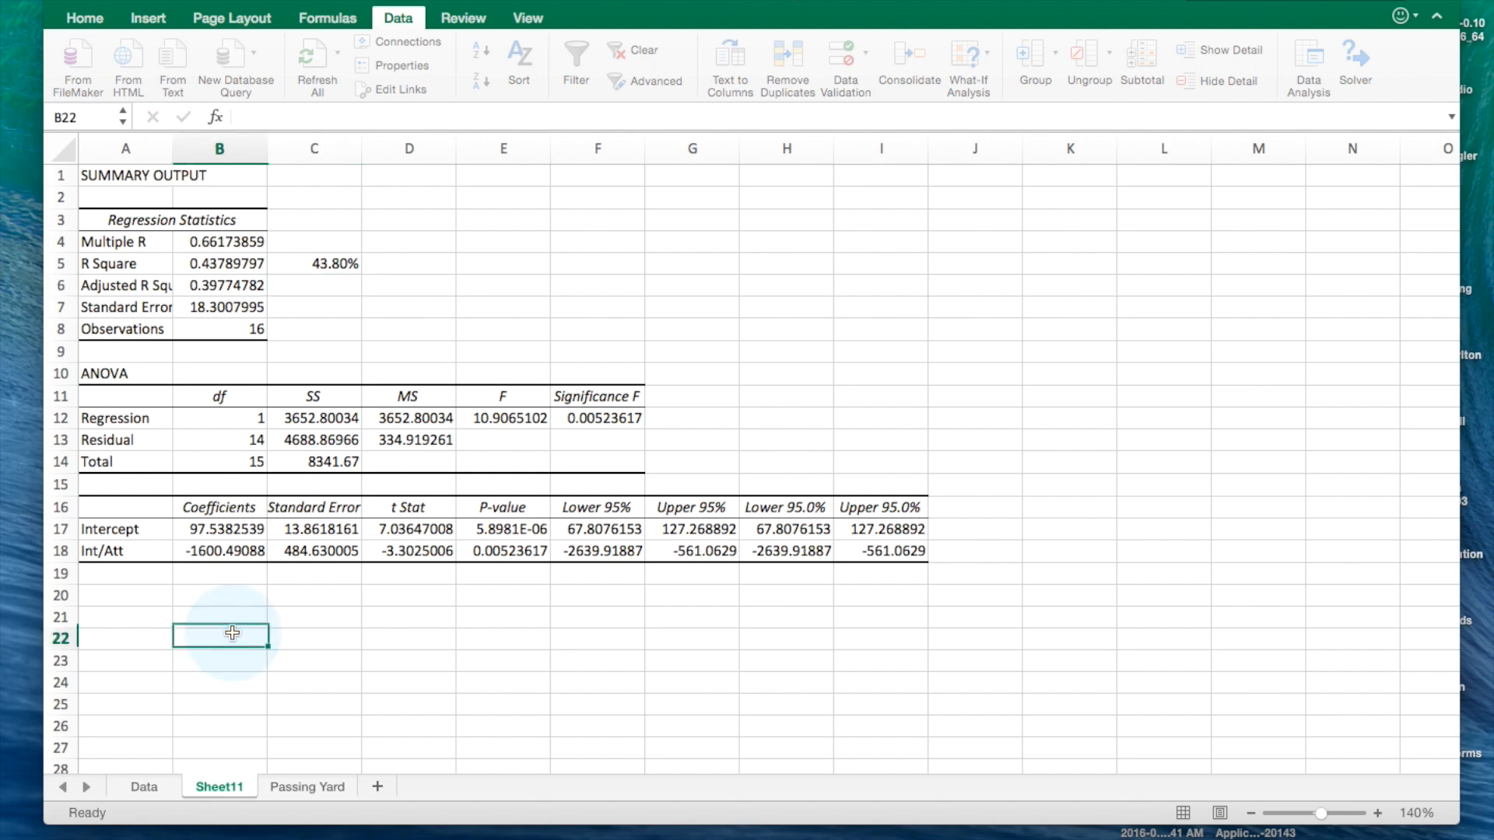
Type 'y = 1600.49 + 97.54' in B22, then switch back to the Data sheet
text(y =)
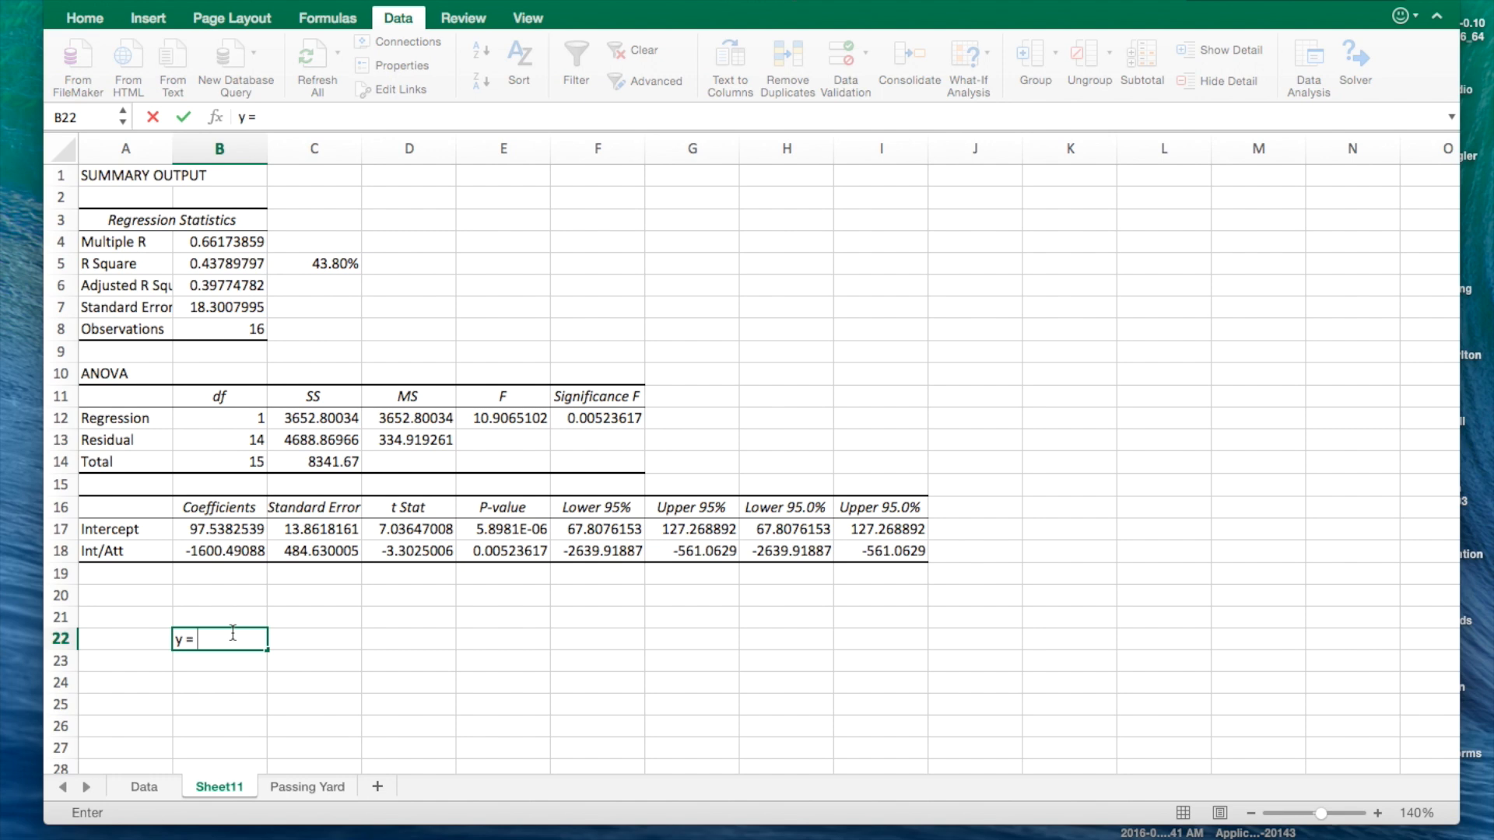
text(1600.)
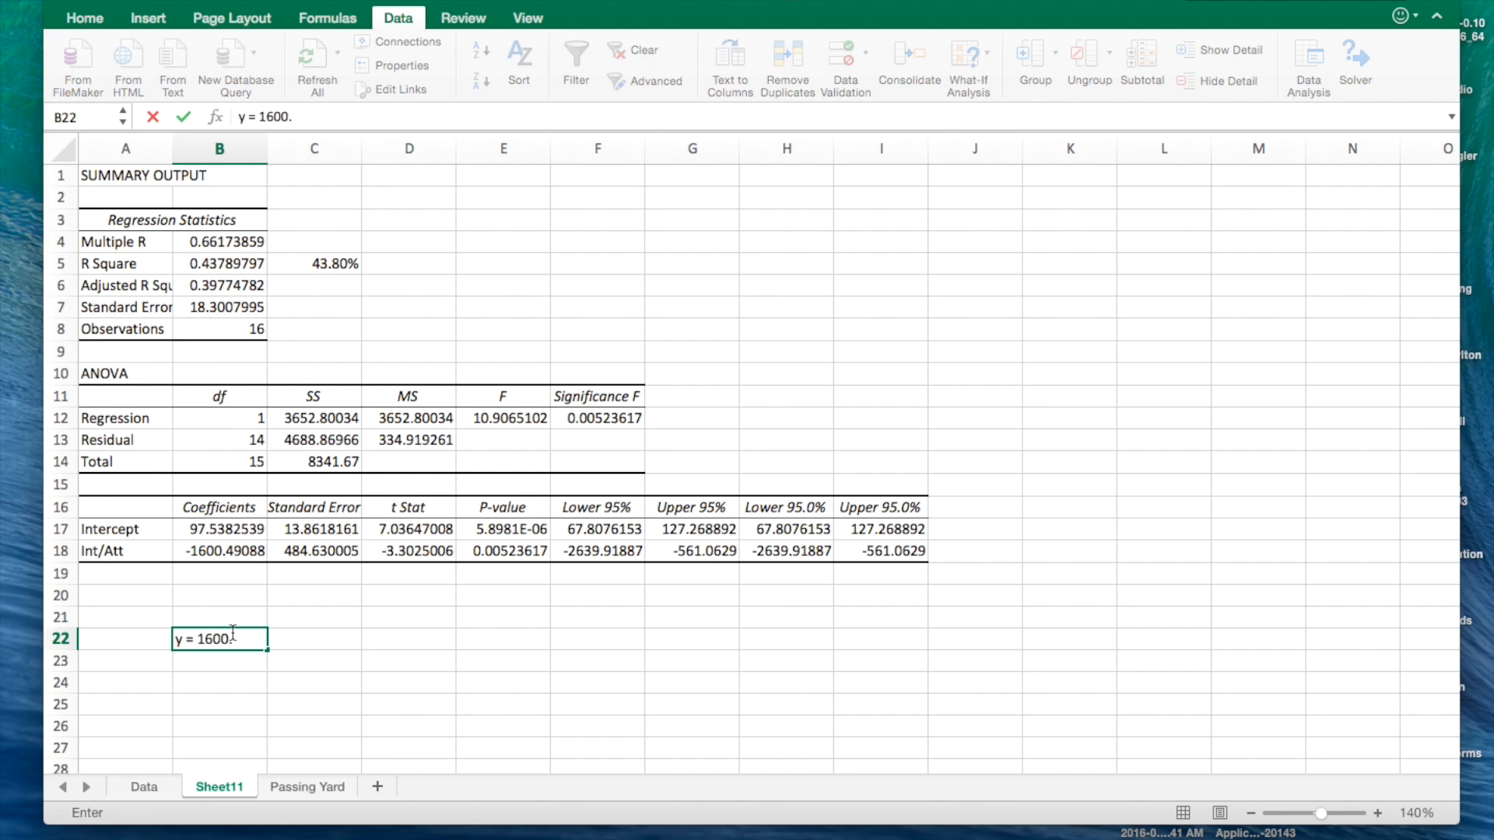
text(49)
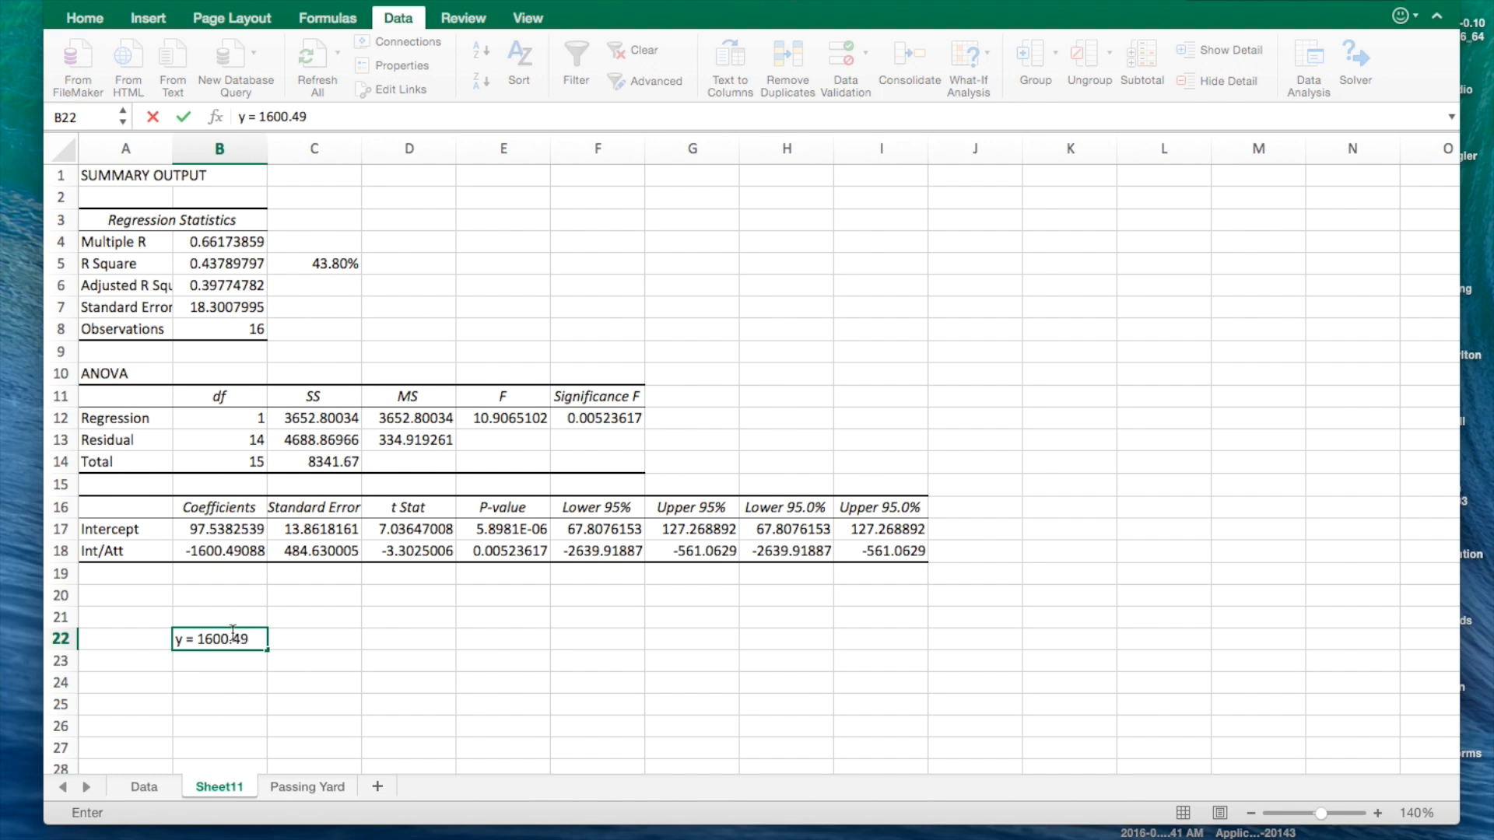
text(+)
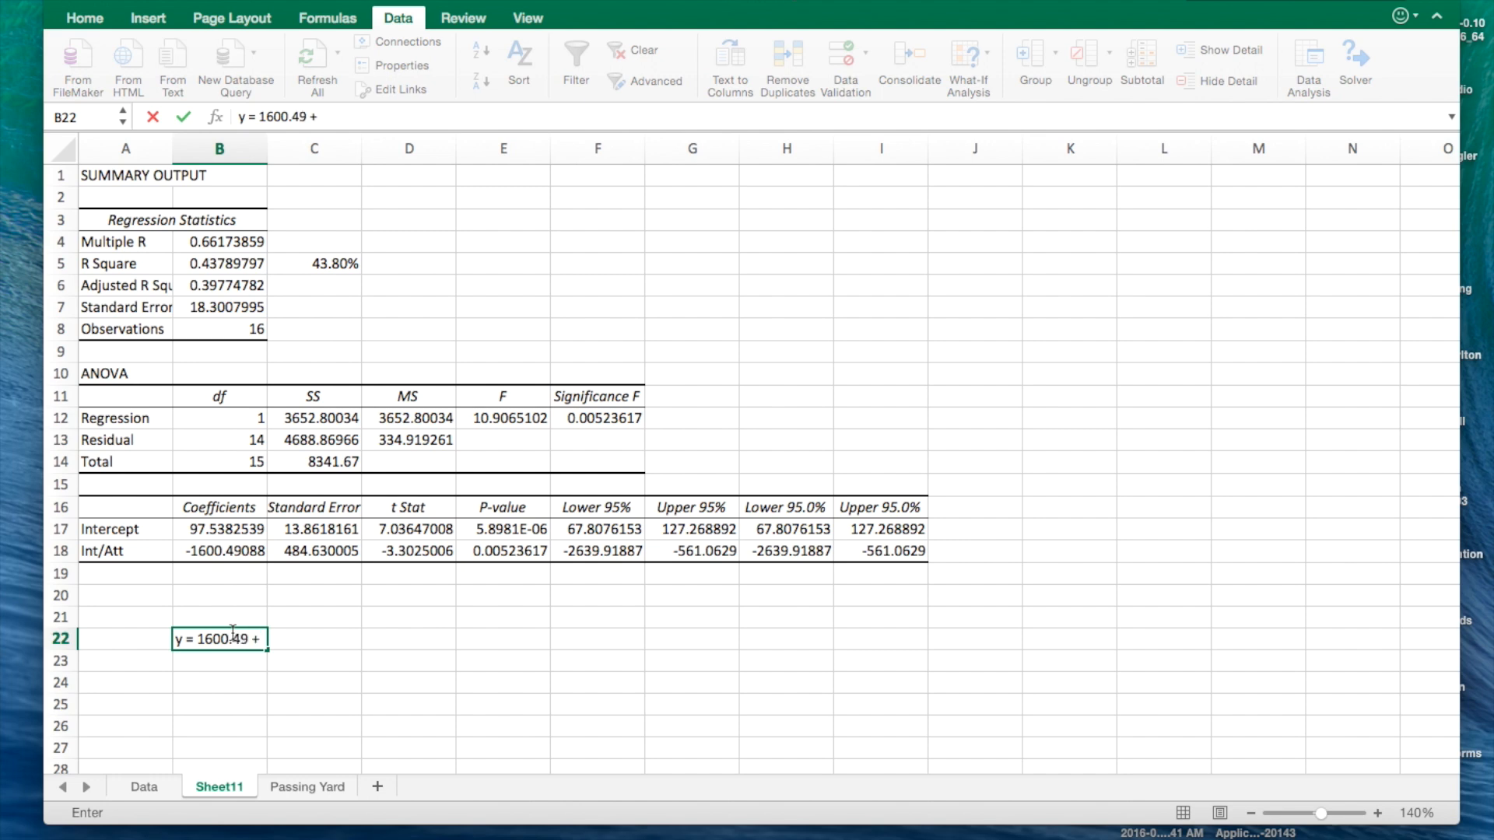
text(97.5)
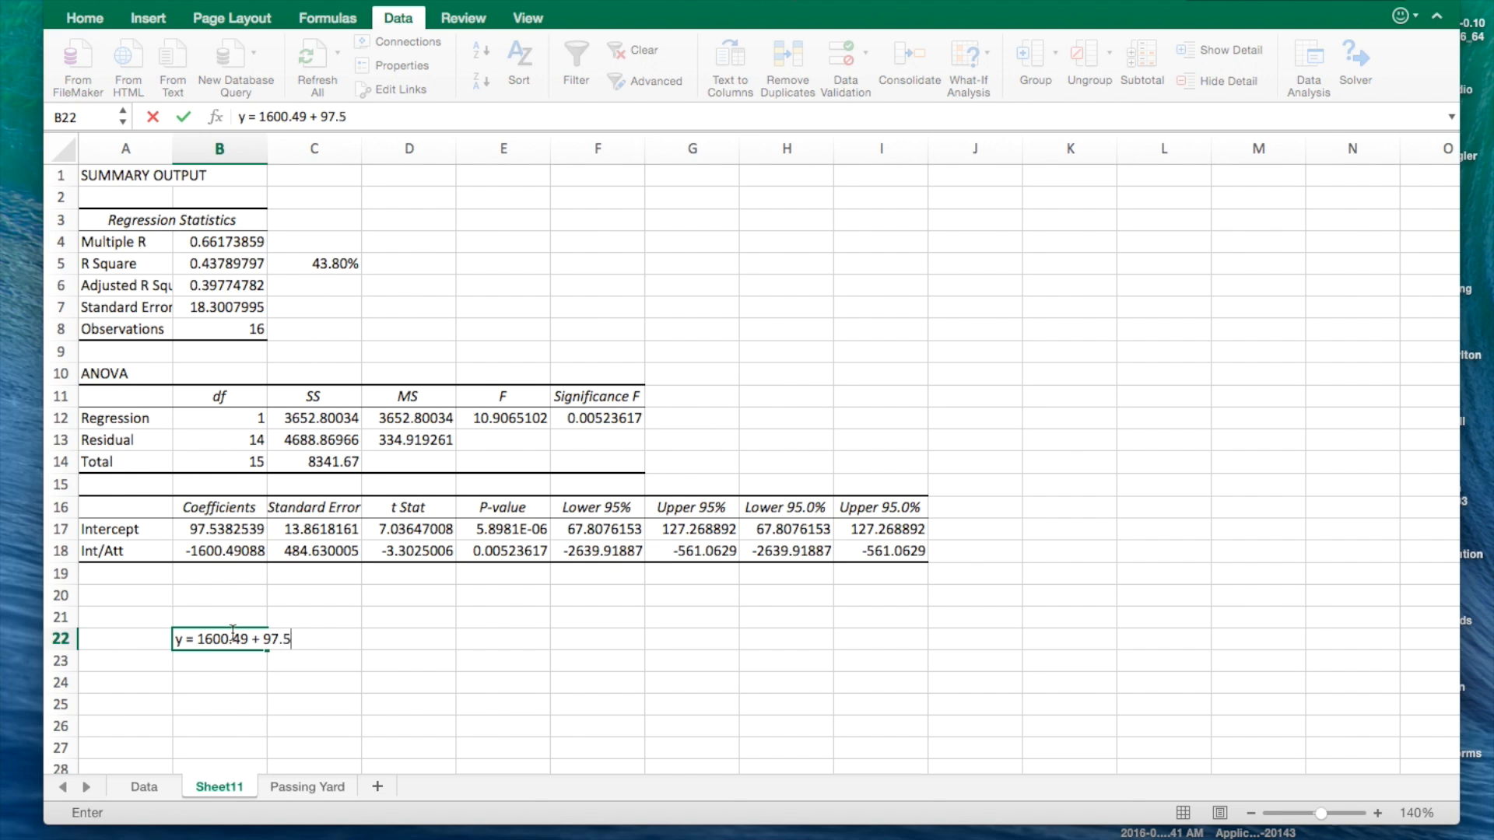
text(4)
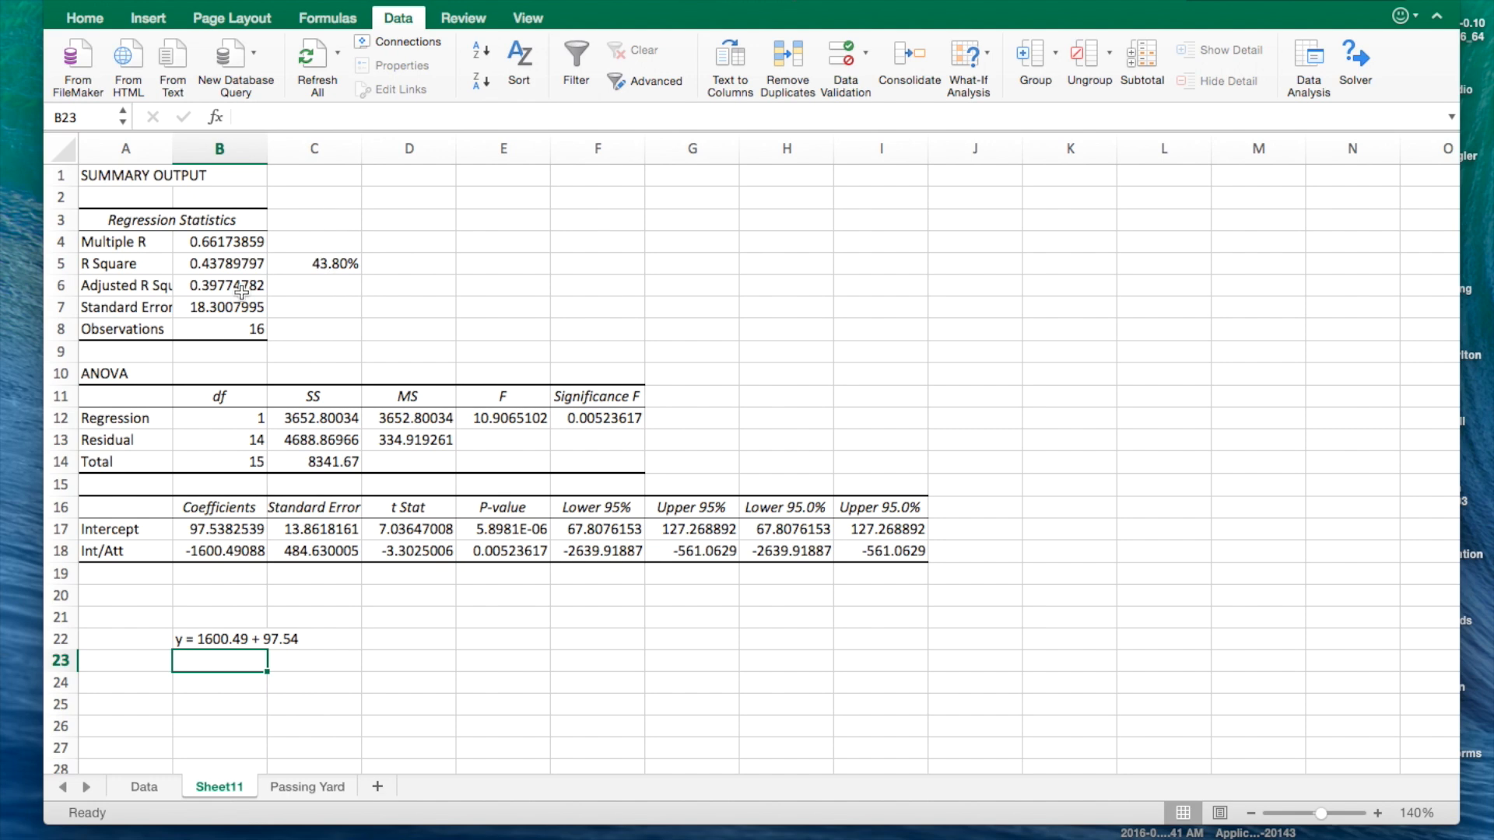
mouse_move(285, 321)
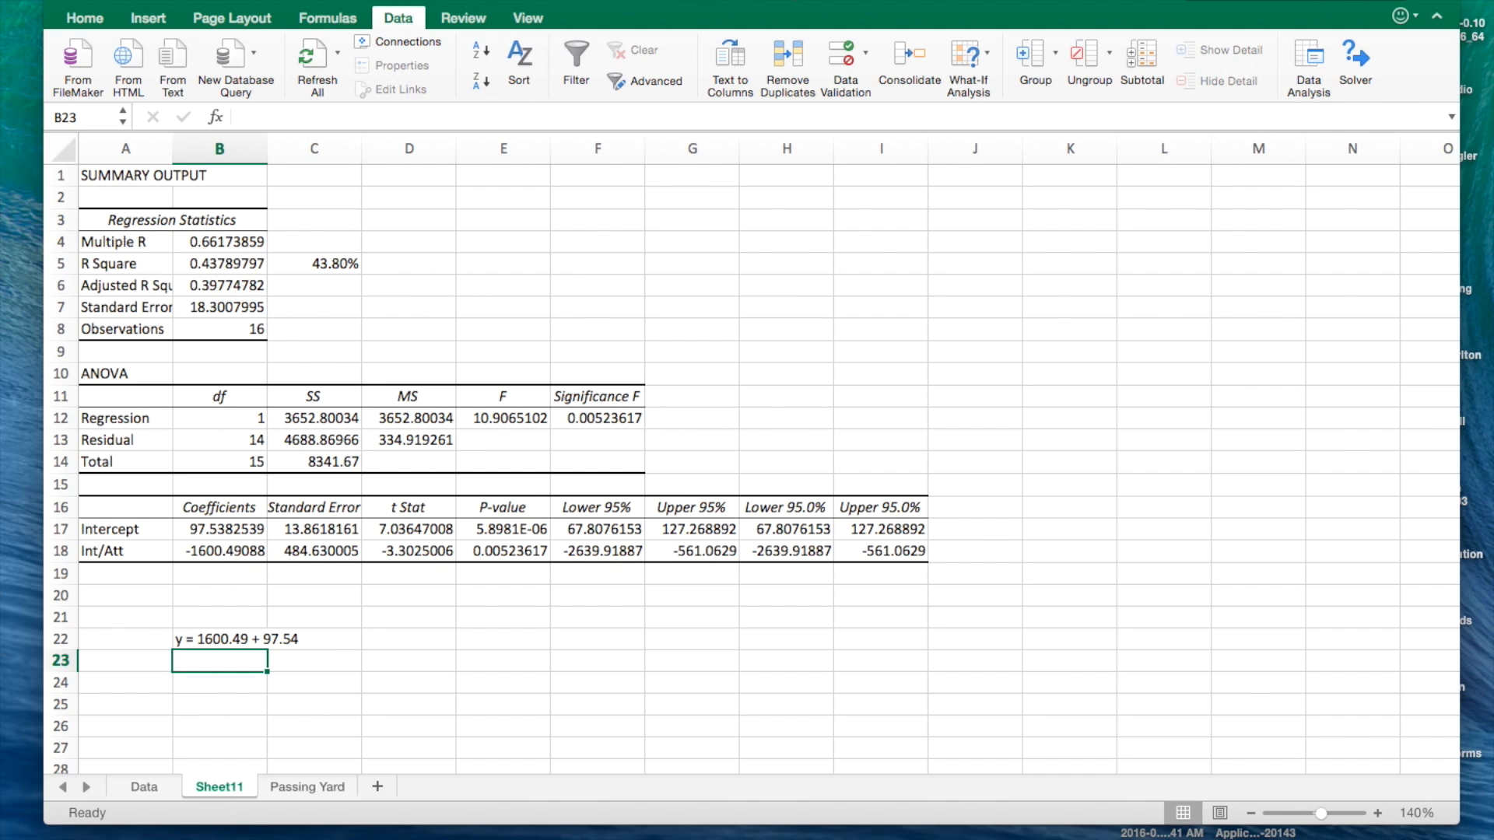
click(143, 787)
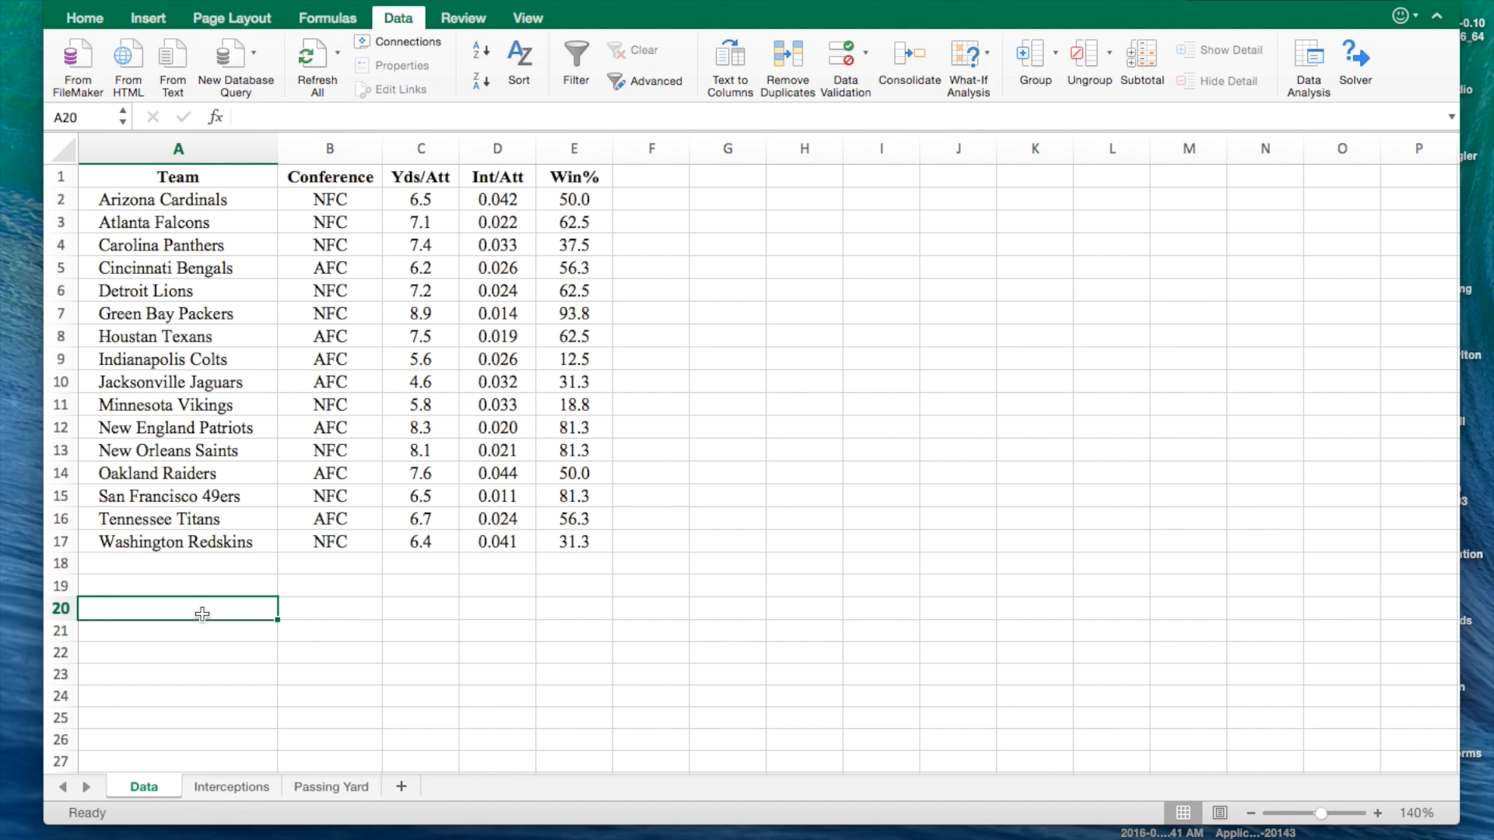
mouse_move(239, 586)
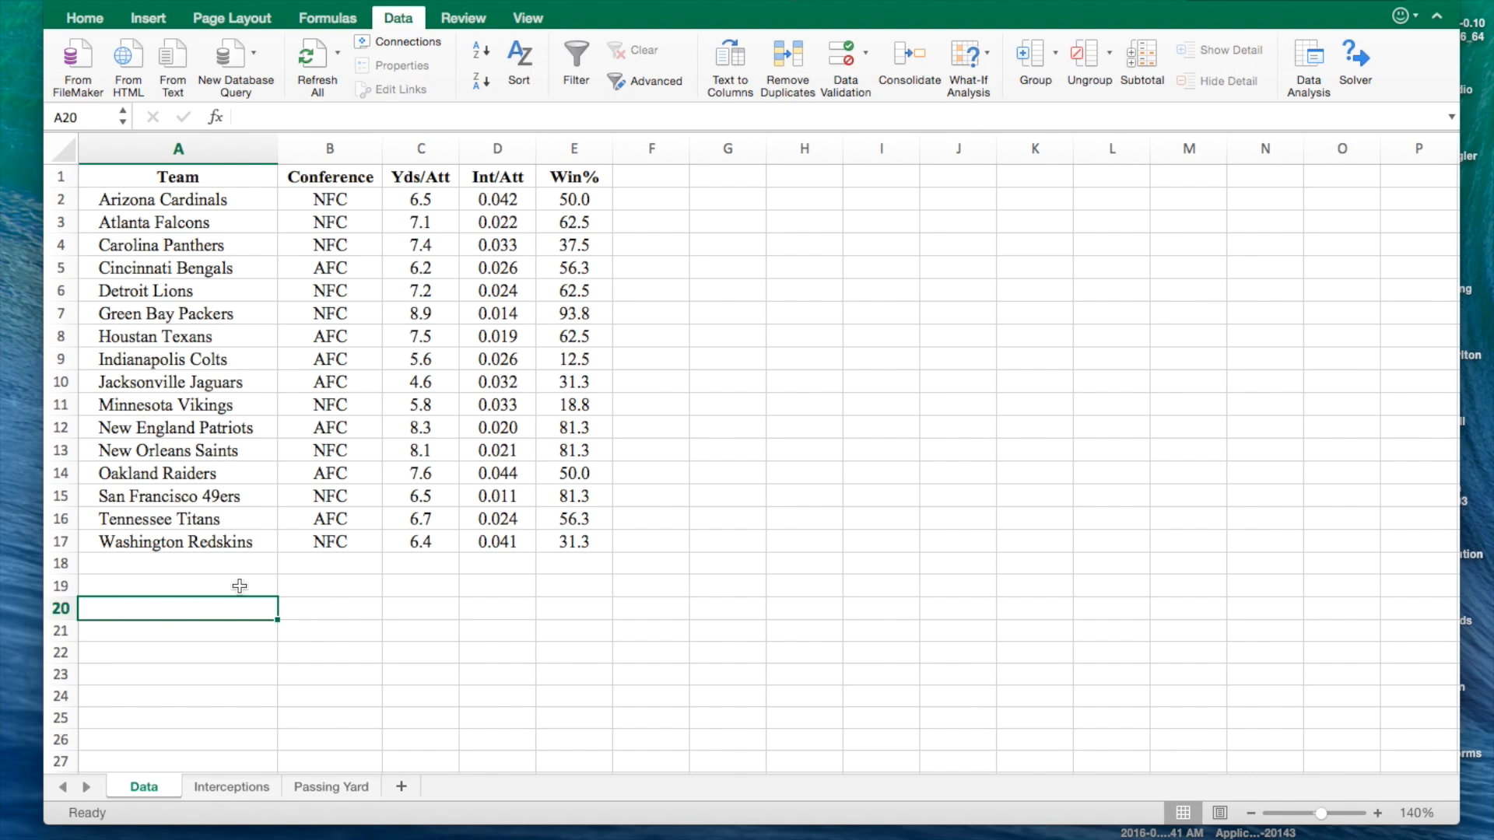
mouse_move(425, 10)
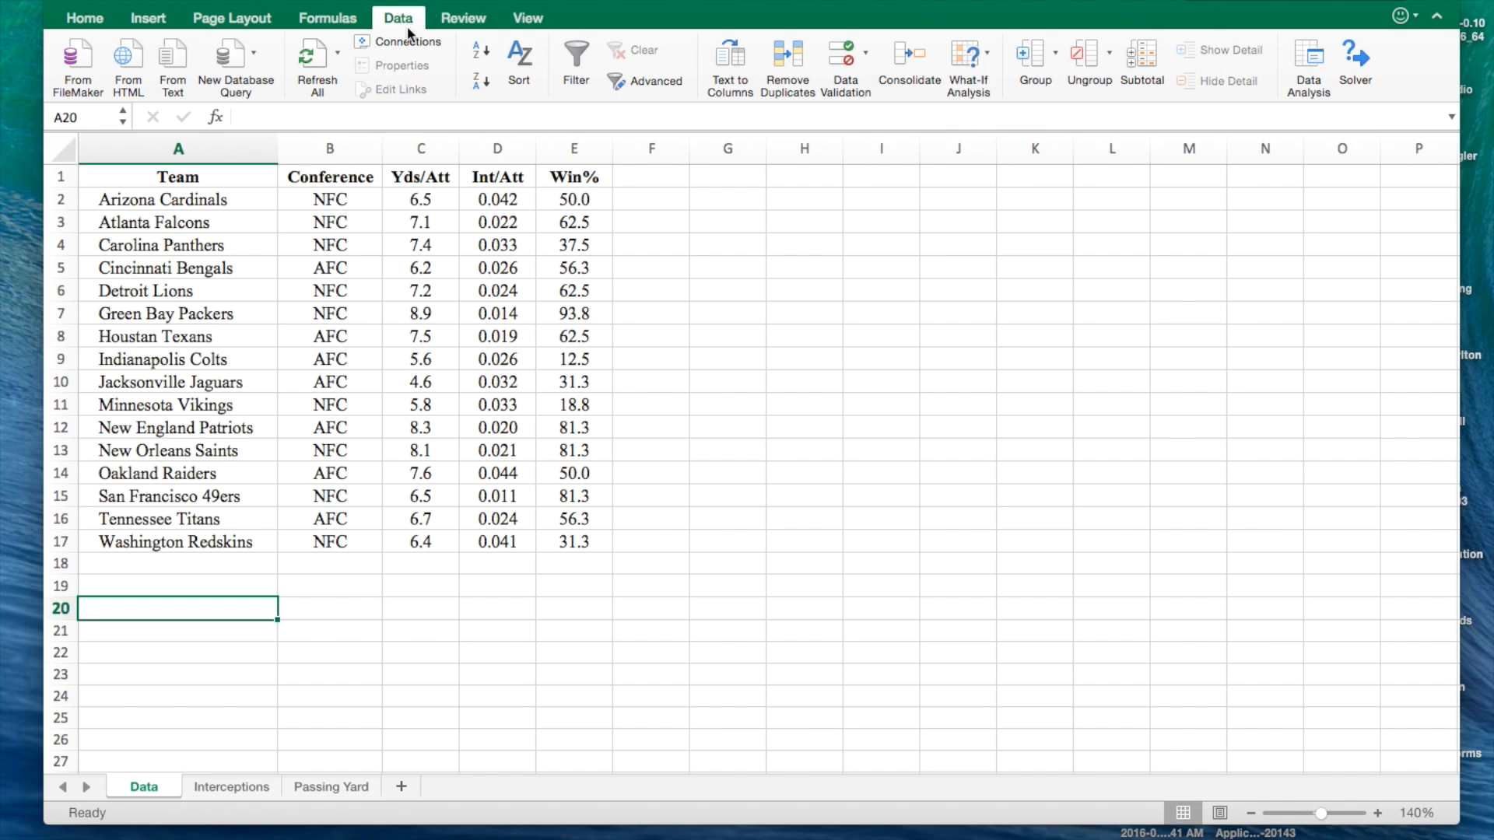
mouse_move(1345, 96)
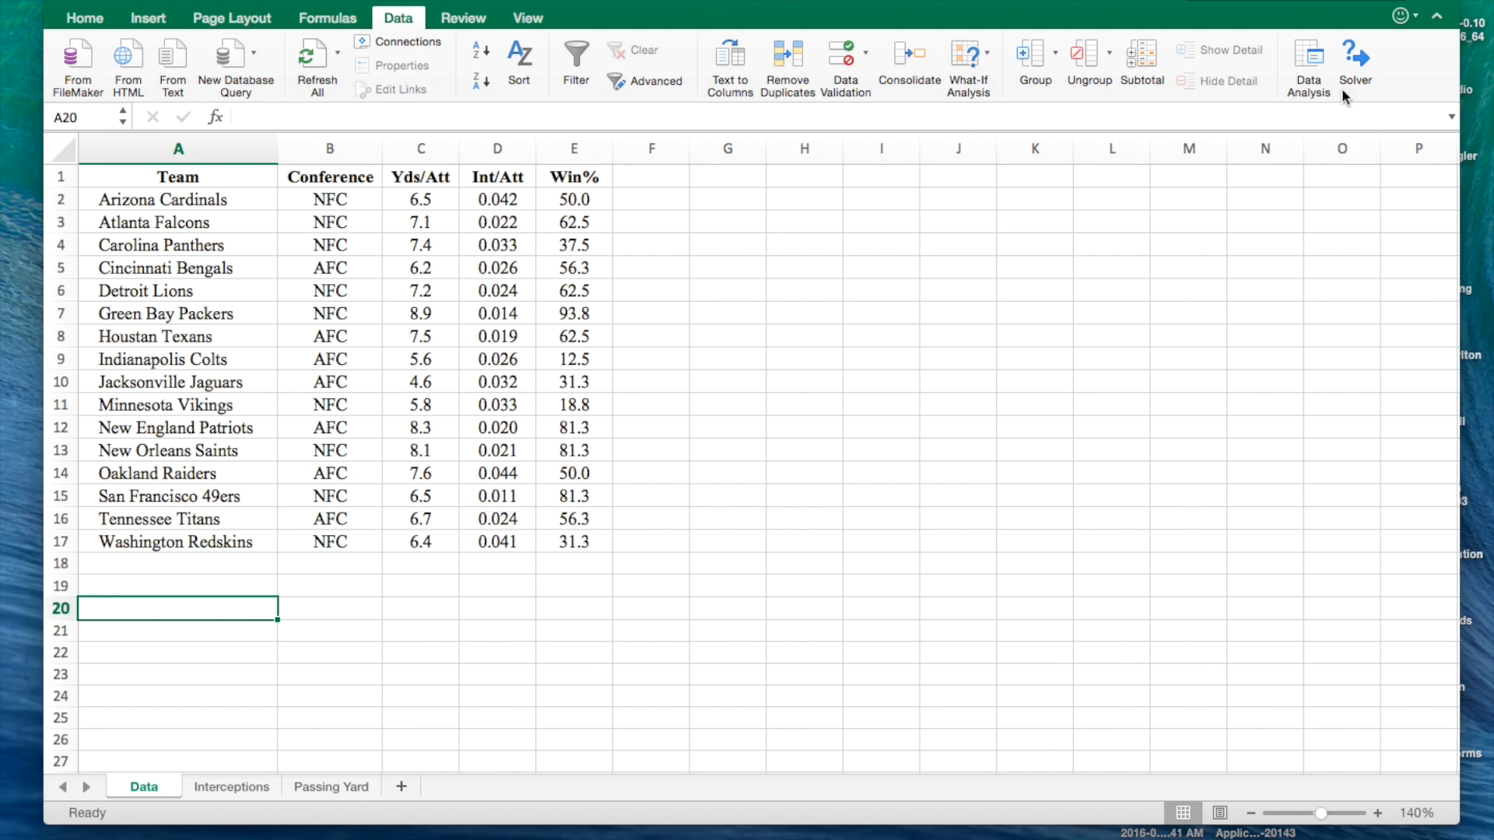
Rerun Regression with X range C1:D17 covering Yds/Att and Int/Att
click(1308, 60)
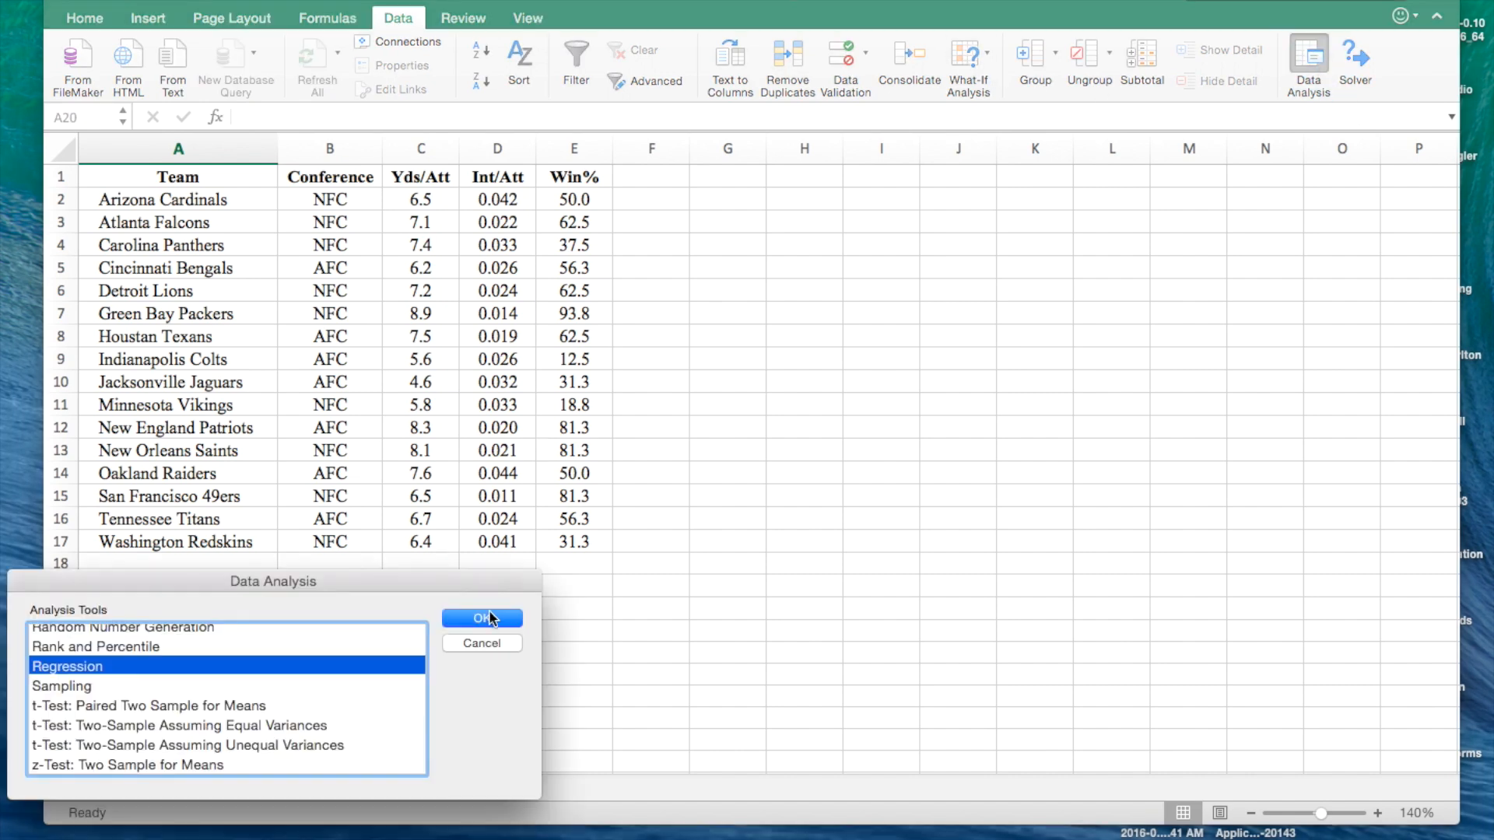
click(482, 618)
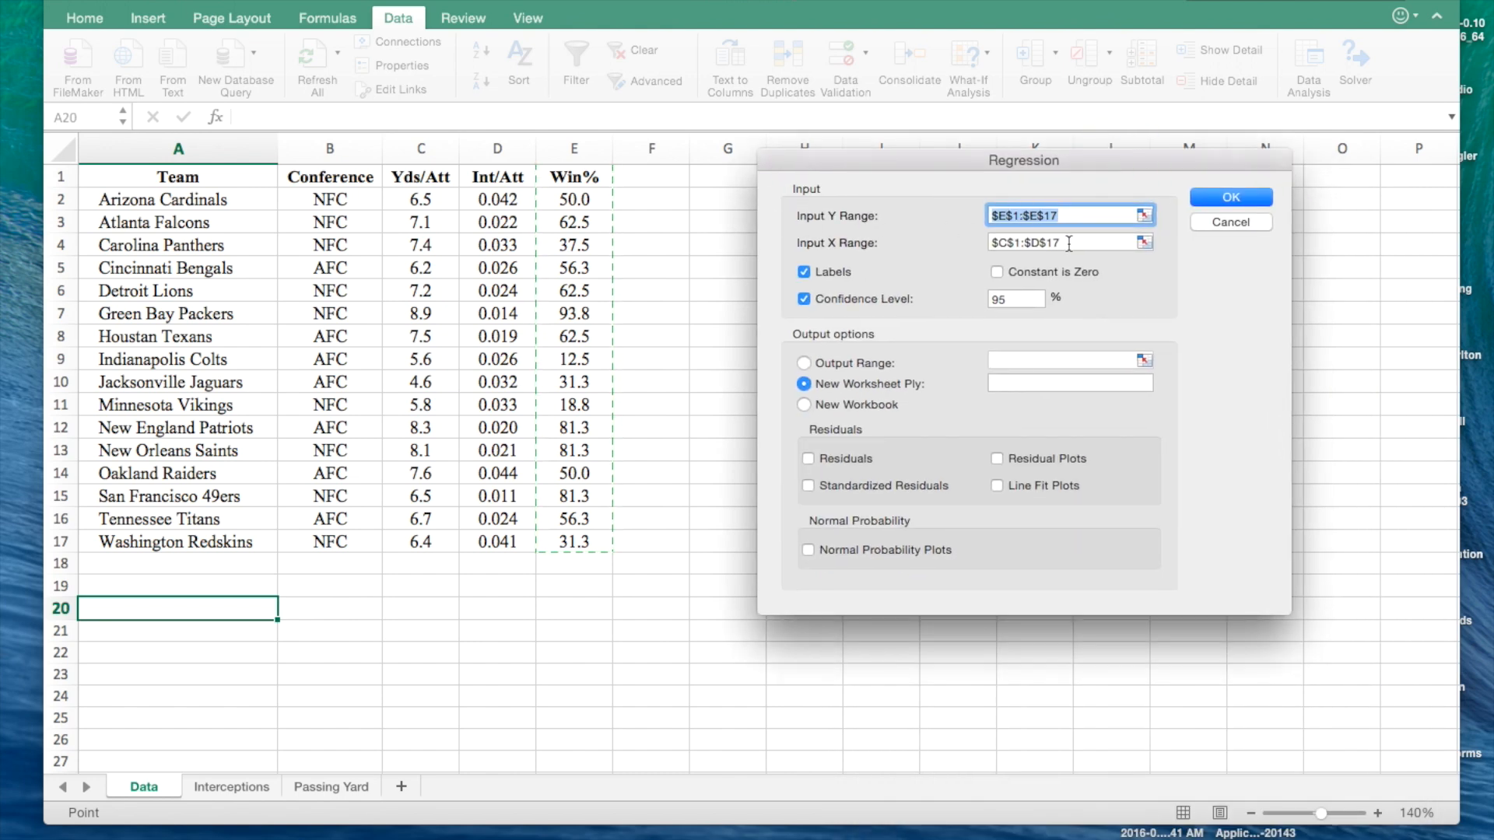
click(1062, 243)
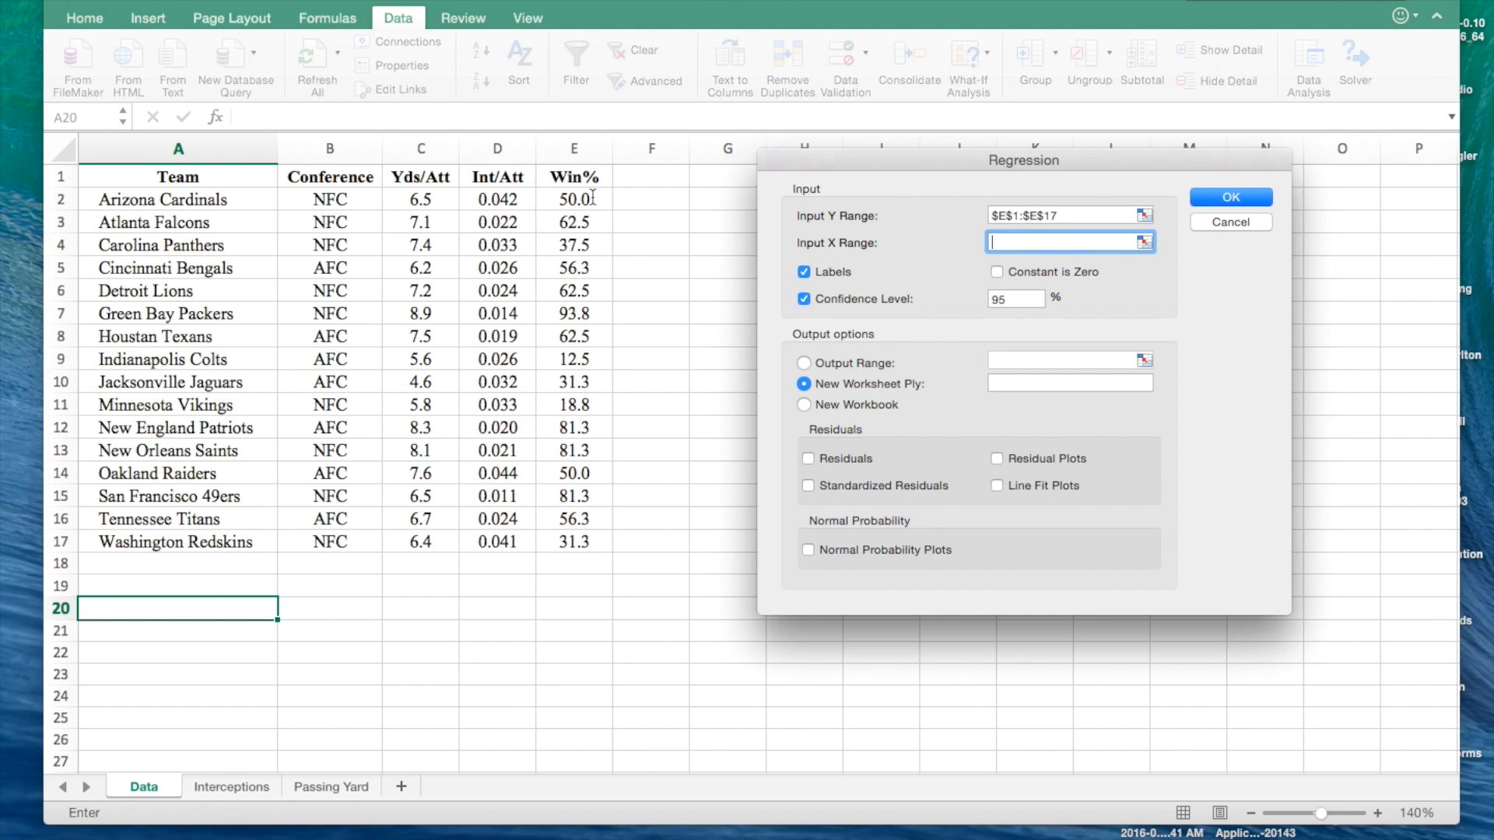
drag(420, 176, 497, 222)
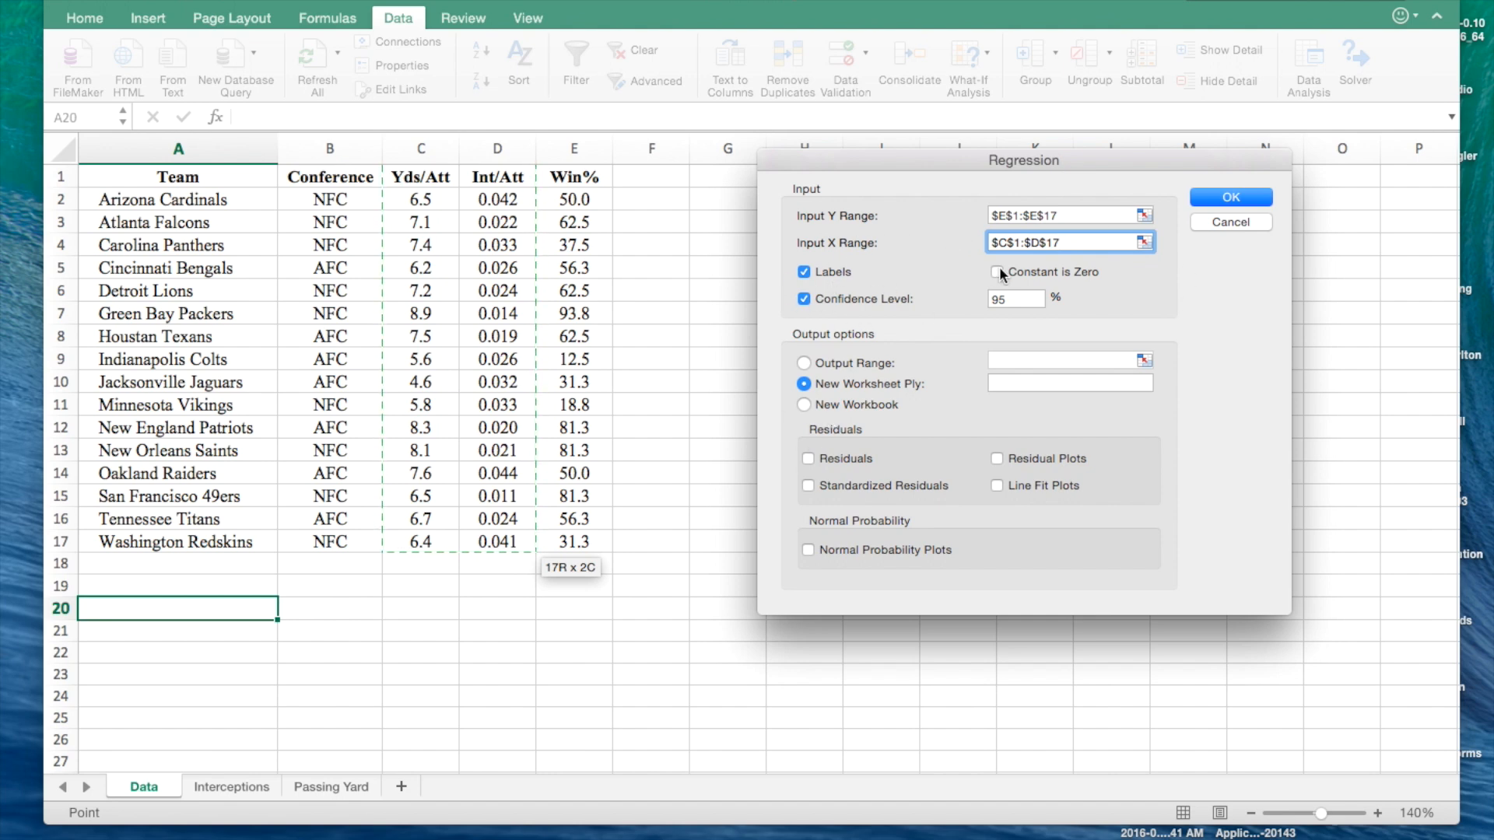
click(1230, 197)
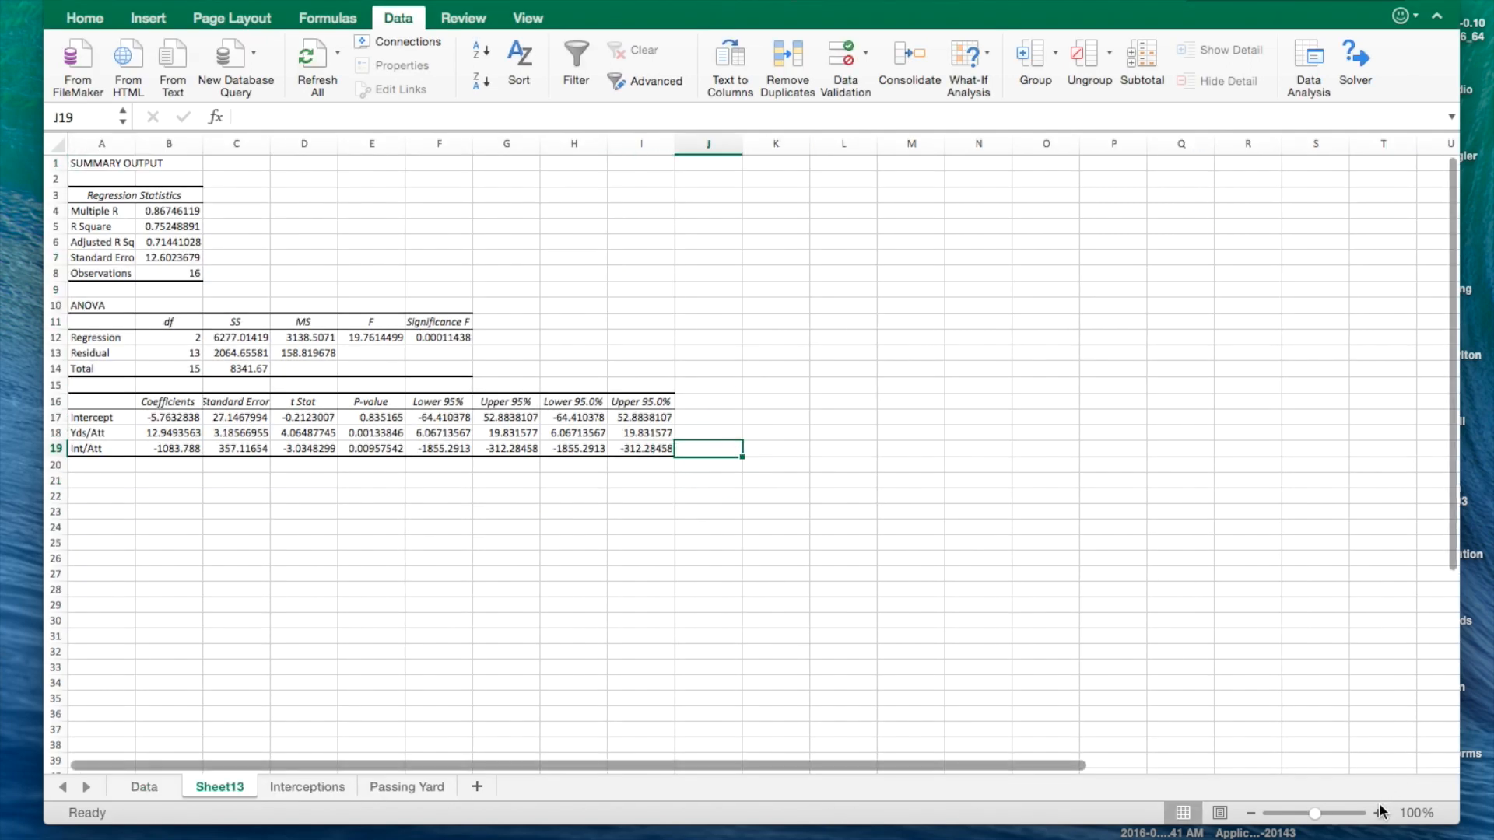
Zoom Sheet13 to 140%, return to the Data sheet, and type 'Kansas' in A20
click(1379, 813)
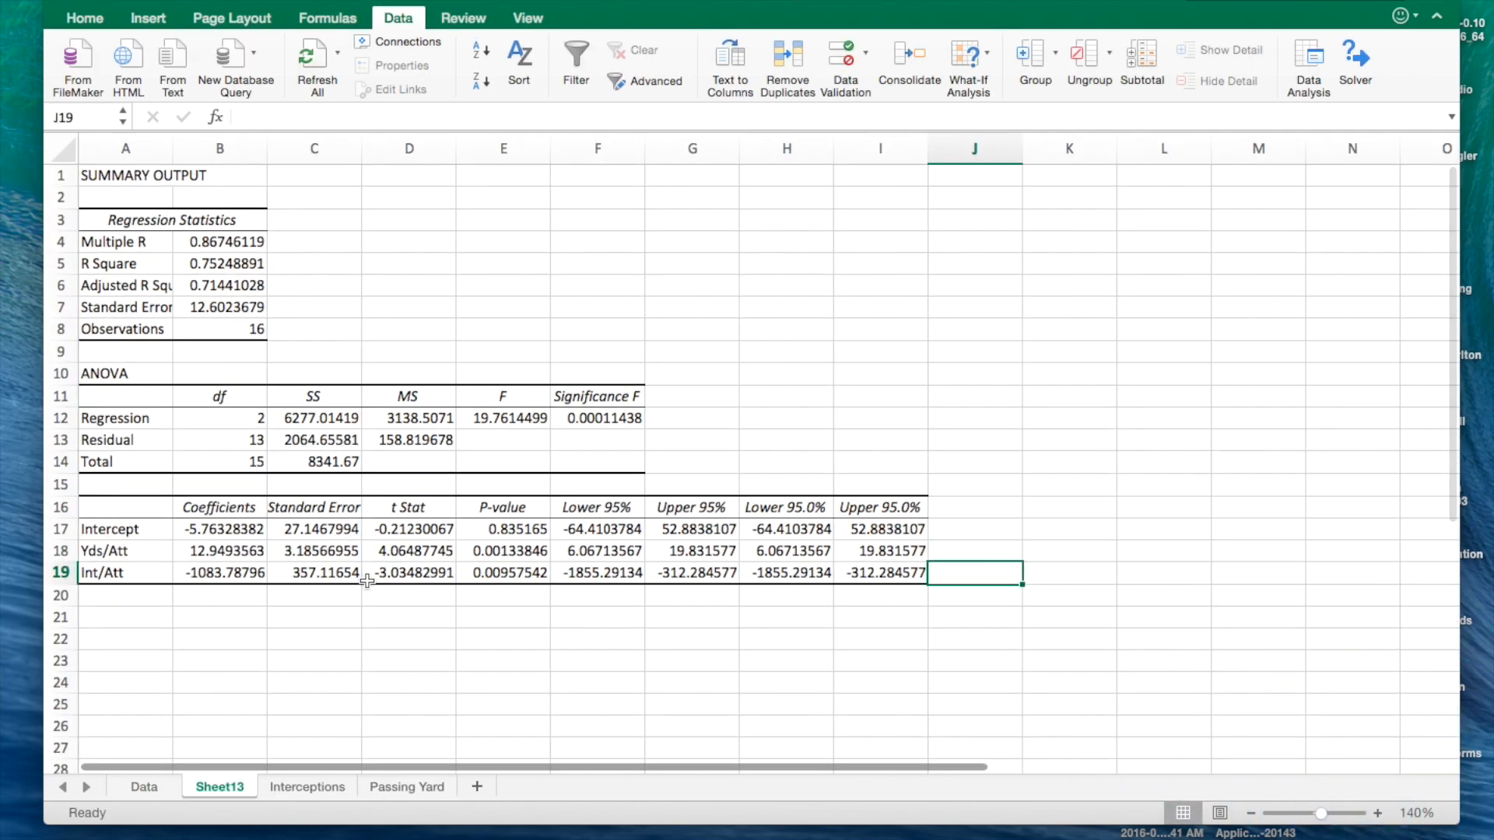
mouse_move(184, 793)
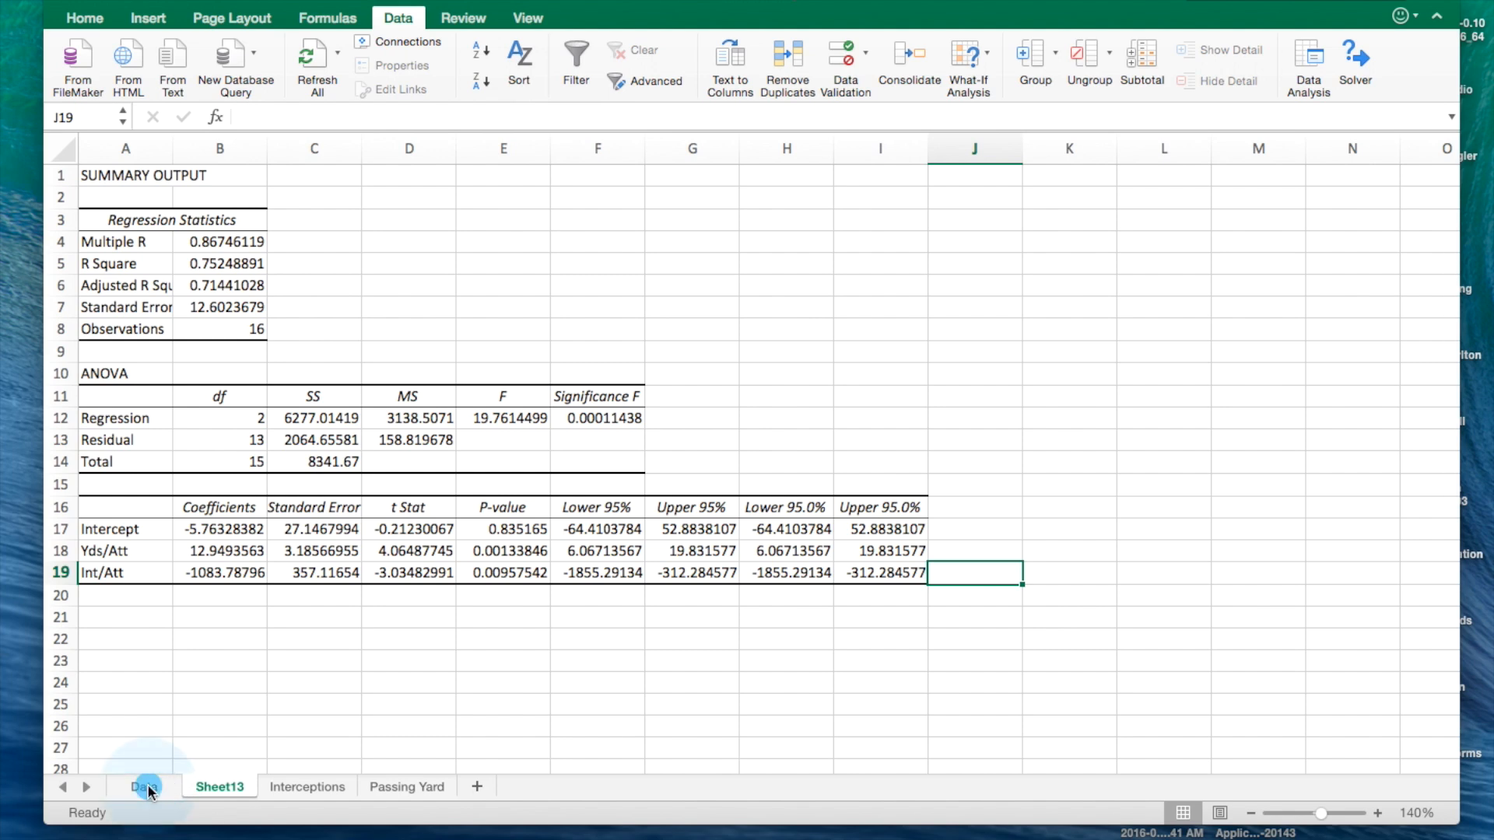
click(143, 786)
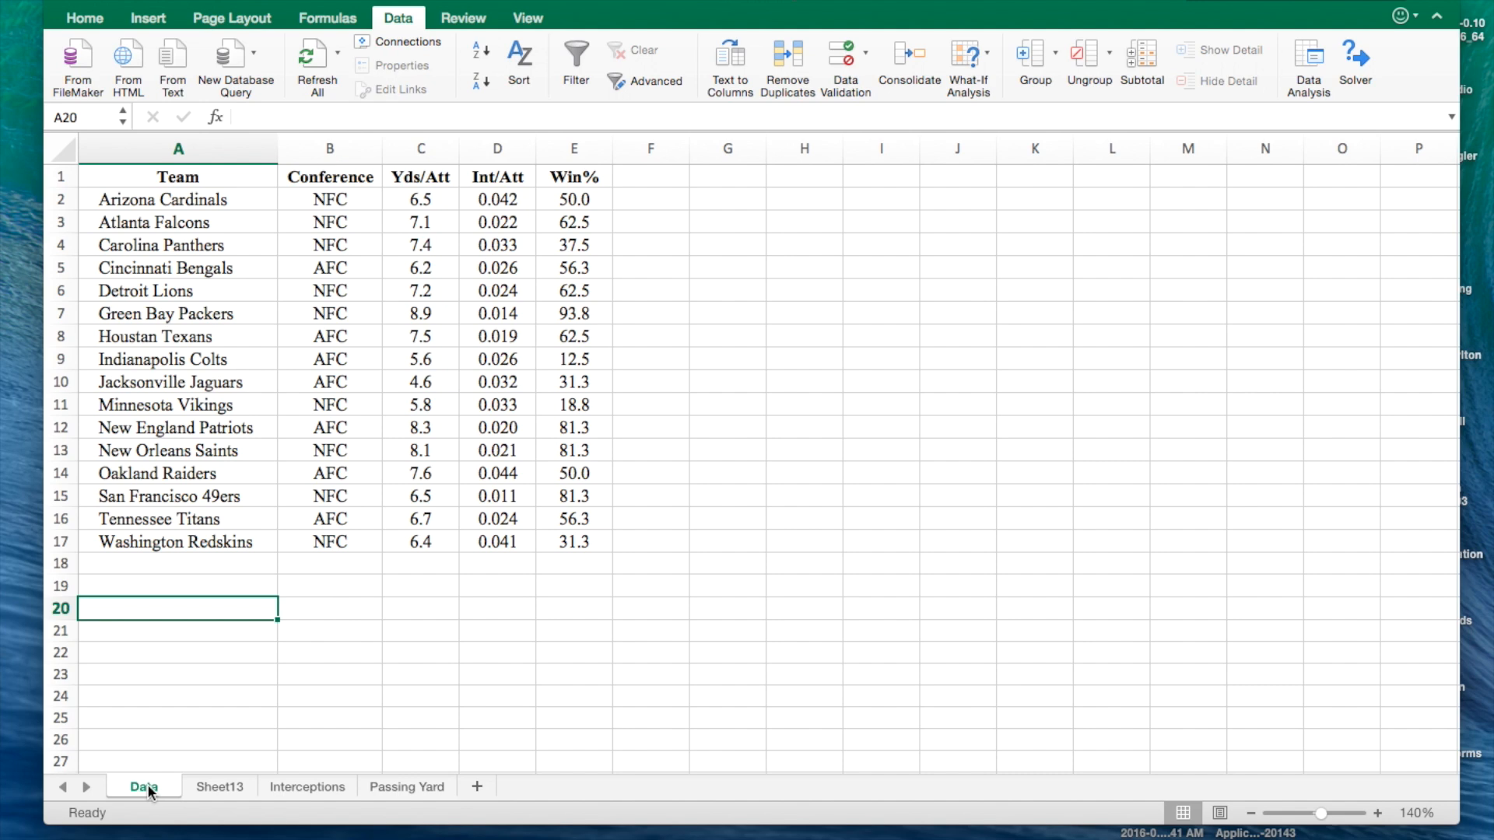
text(Kansas City Chiefs)
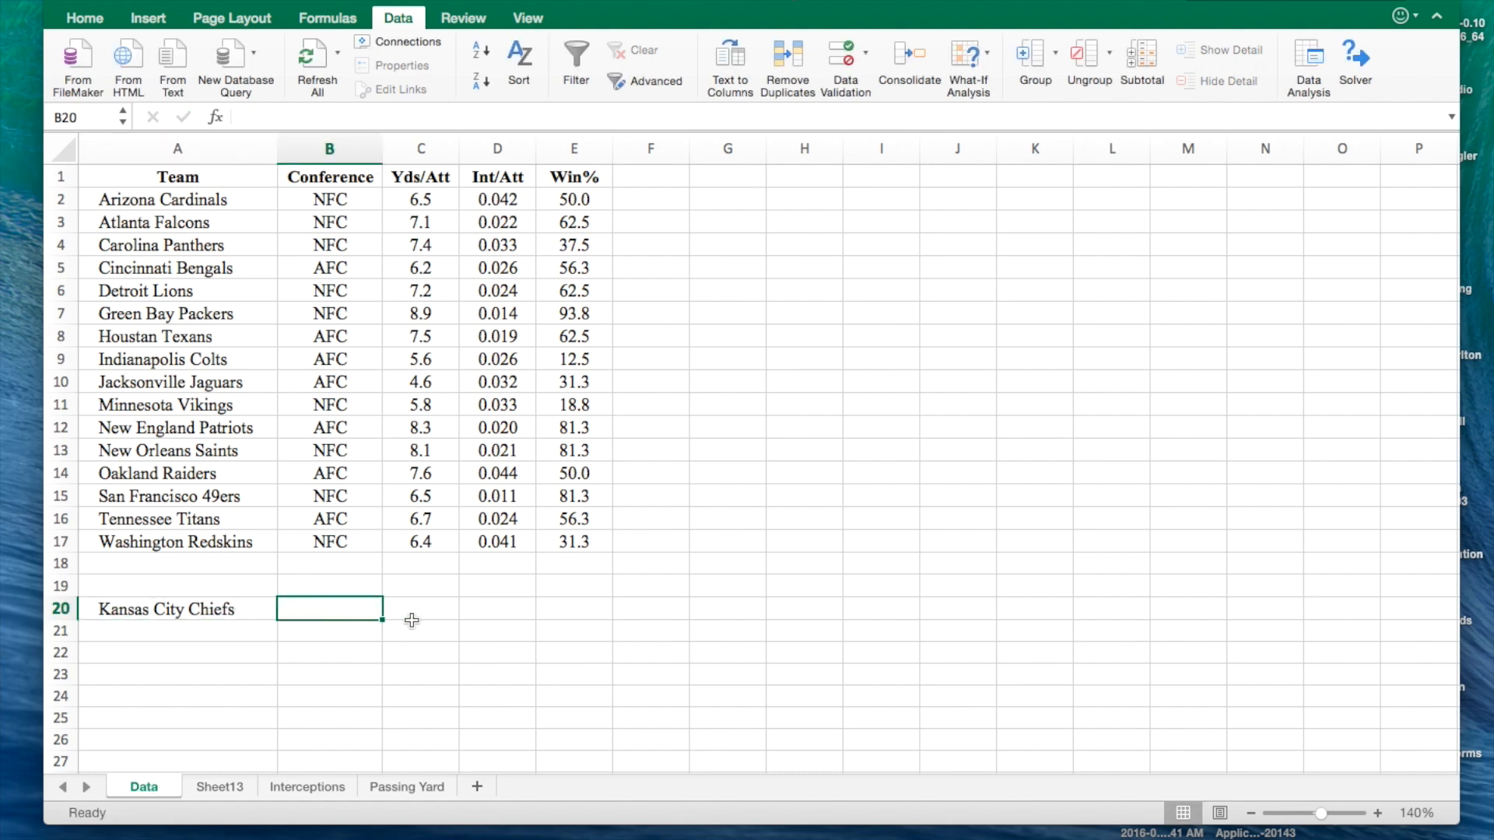
Enter 6.2 as the Kansas City Chiefs' Yds/Att in C20
click(411, 636)
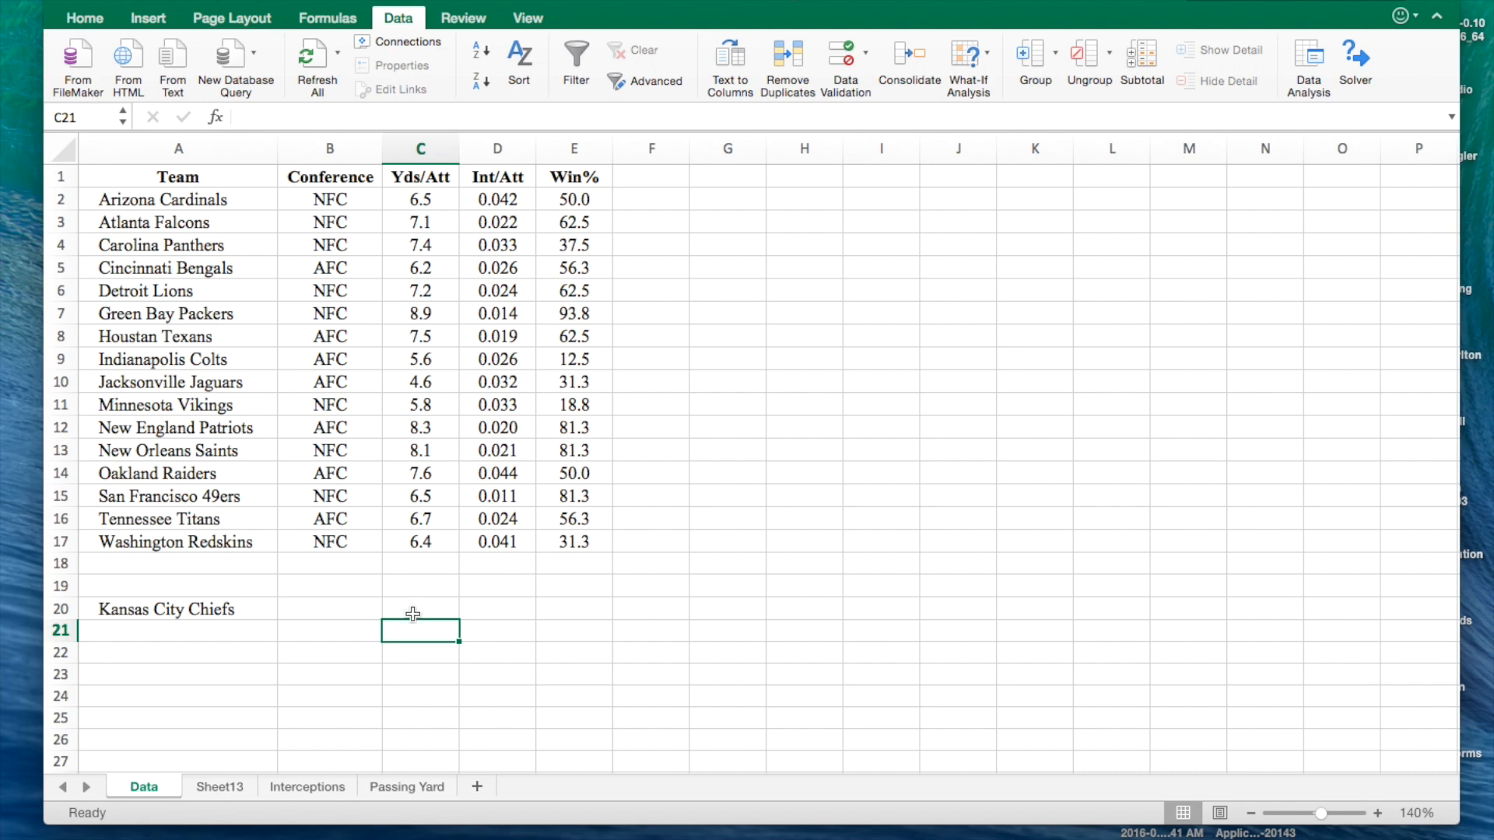
text(6.2)
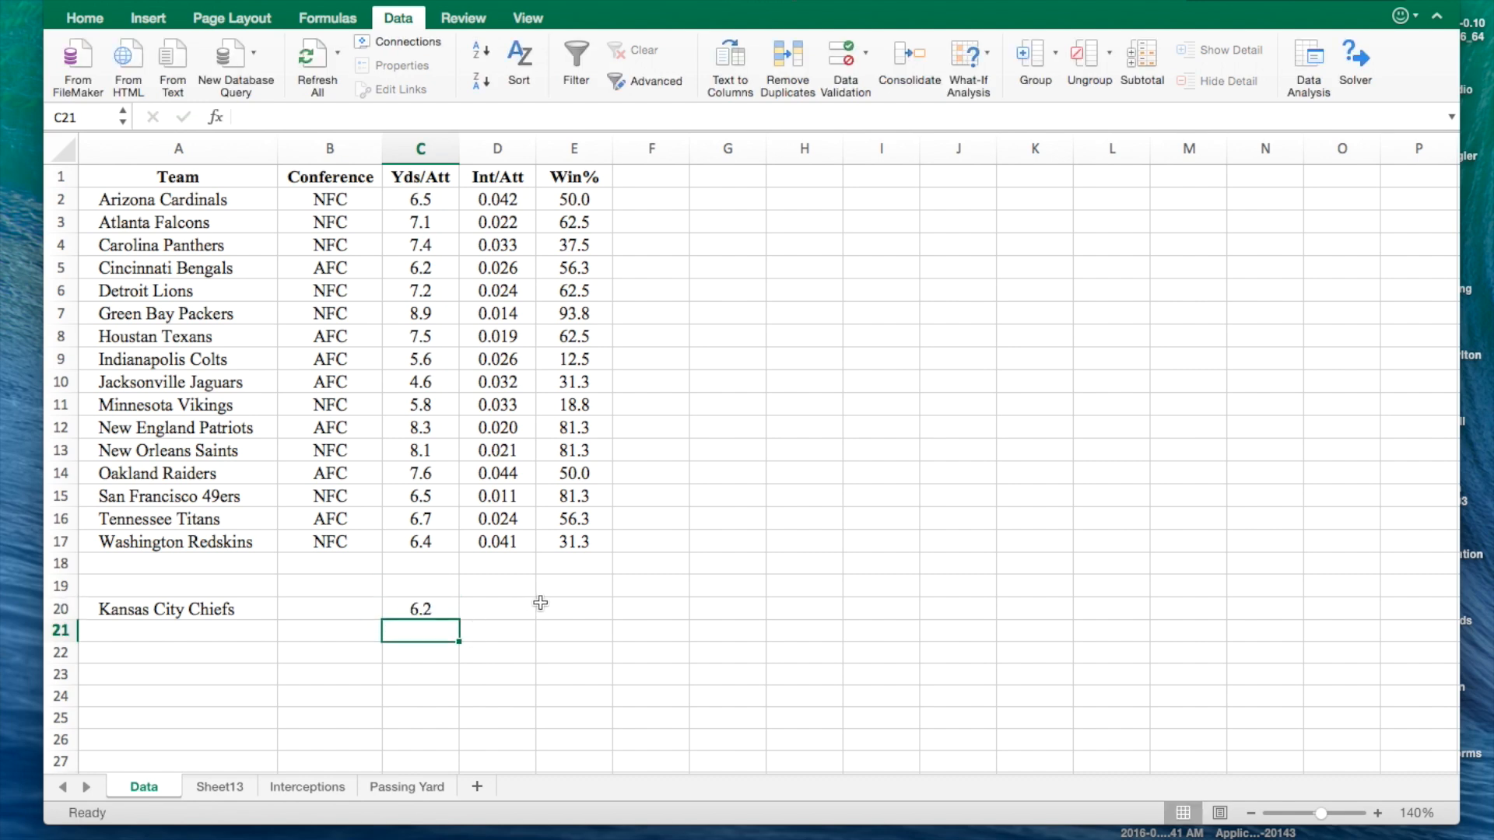
mouse_move(518, 619)
text(0.036)
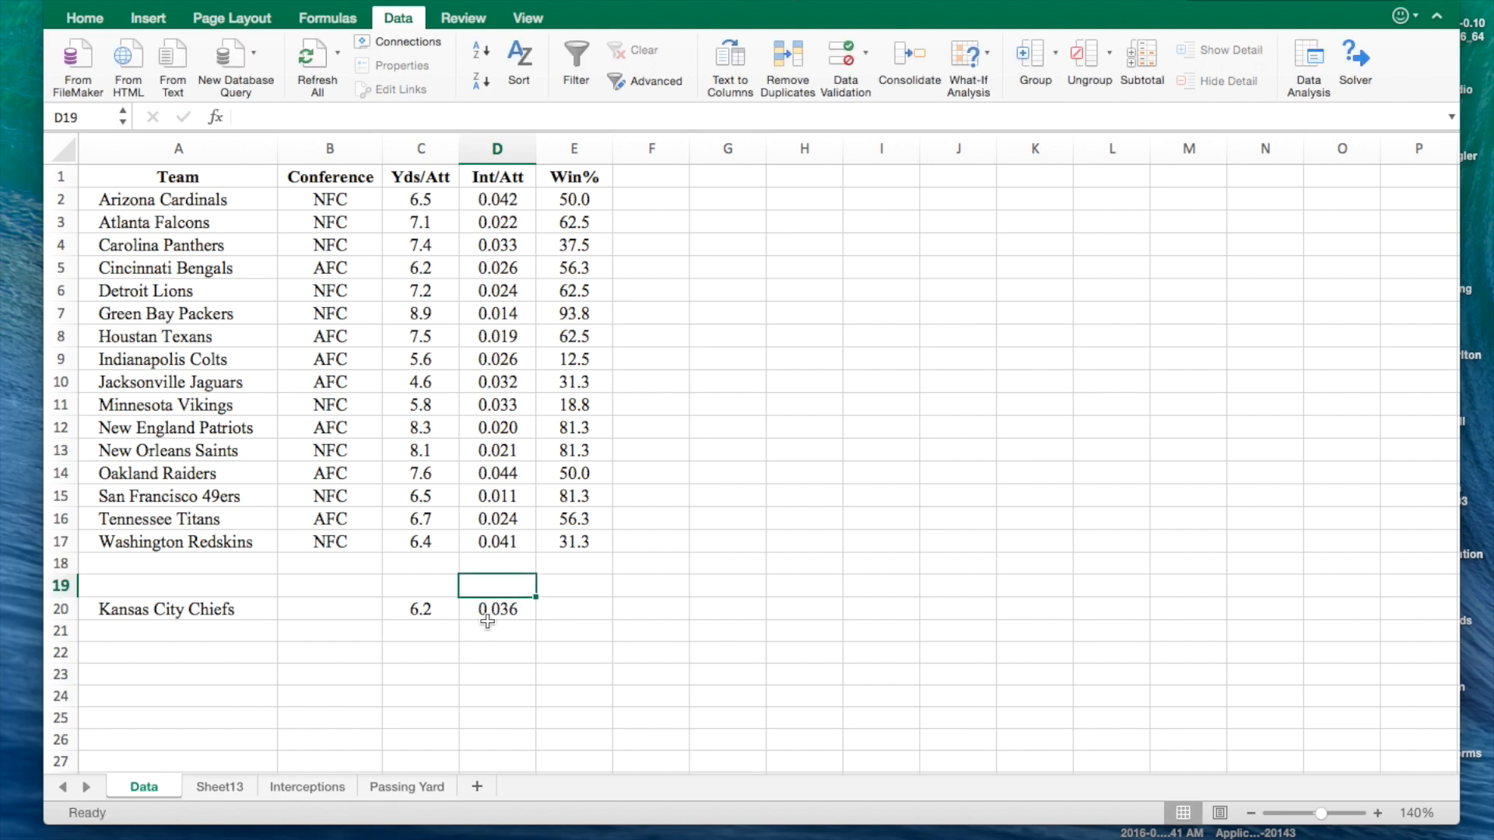
mouse_move(331, 663)
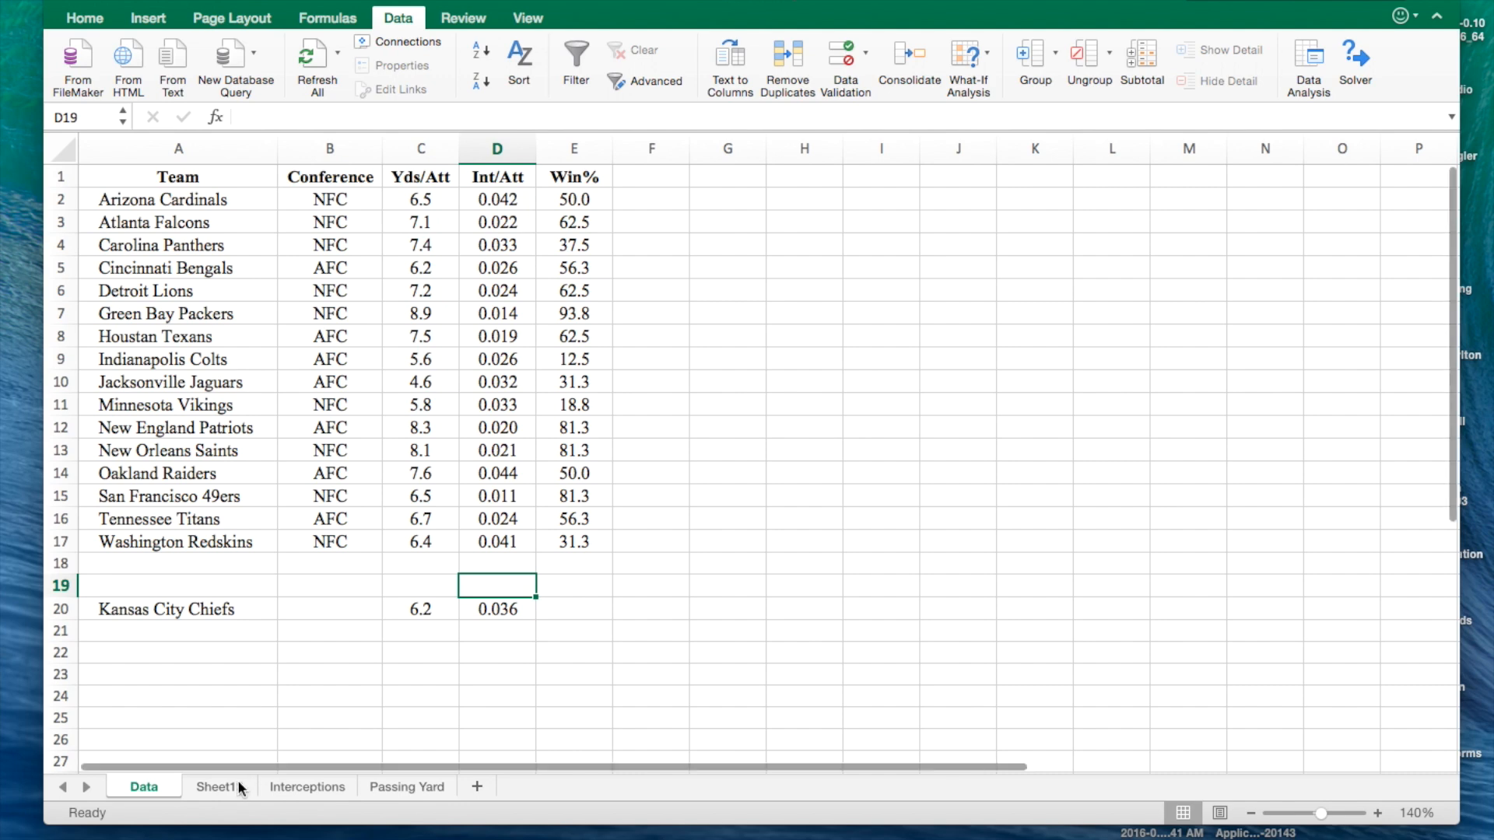
On Sheet13, enter 'y = 12.94(6.2) - 1083.79(.036) - 5.76' in cell B22
click(218, 787)
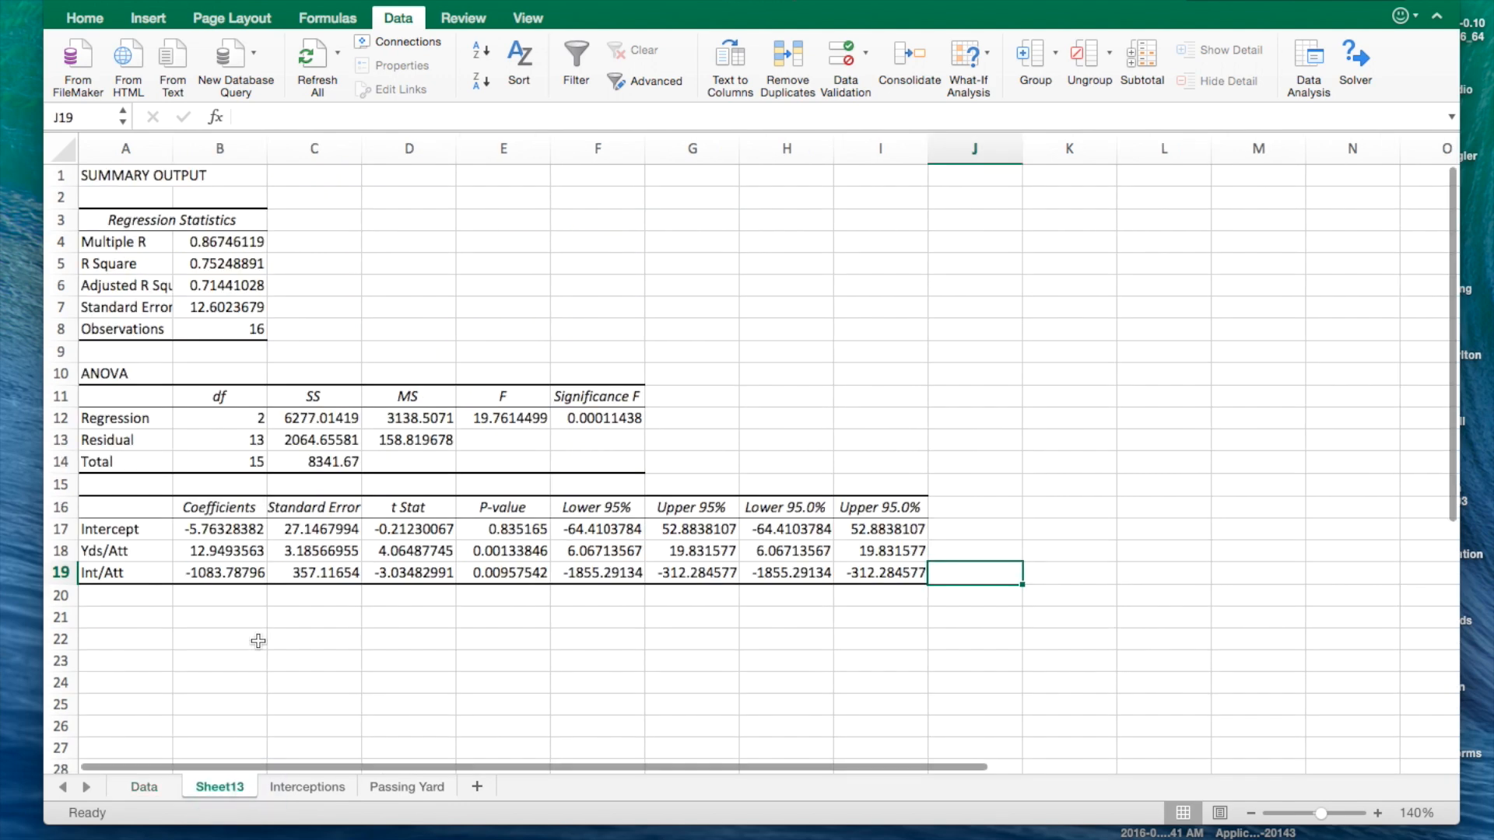
mouse_move(223, 509)
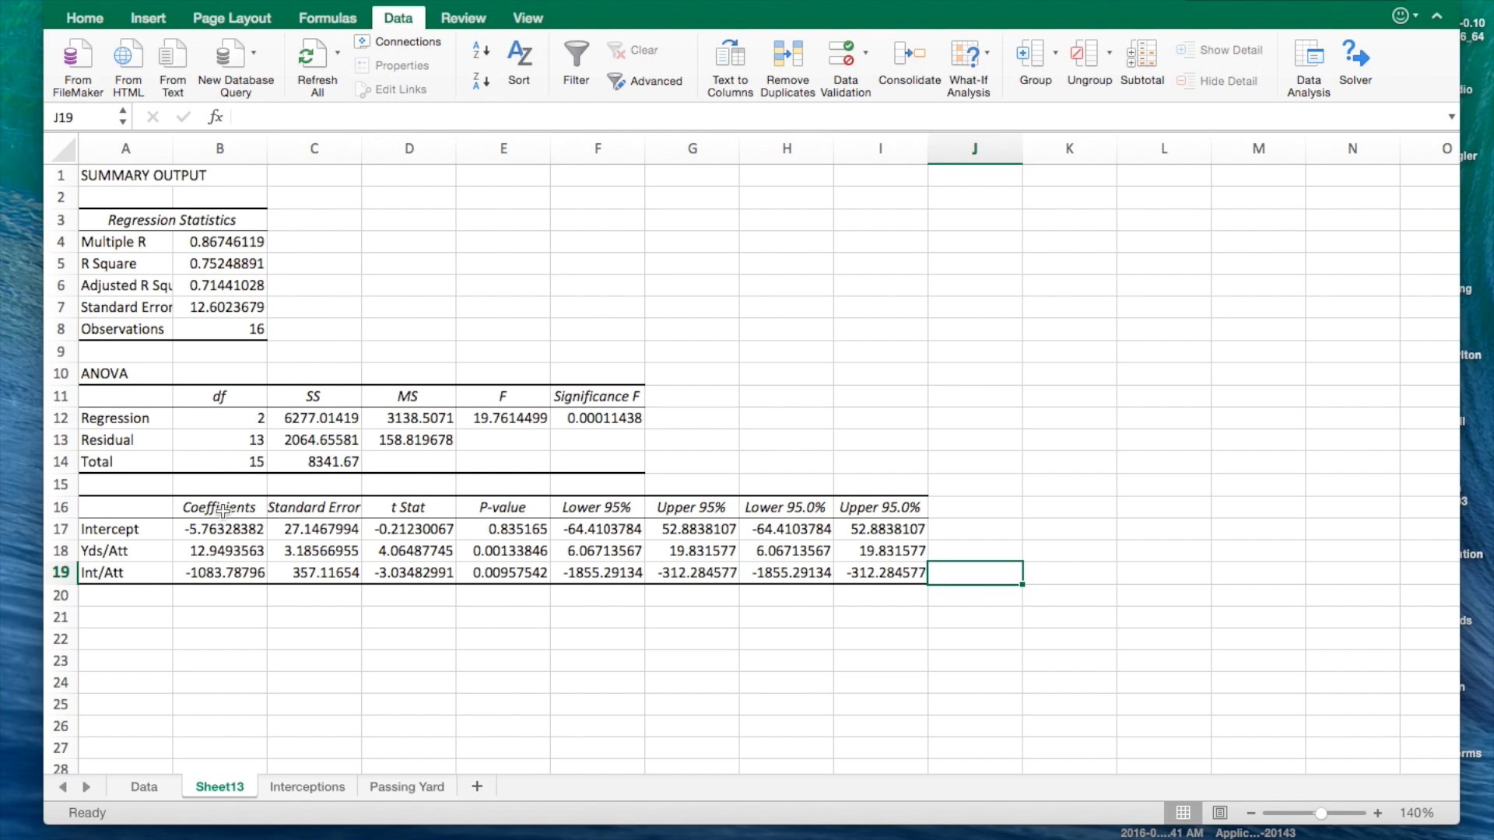
mouse_move(232, 645)
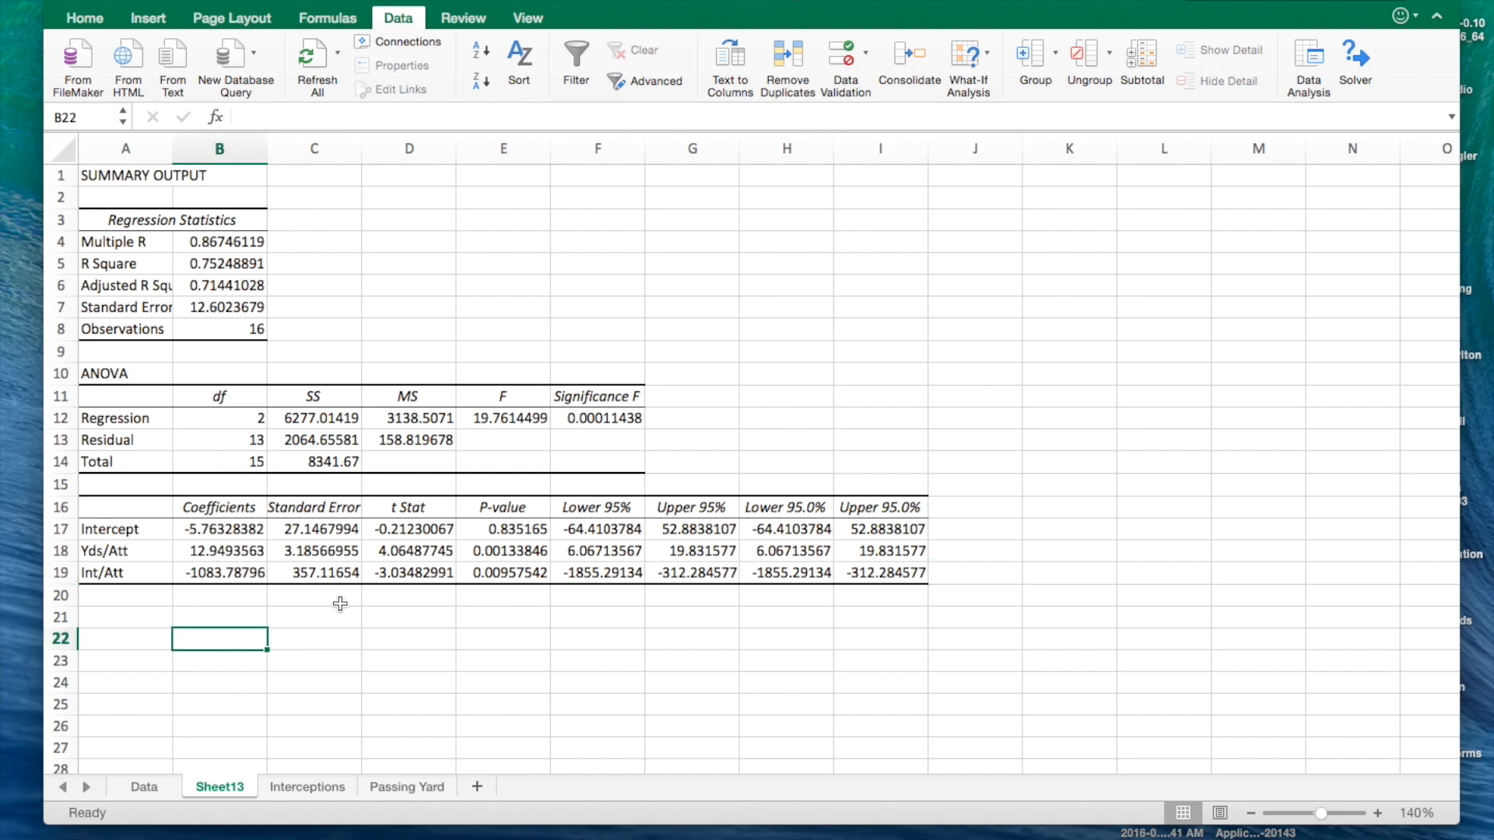
text(y =)
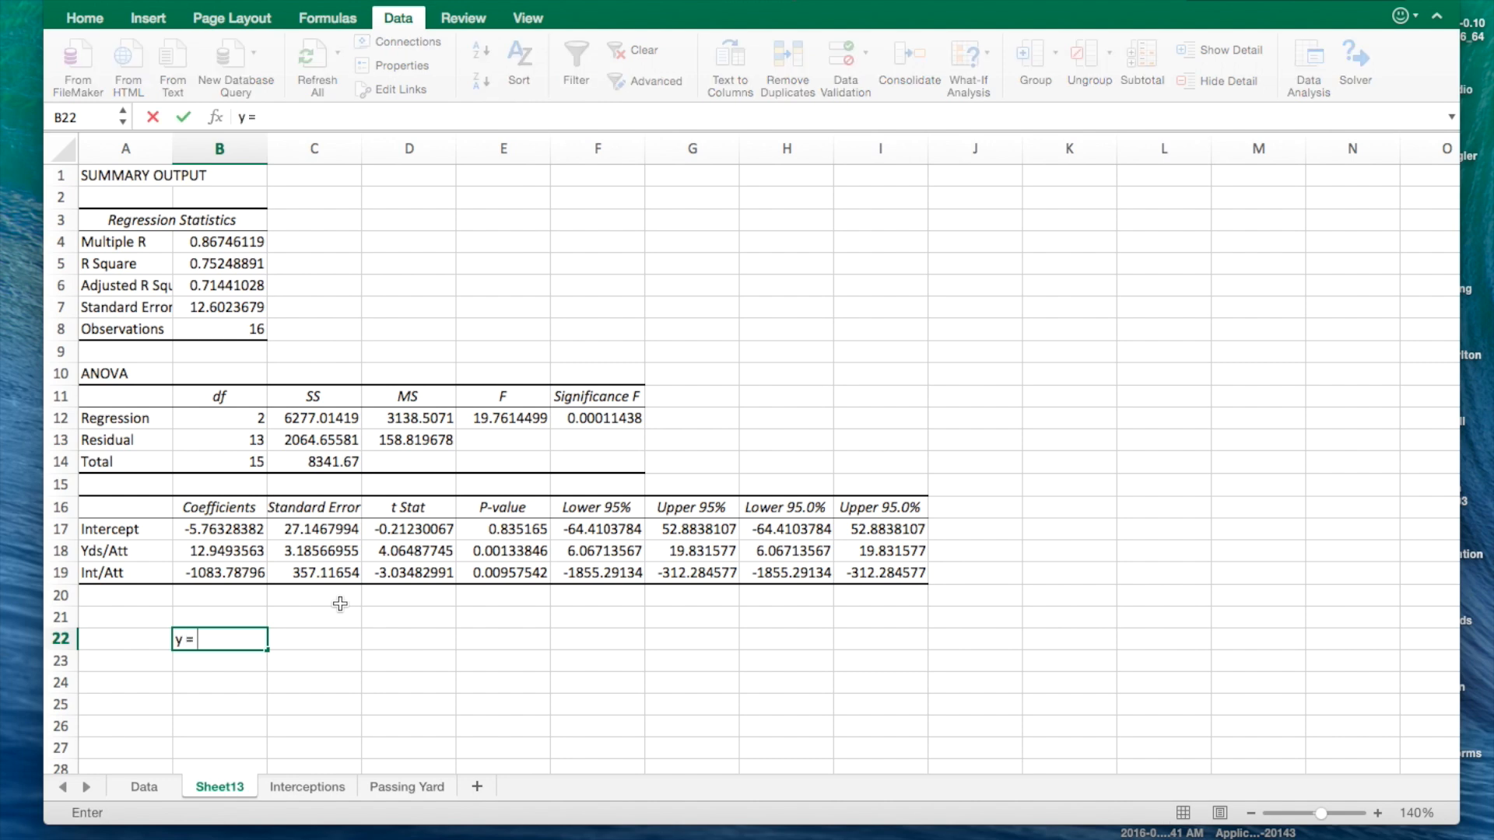
text(12.)
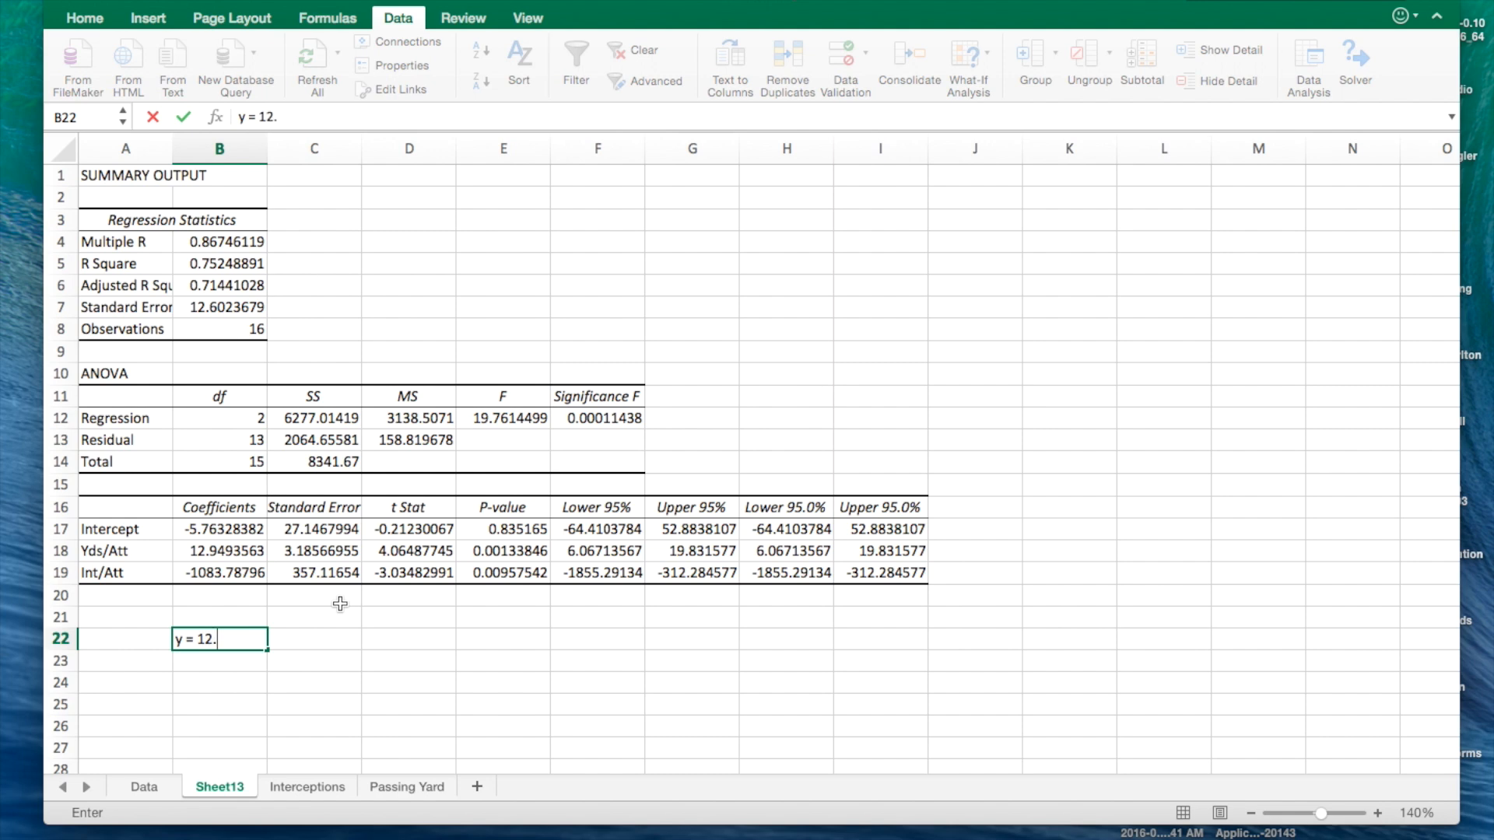
text(94)
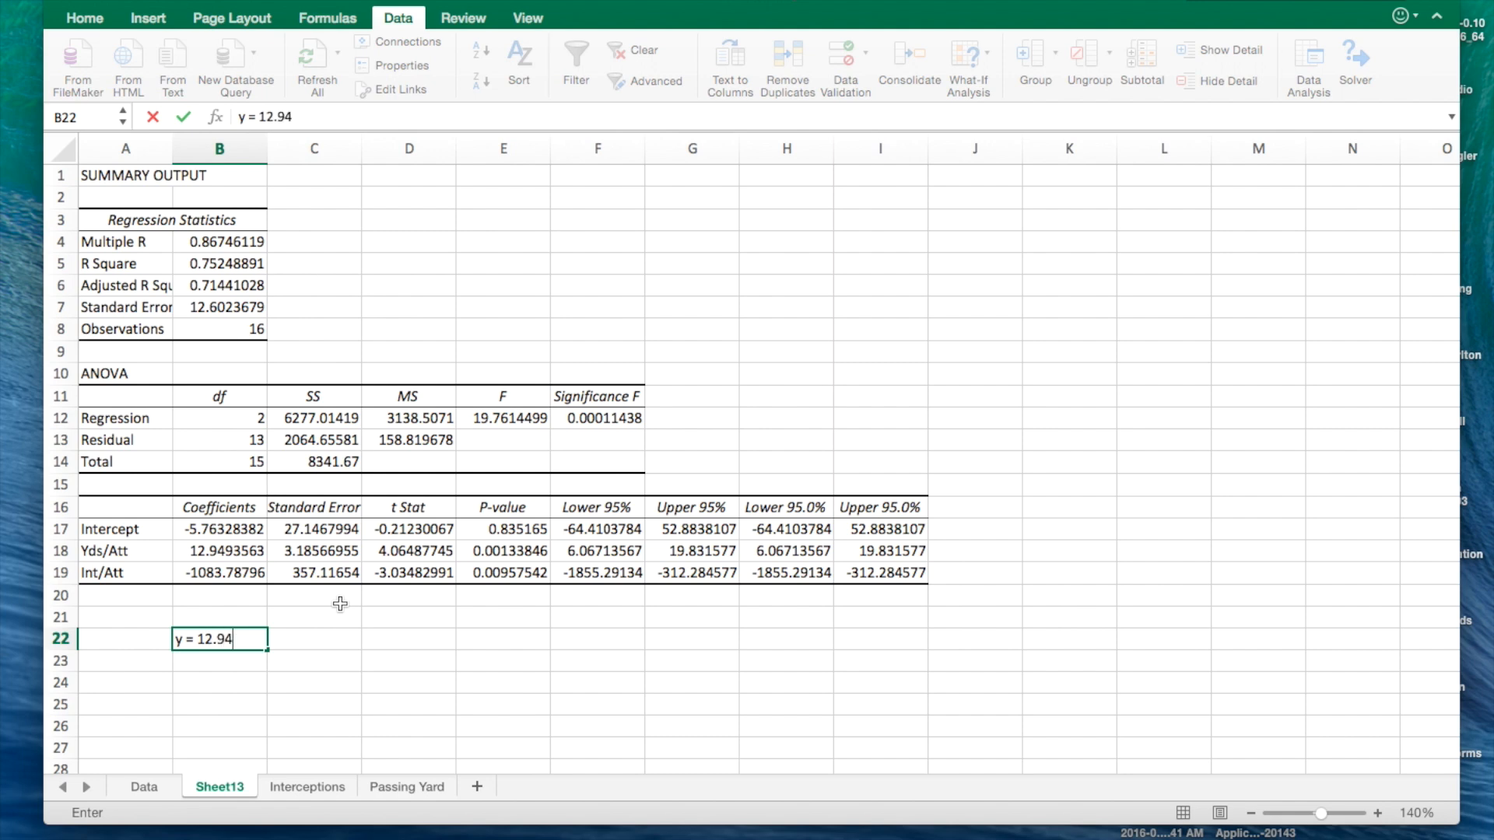
text((6)
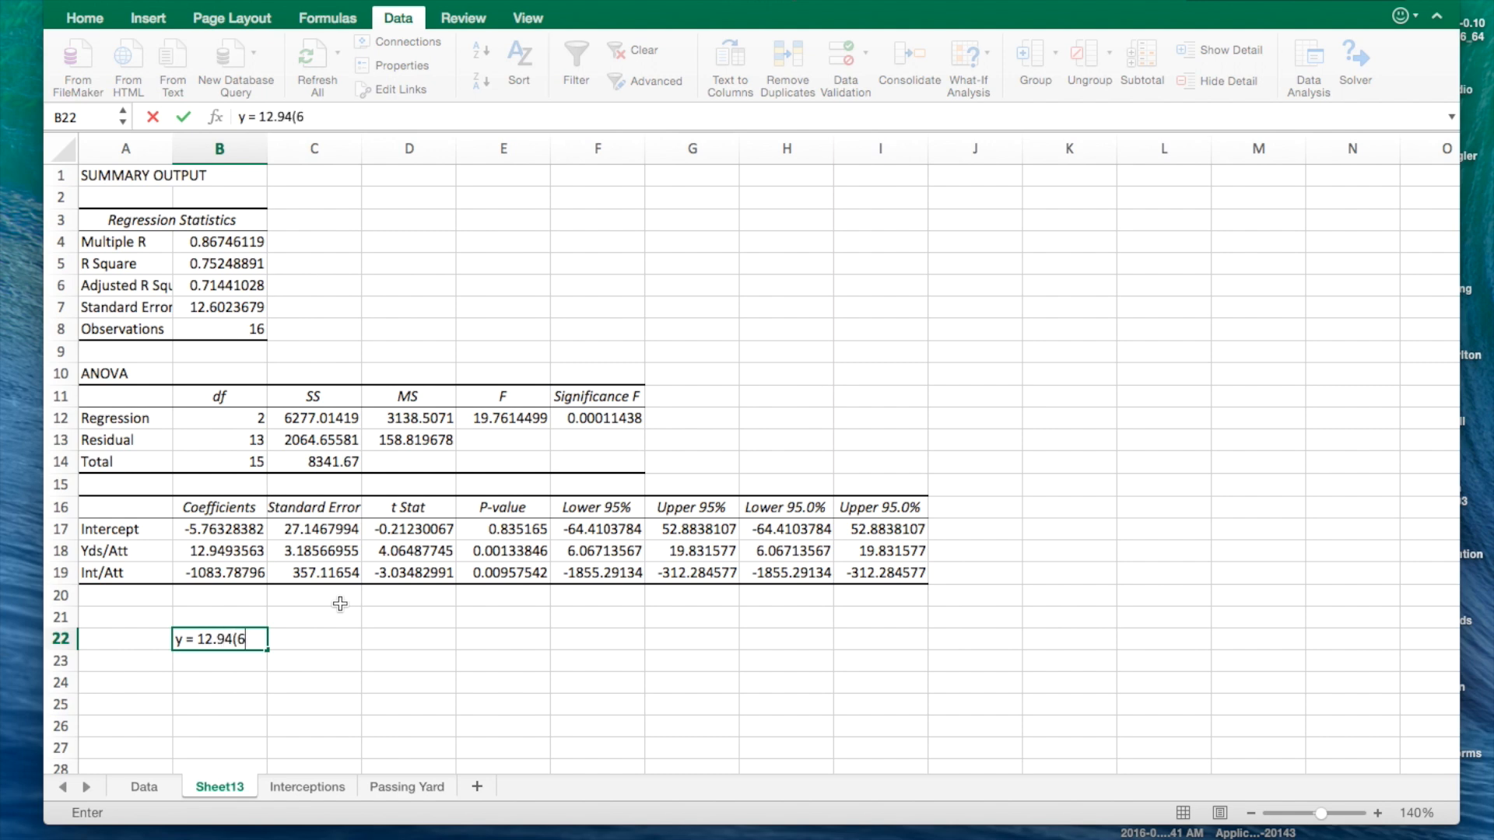
text(.2))
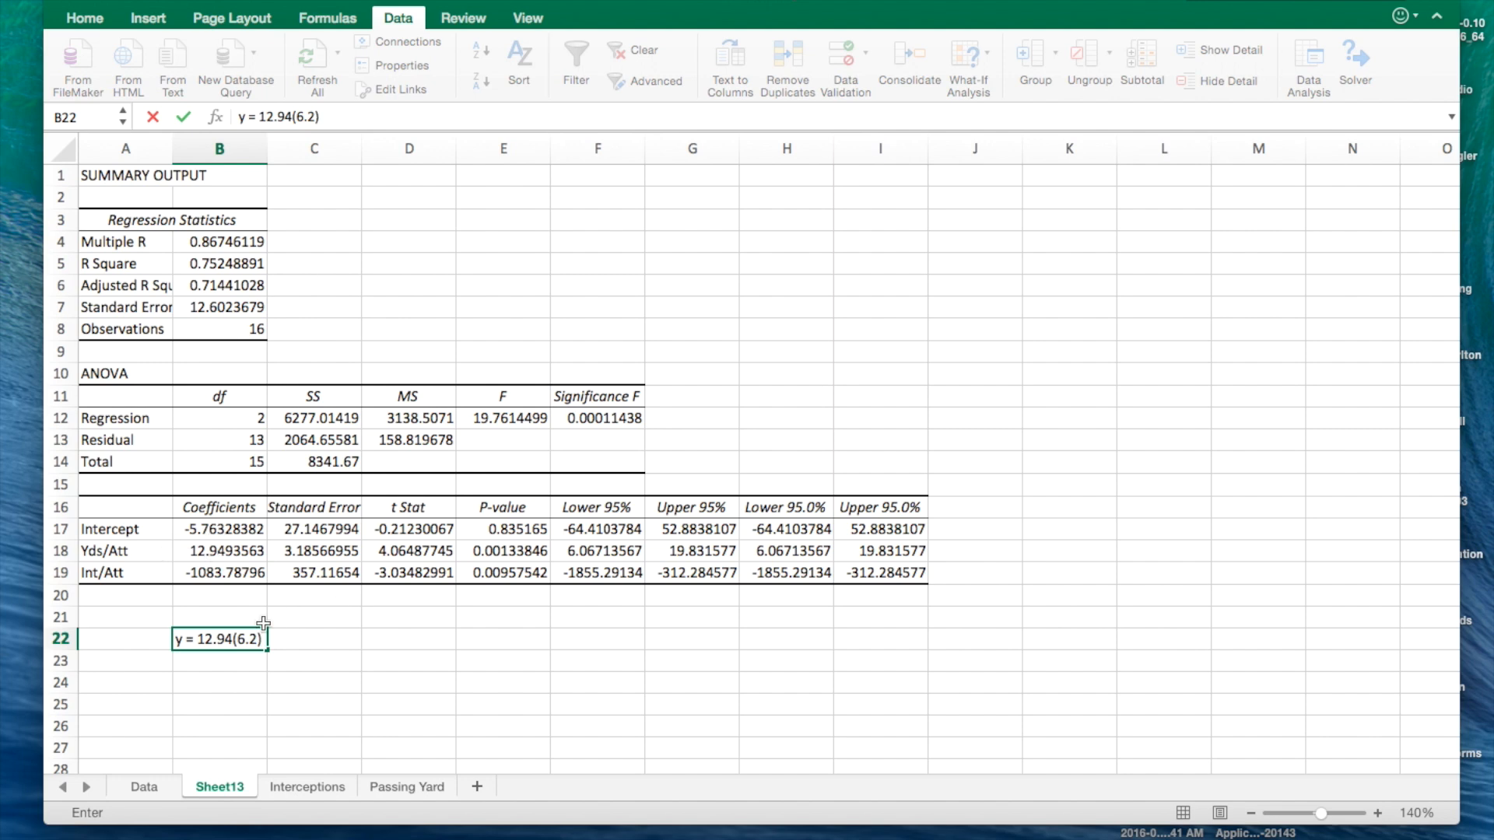
text(+)
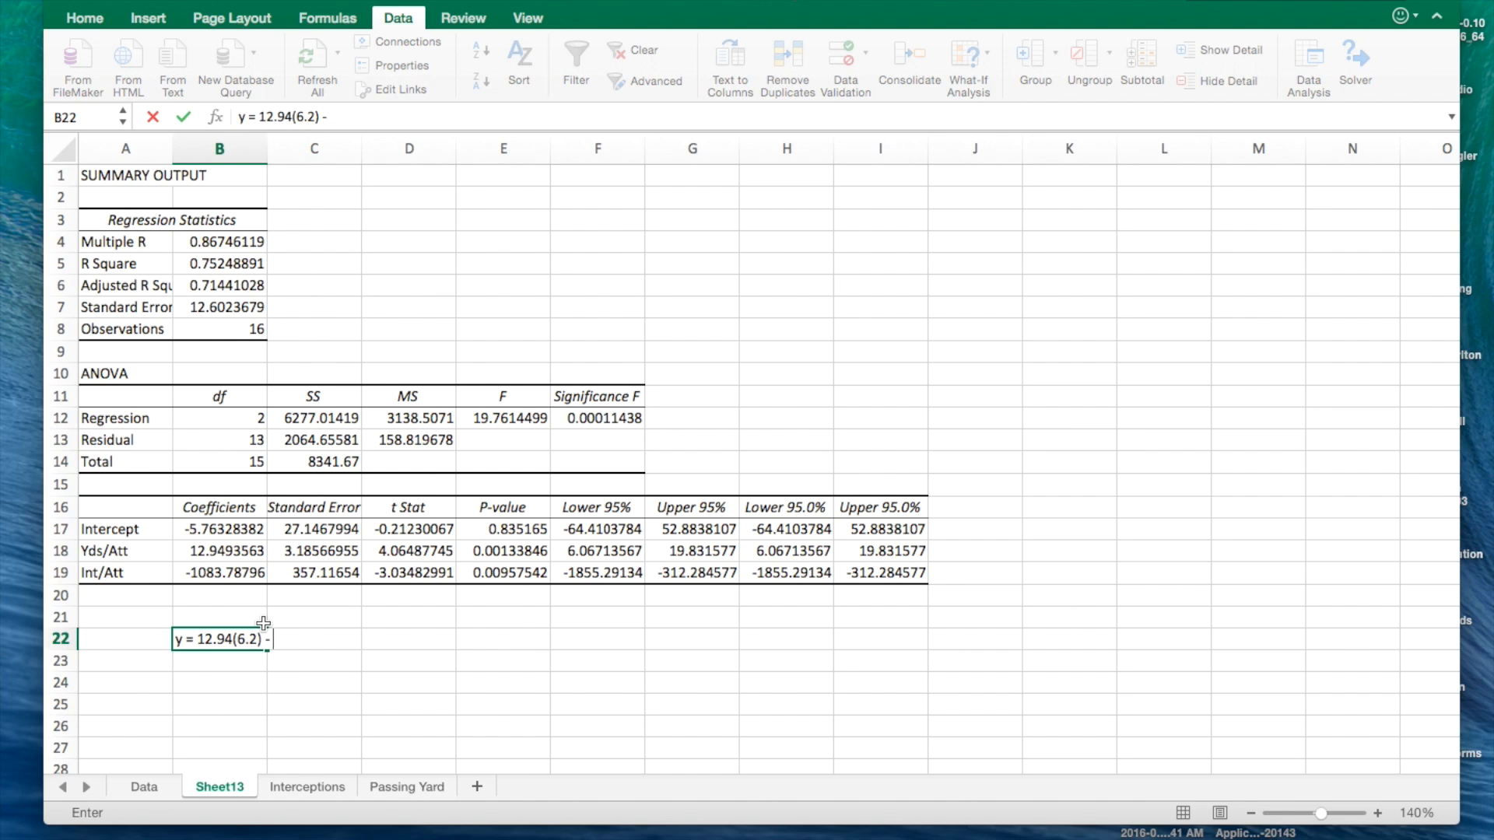
text(10)
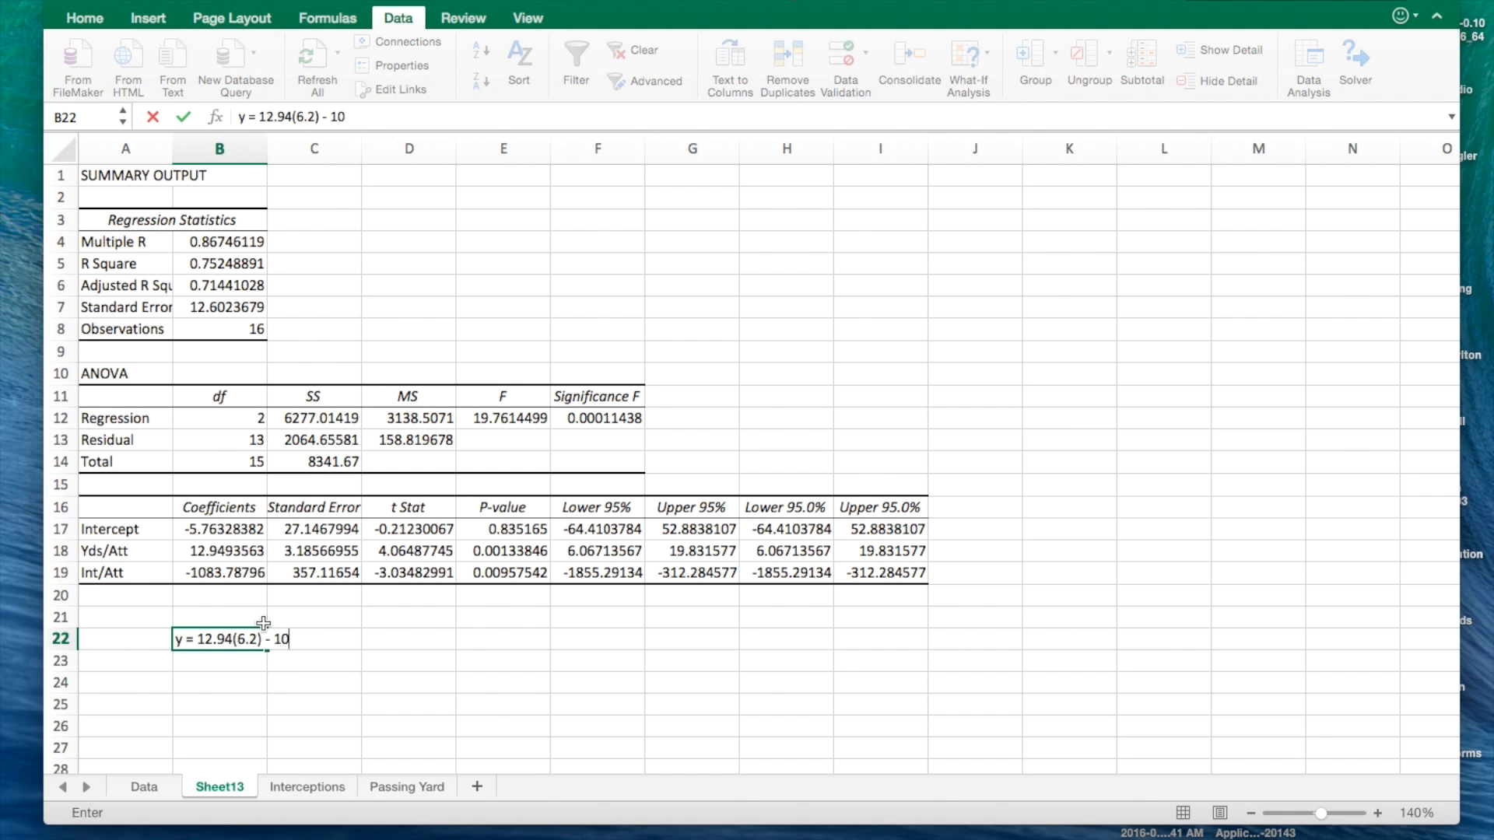
text(83.)
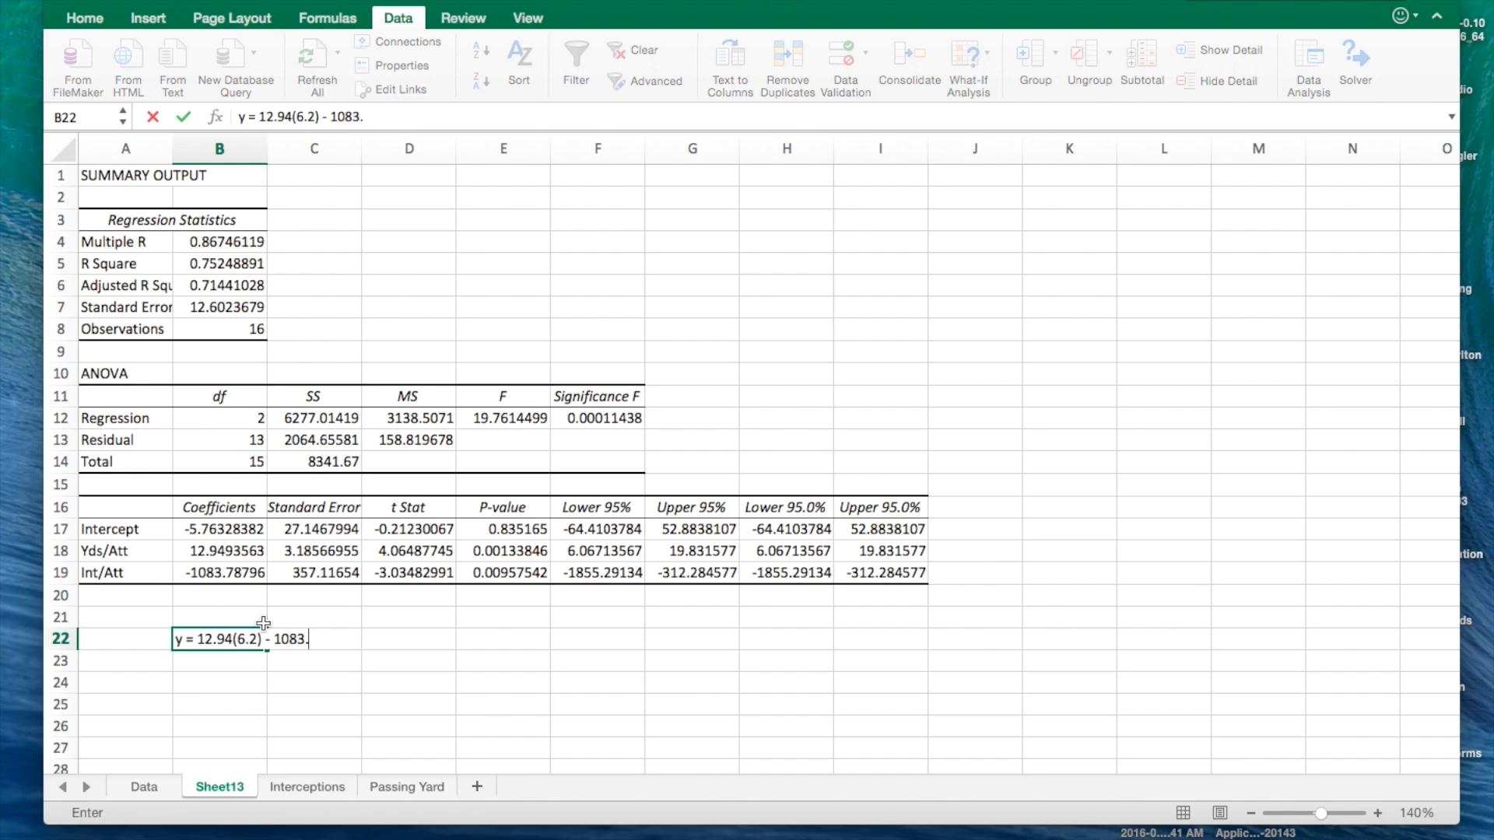
text(79)
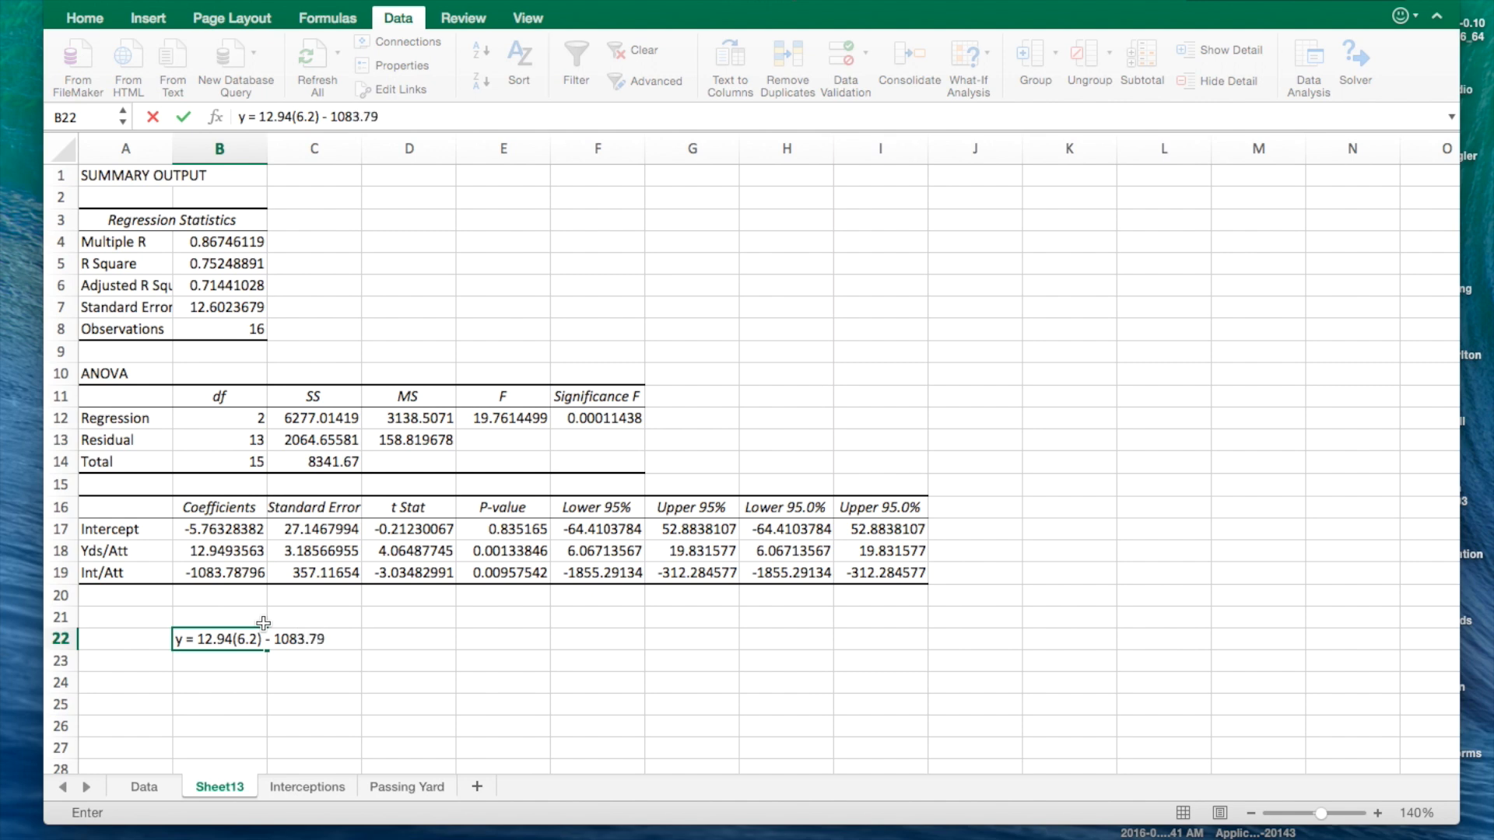
text(()
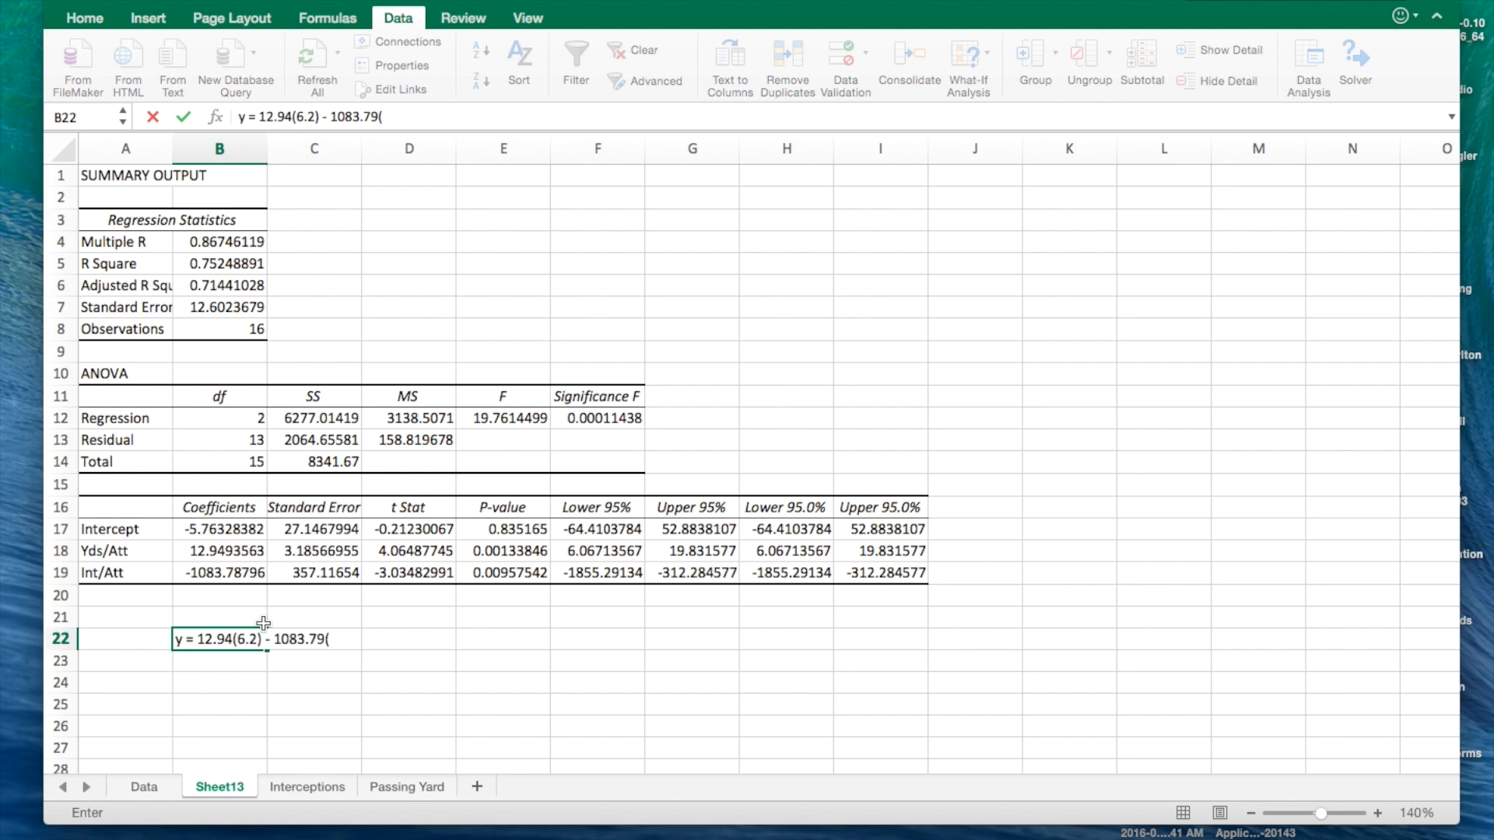
text(.036)
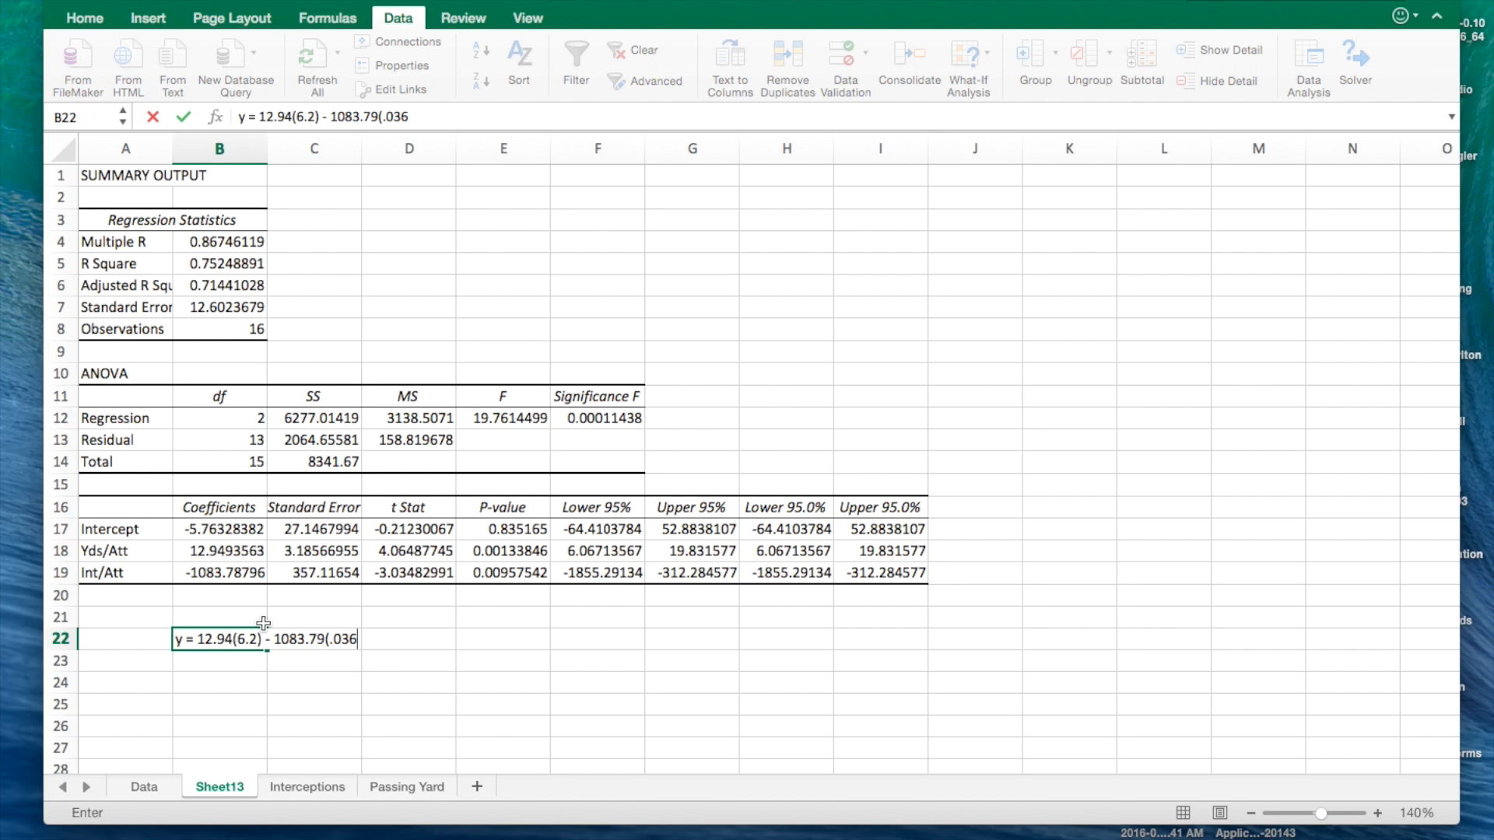
text())
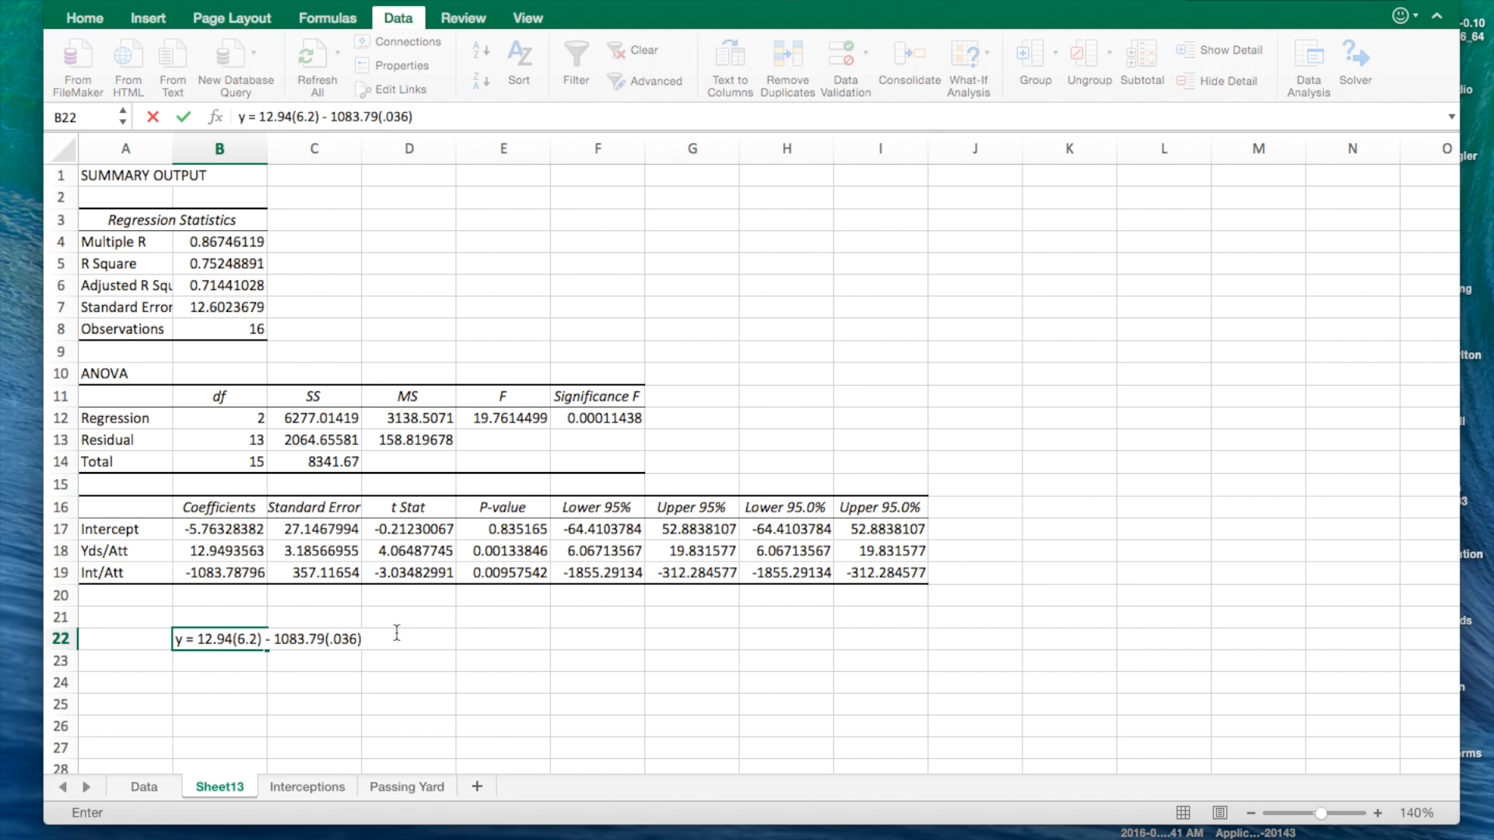
text(-)
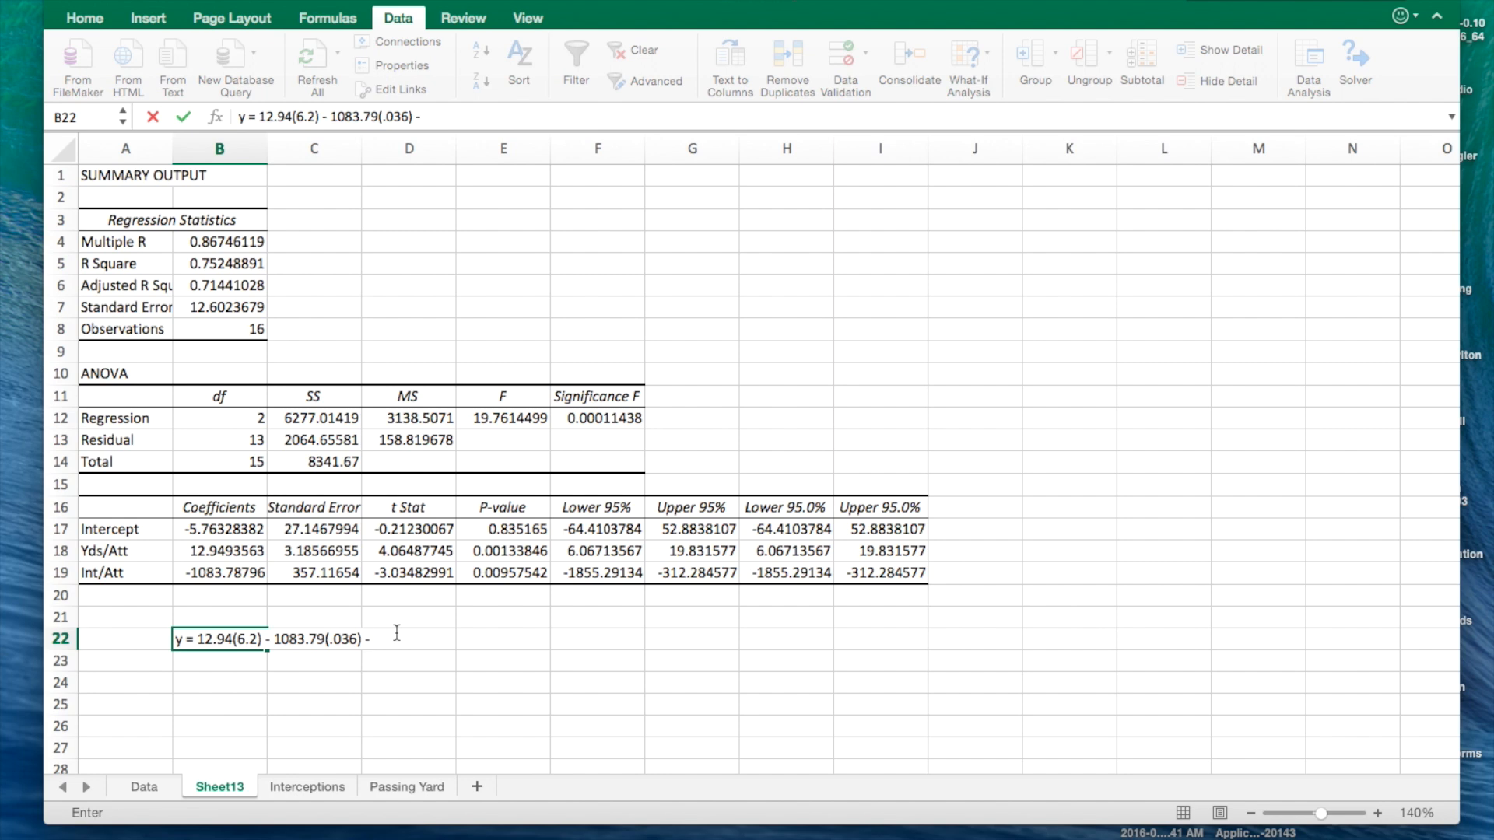
text(5.7)
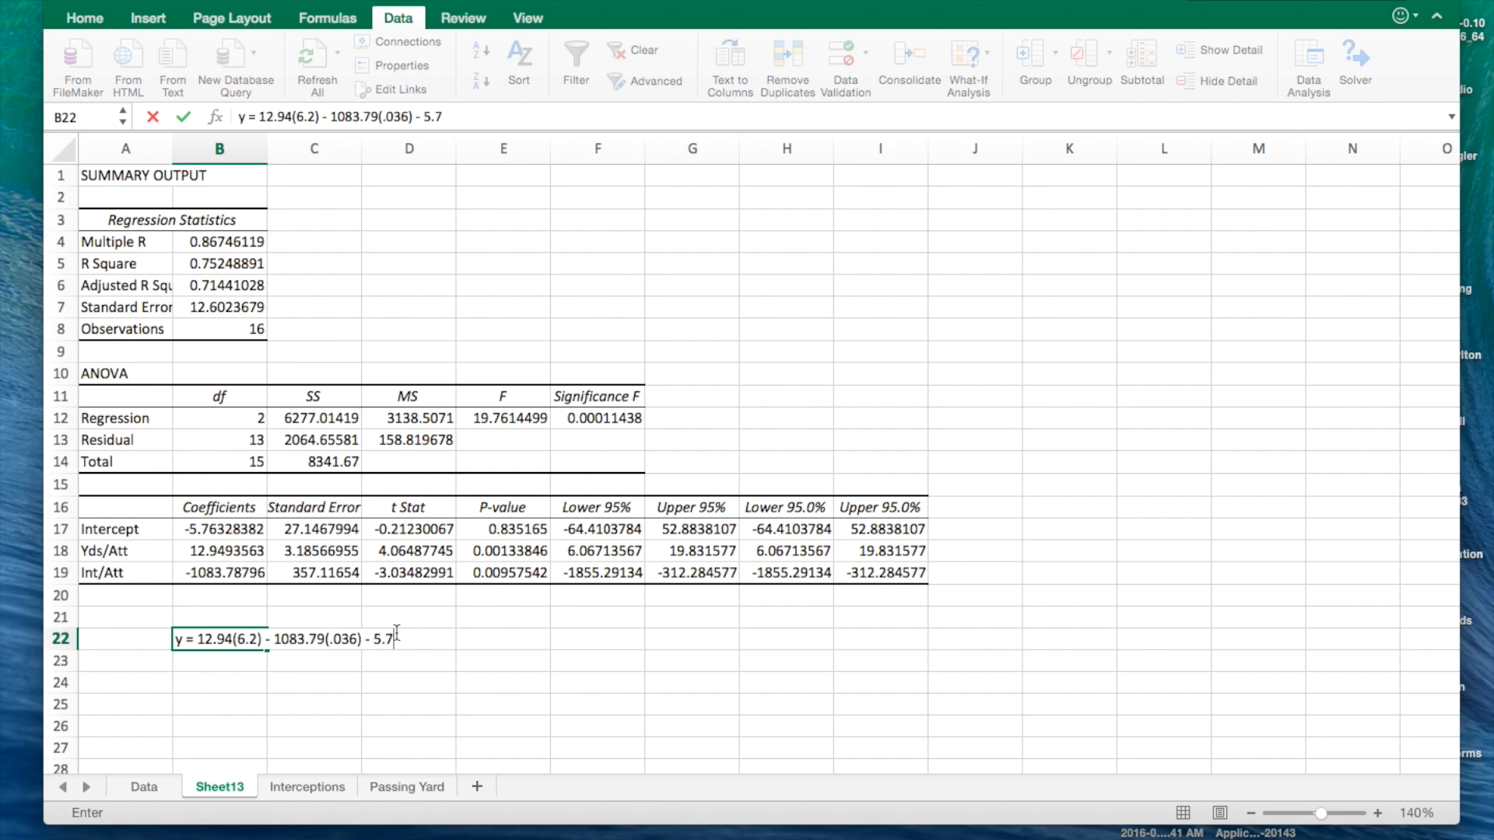
text(6)
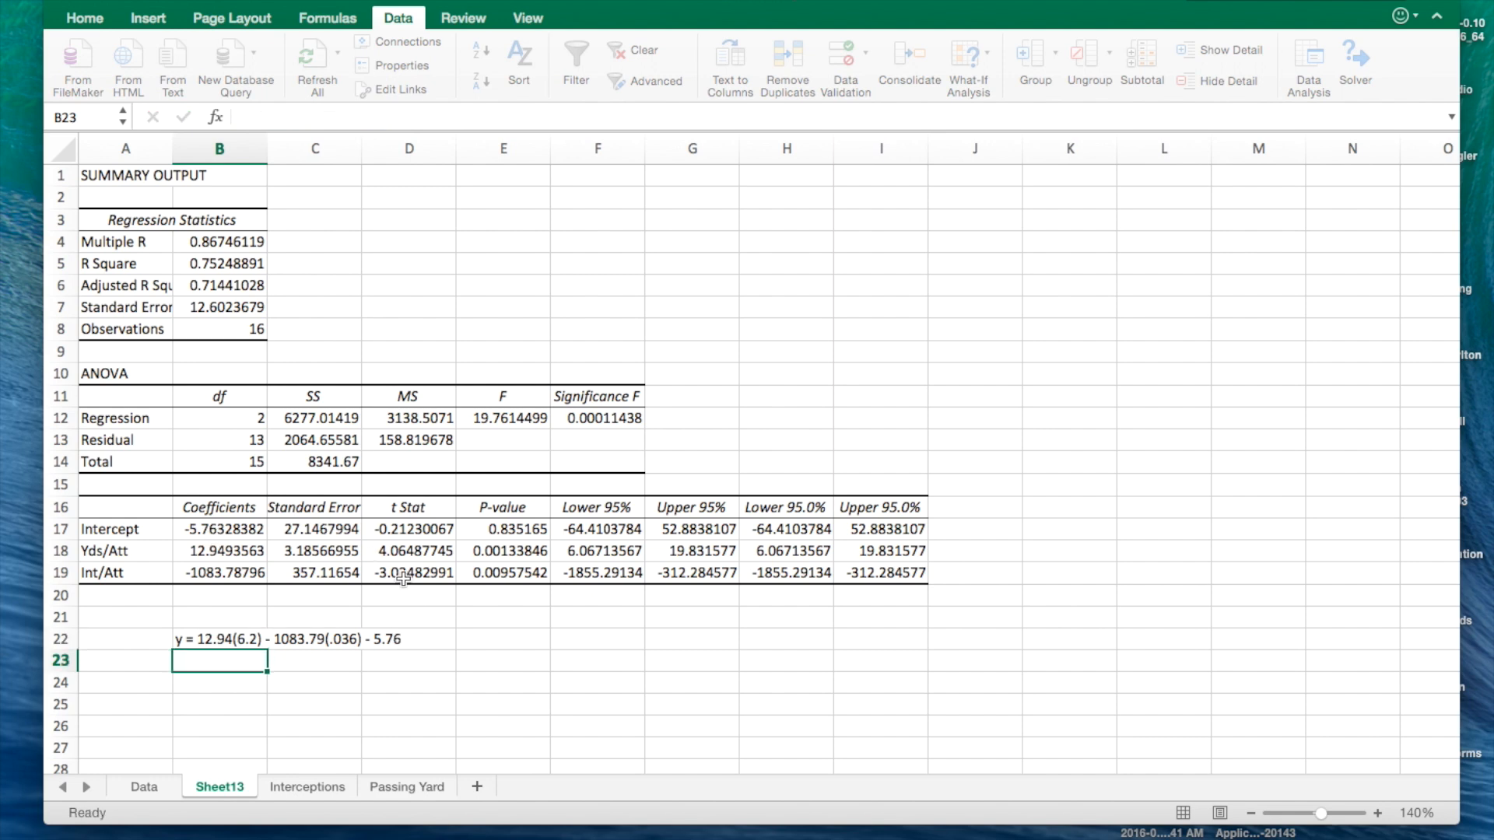
Make B22 the formula =12.94*(6.2)-1083.79*(0.036)-5.76 via Excel's correction, giving 35.45156
click(220, 640)
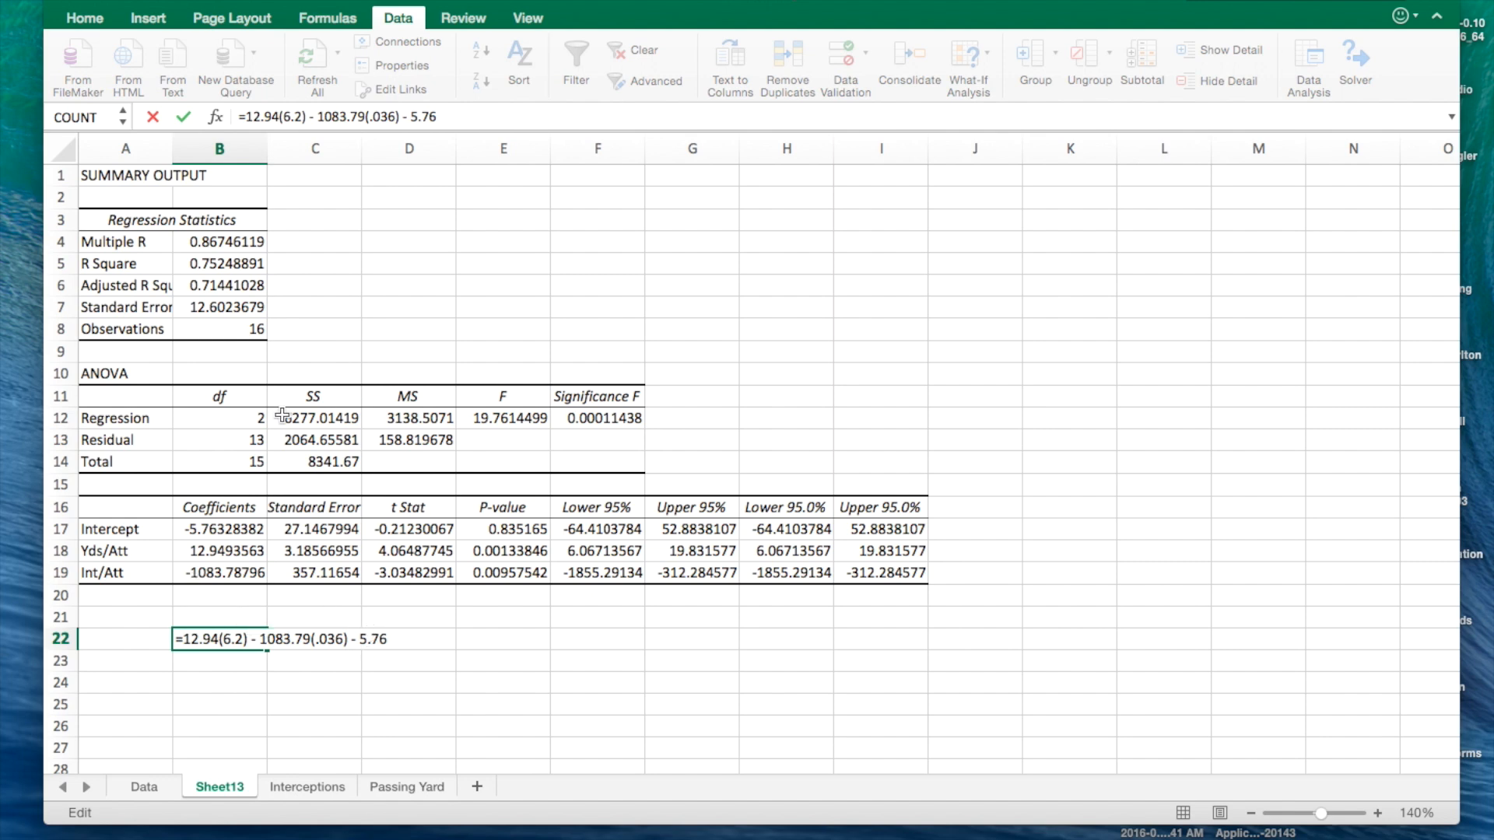
key(Return)
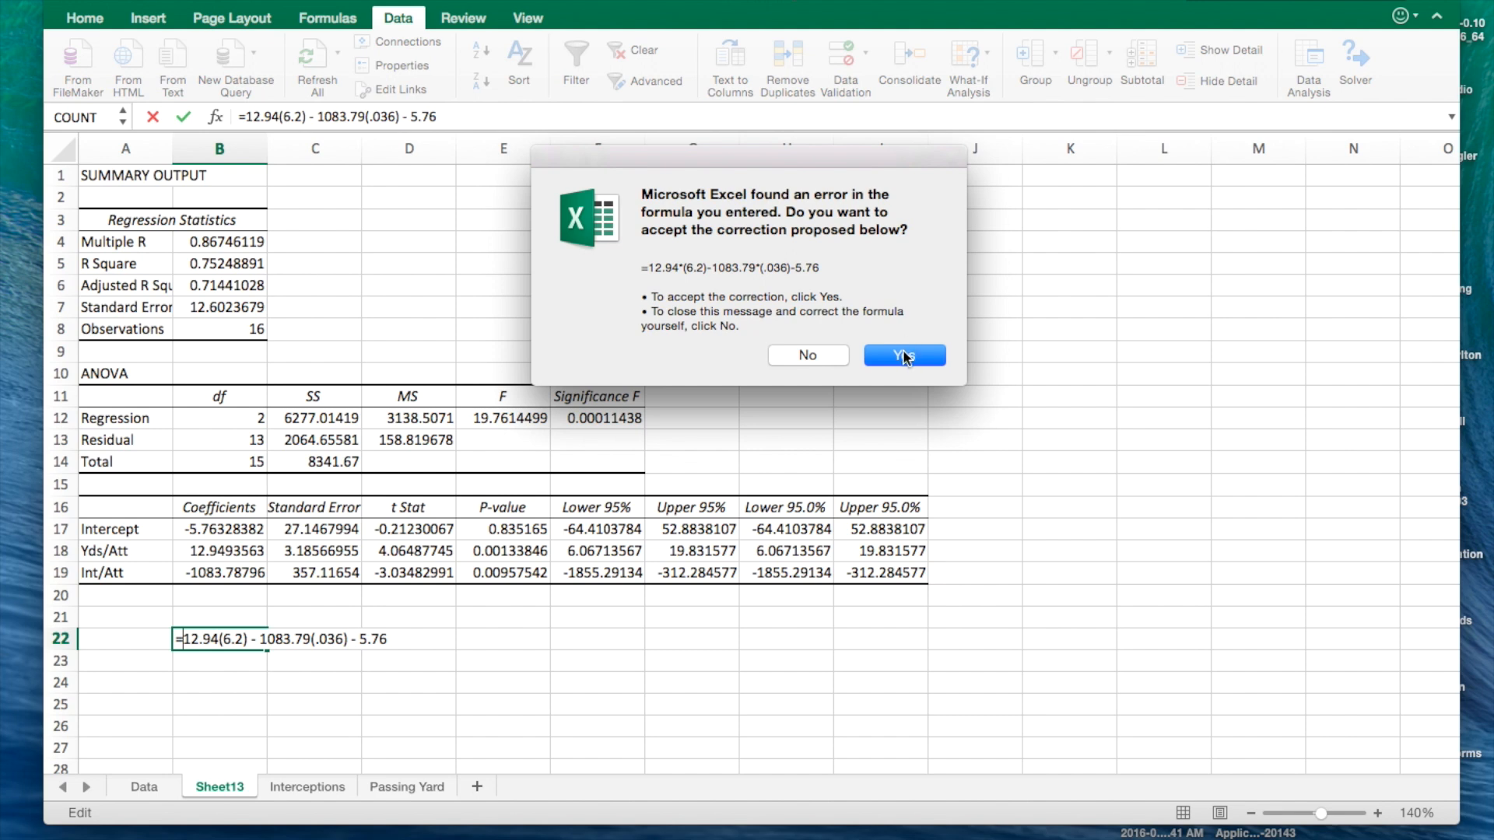
click(904, 355)
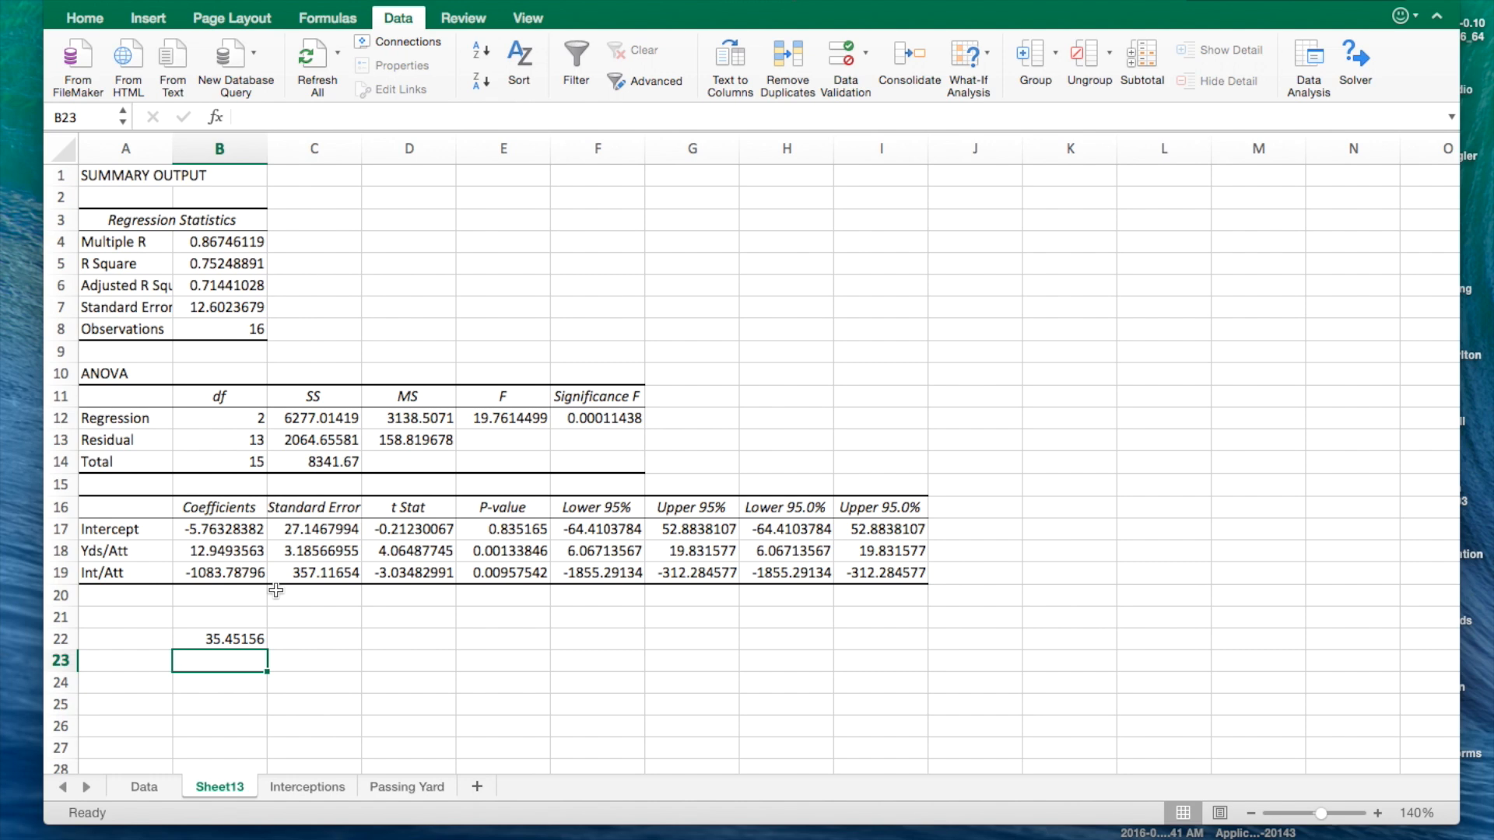
mouse_move(257, 641)
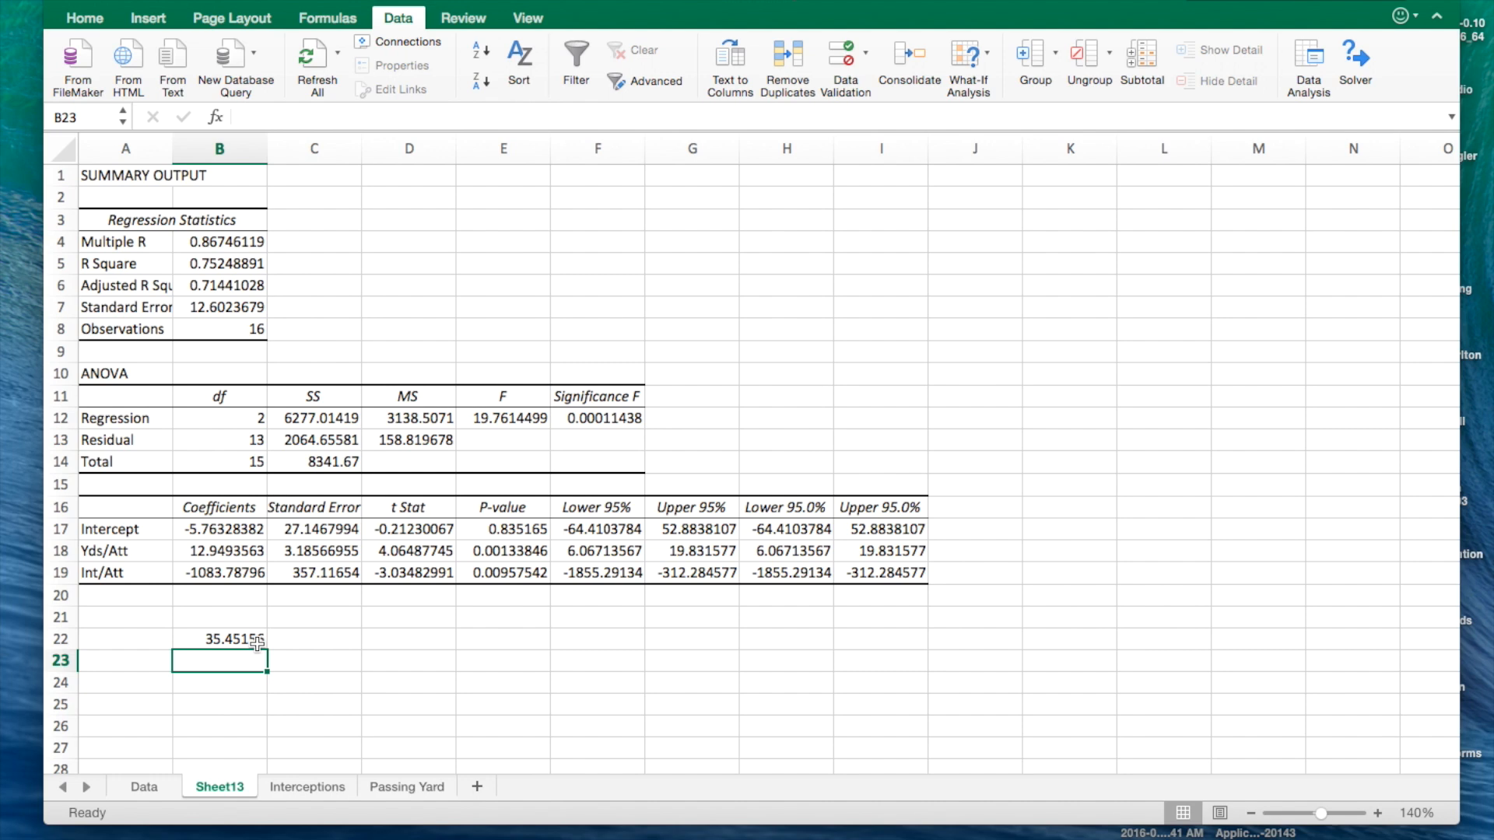
click(249, 639)
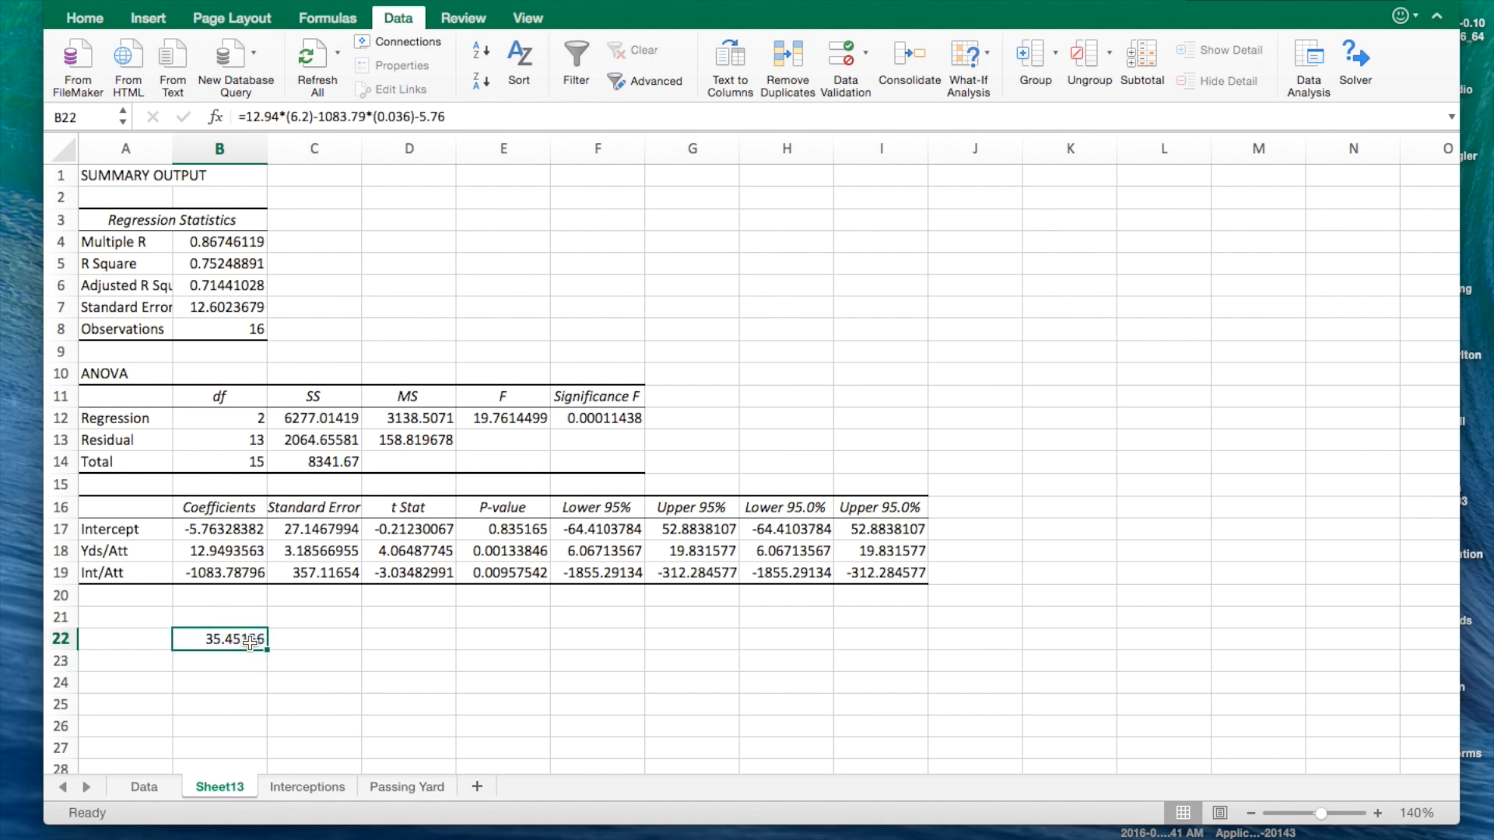
click(84, 17)
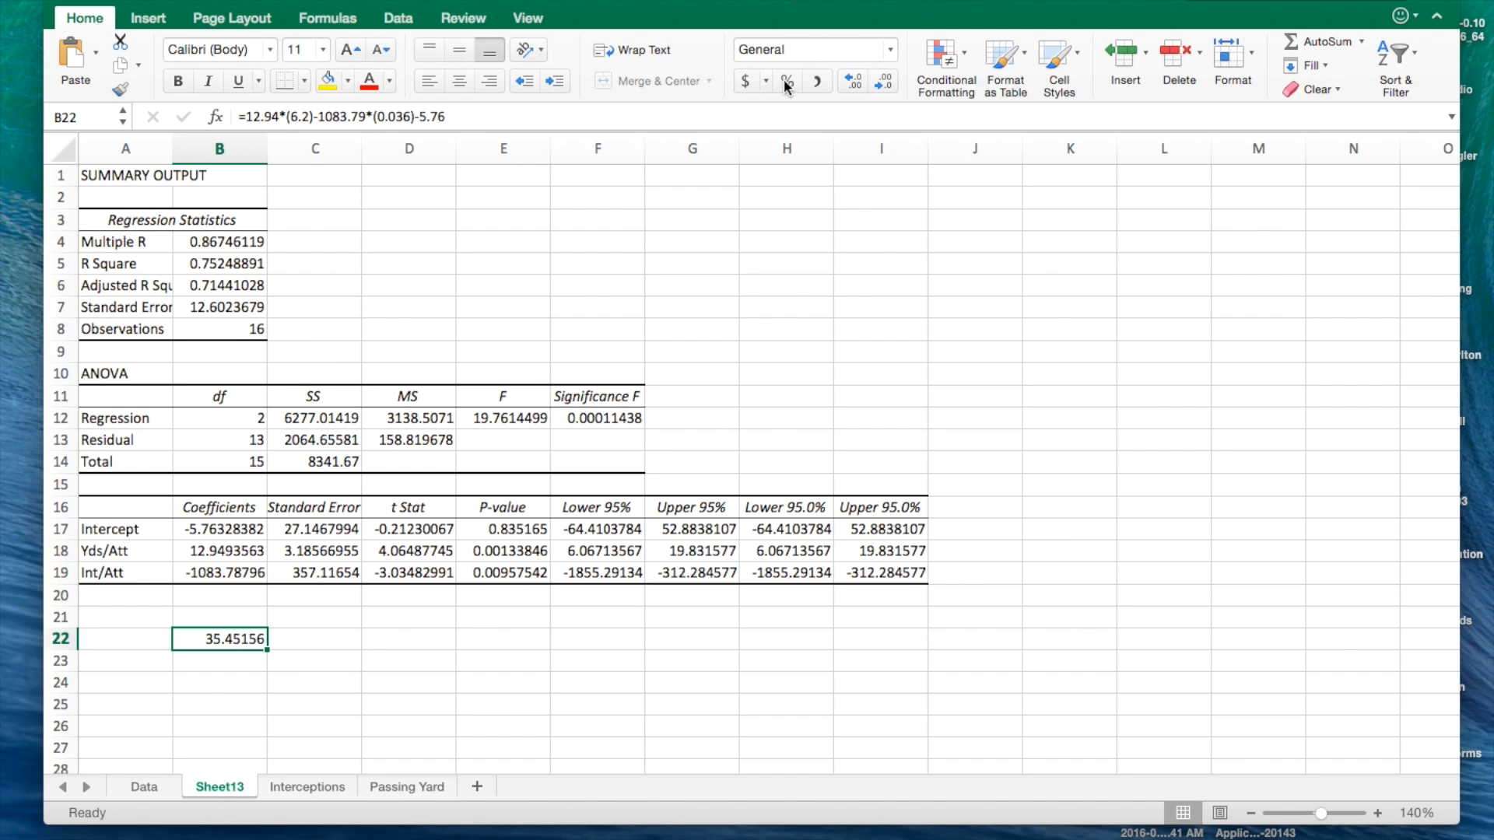
mouse_move(787, 83)
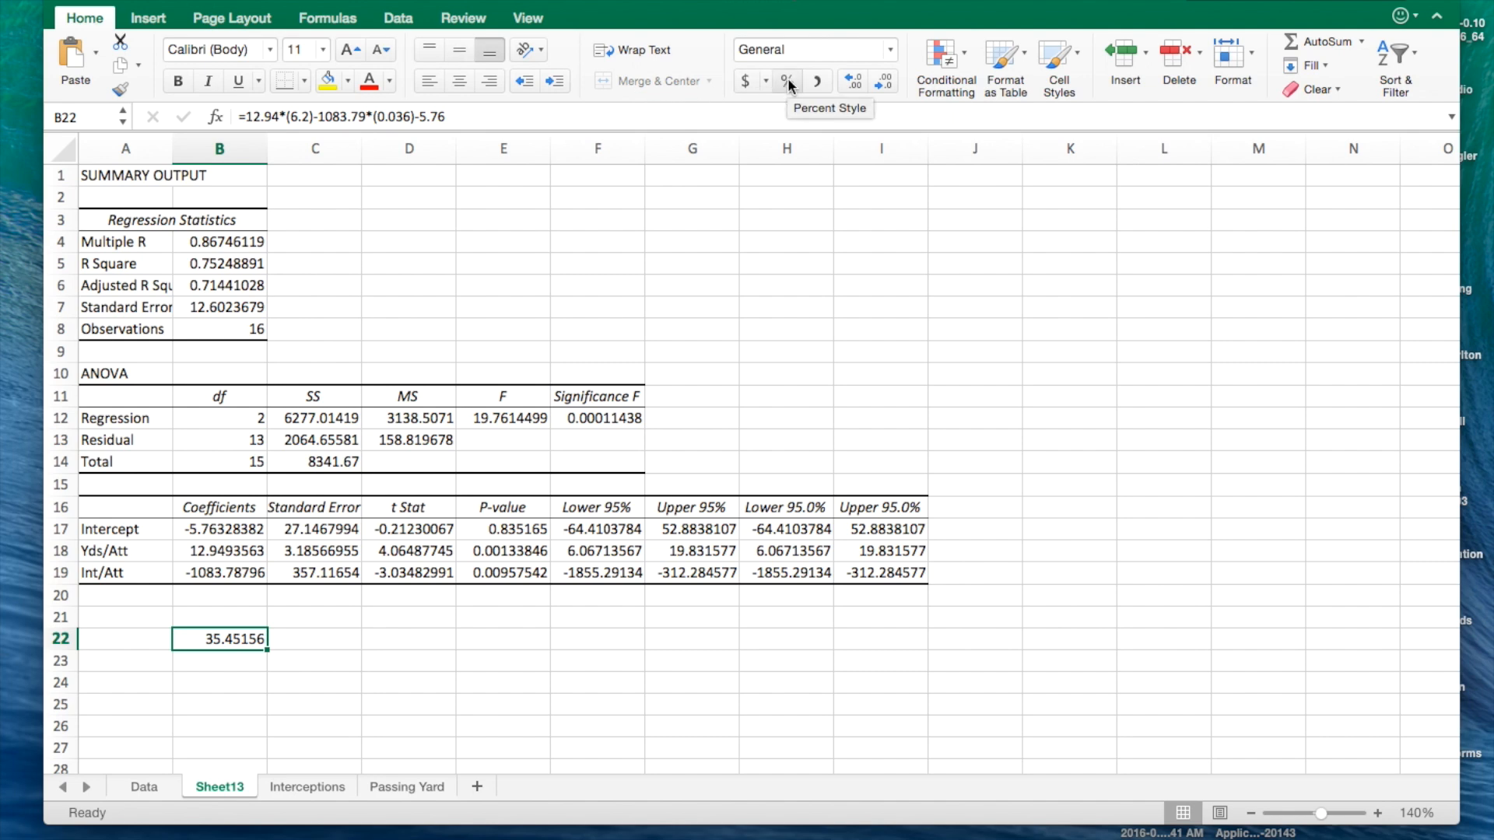
click(787, 81)
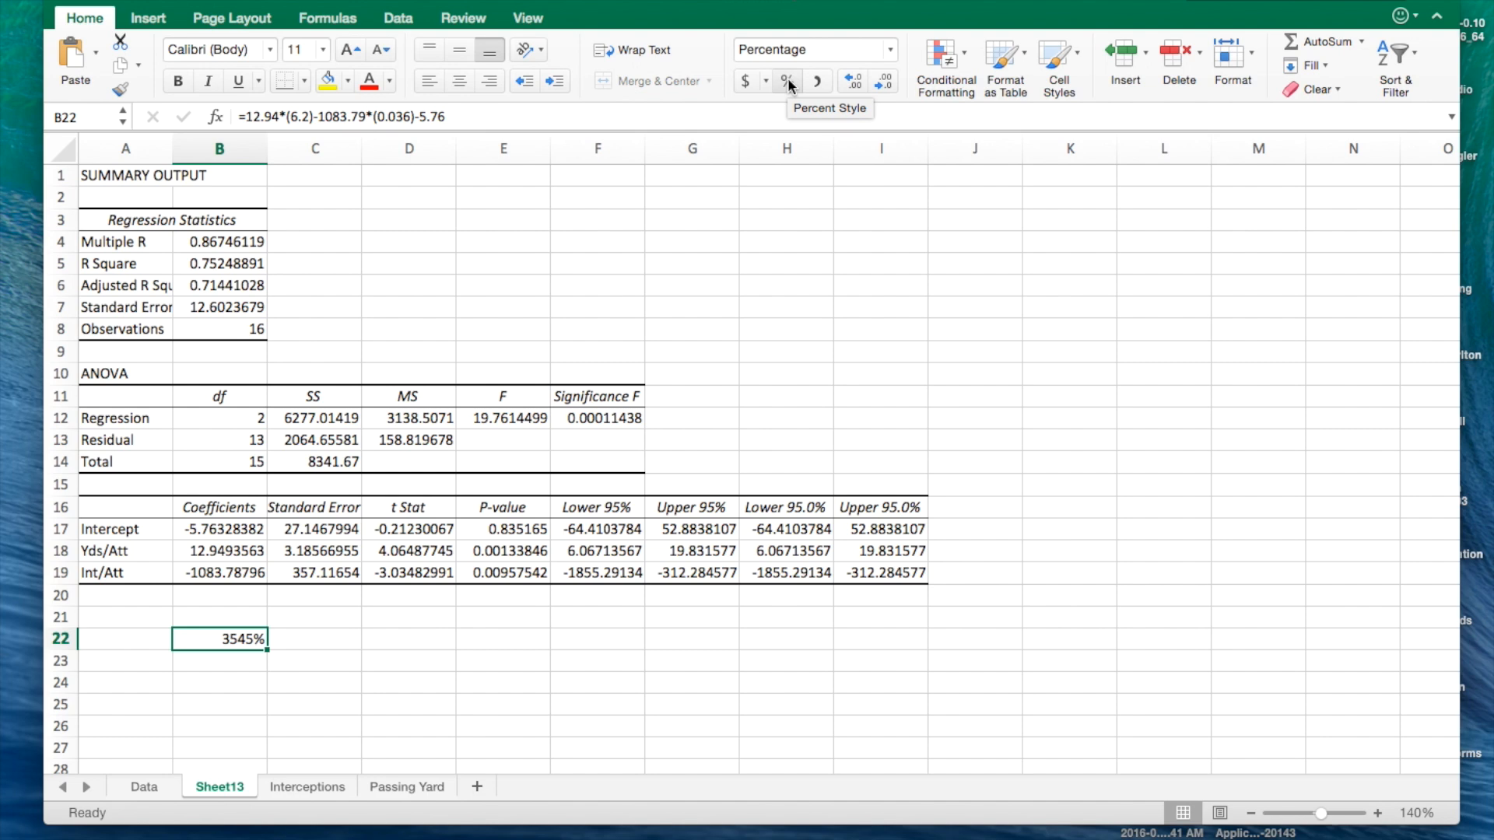
click(786, 80)
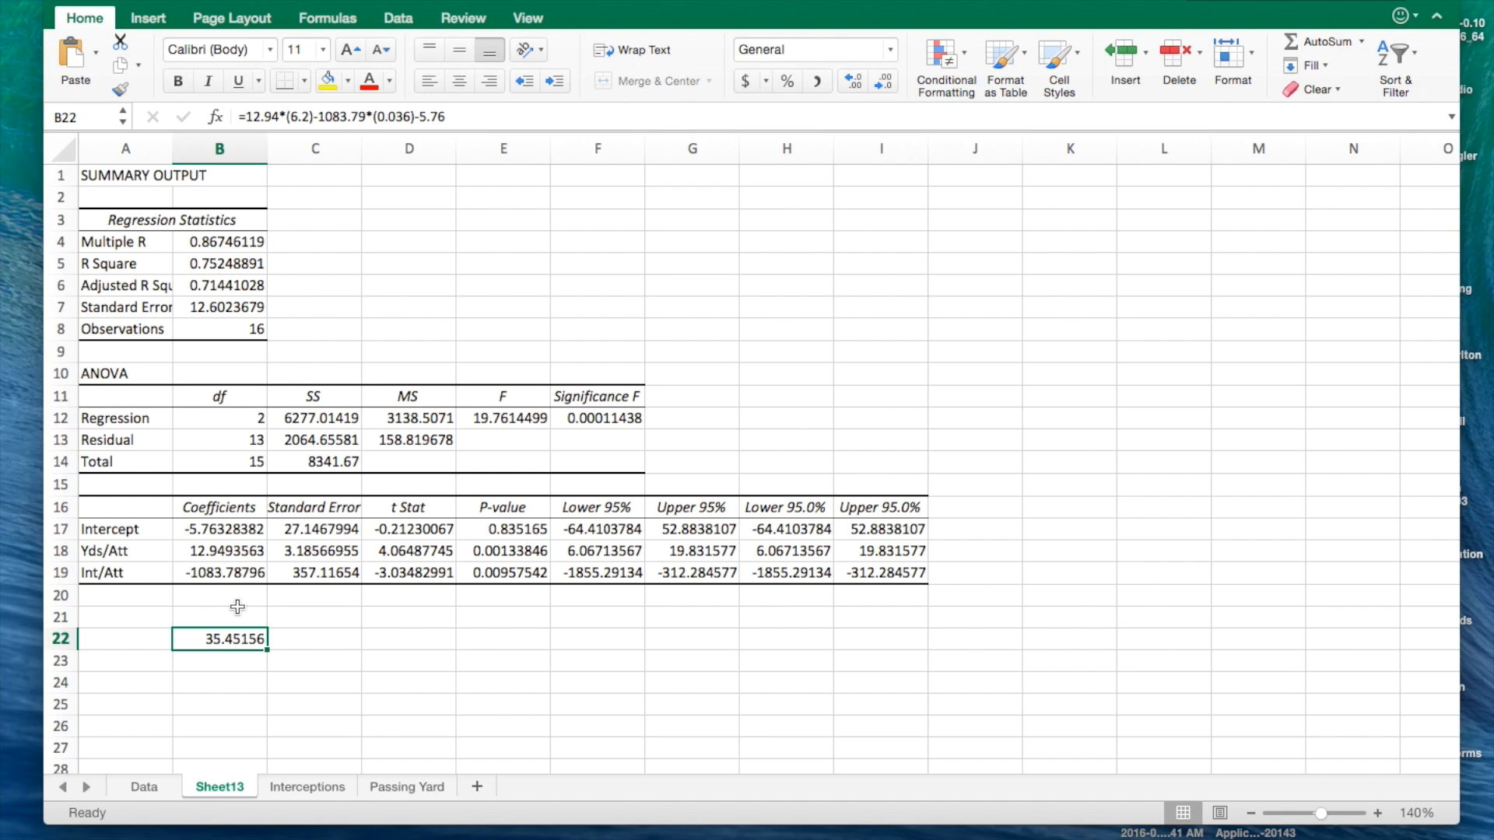
mouse_move(556, 71)
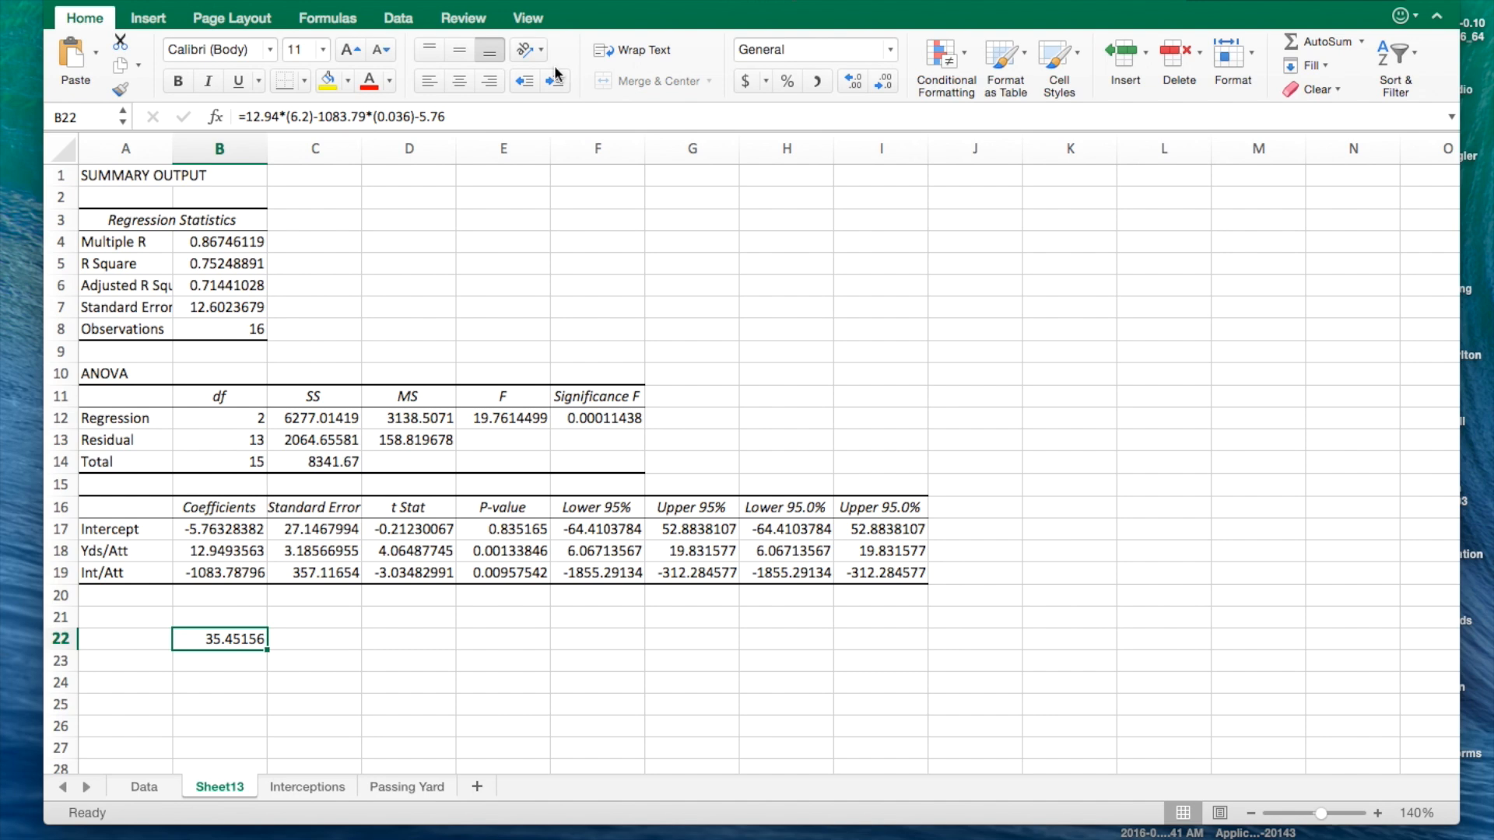